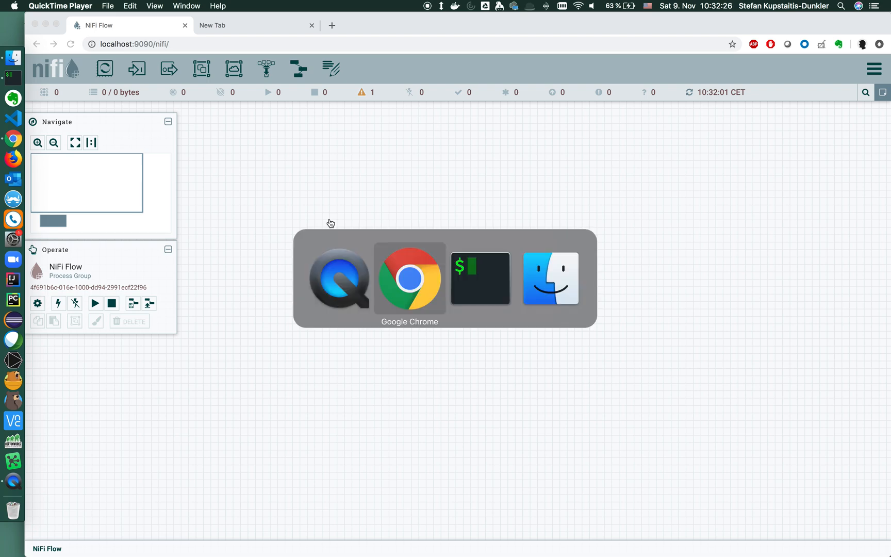
Switch to the iTerm2 MySQL session and mark the name value of the single people row.
{"action": "left_click", "coordinate": [481, 279]}
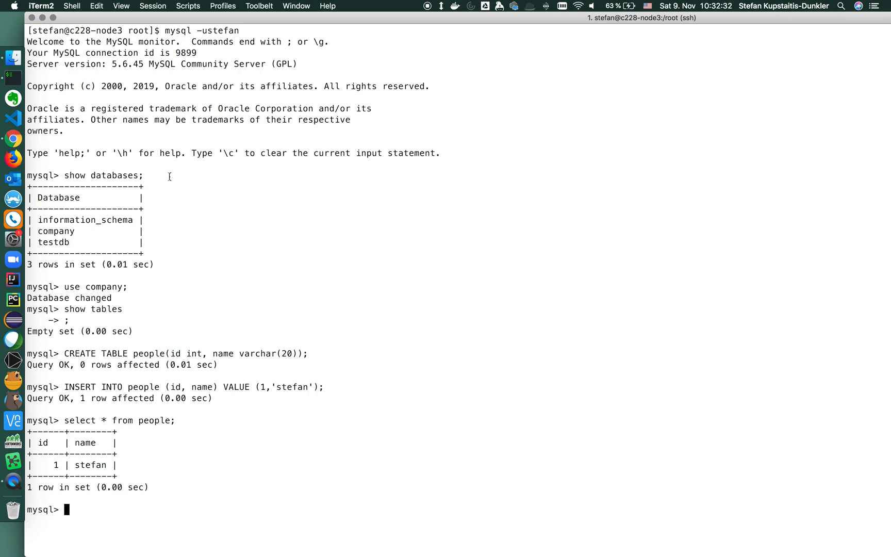
{"action": "mouse_move", "coordinate": [177, 203]}
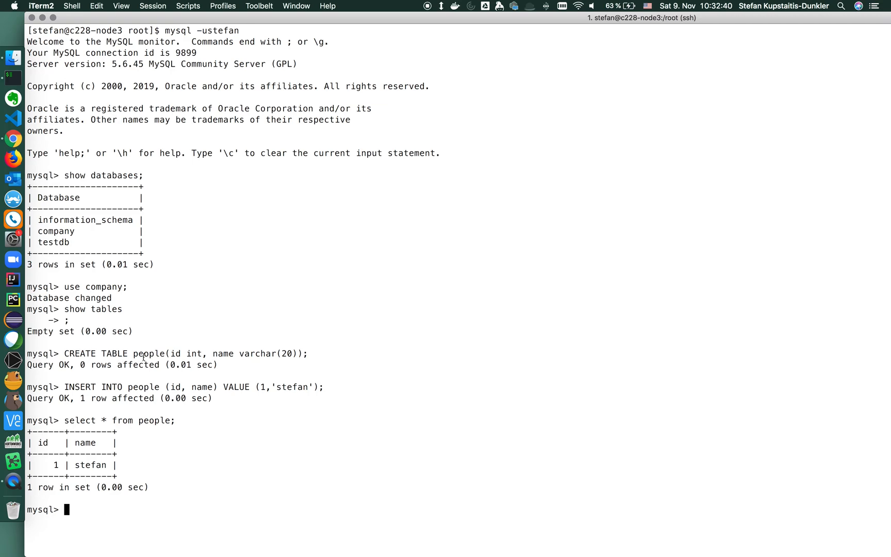
{"action": "double_click", "coordinate": [148, 352]}
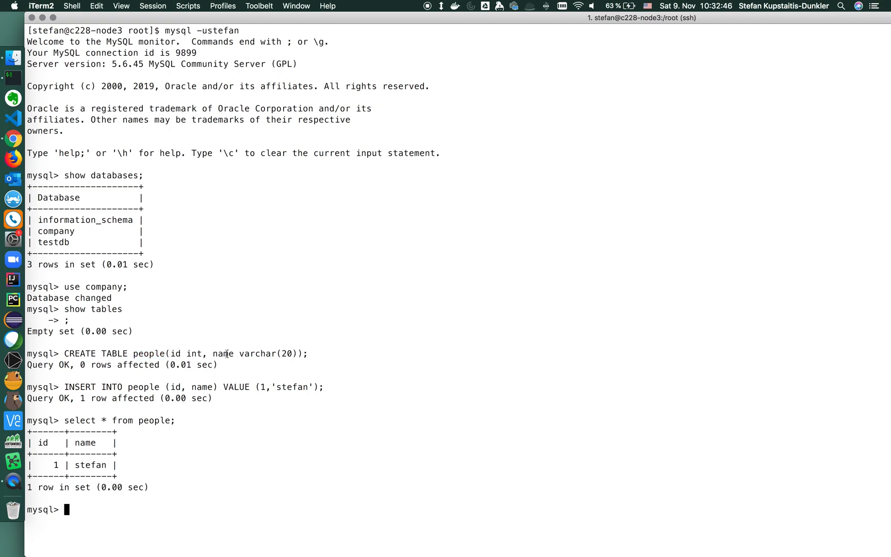
{"action": "mouse_move", "coordinate": [224, 380]}
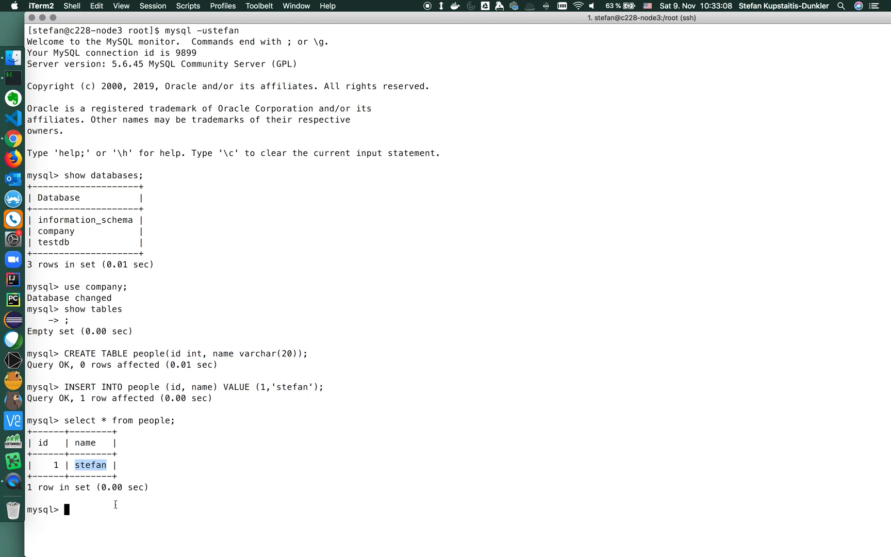
{"action": "mouse_move", "coordinate": [233, 502]}
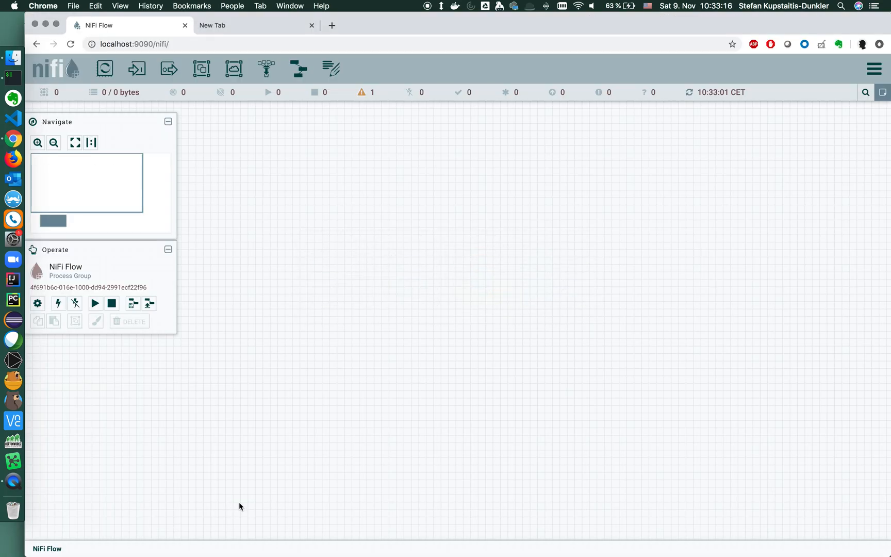
{"action": "mouse_move", "coordinate": [246, 252]}
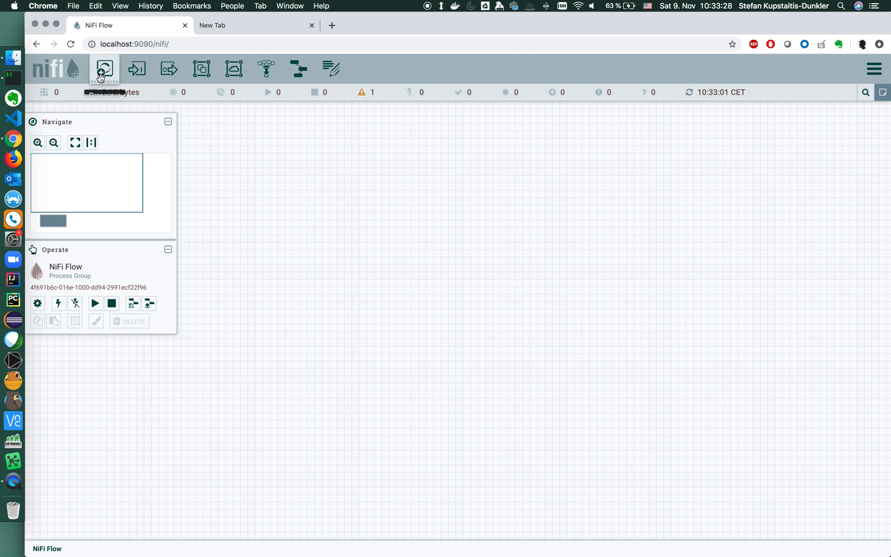
Add a QueryDatabaseTableRecord processor to the canvas, found by filtering for 'query'.
{"action": "left_click", "coordinate": [104, 69]}
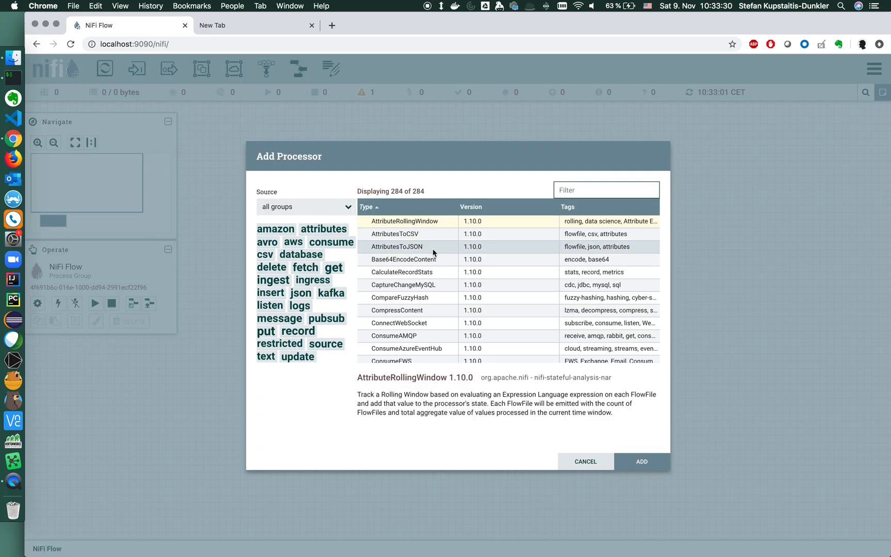
{"action": "type", "text": "querydata"}
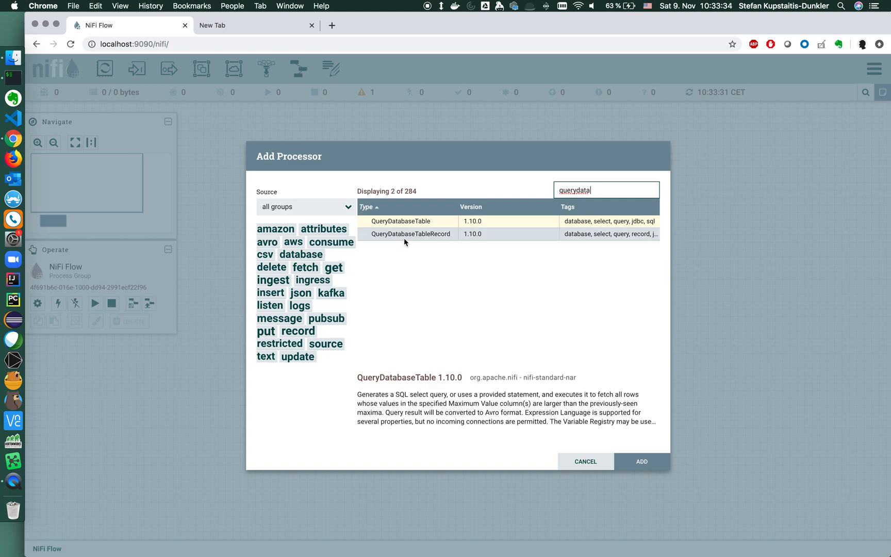
{"action": "left_click", "coordinate": [411, 233]}
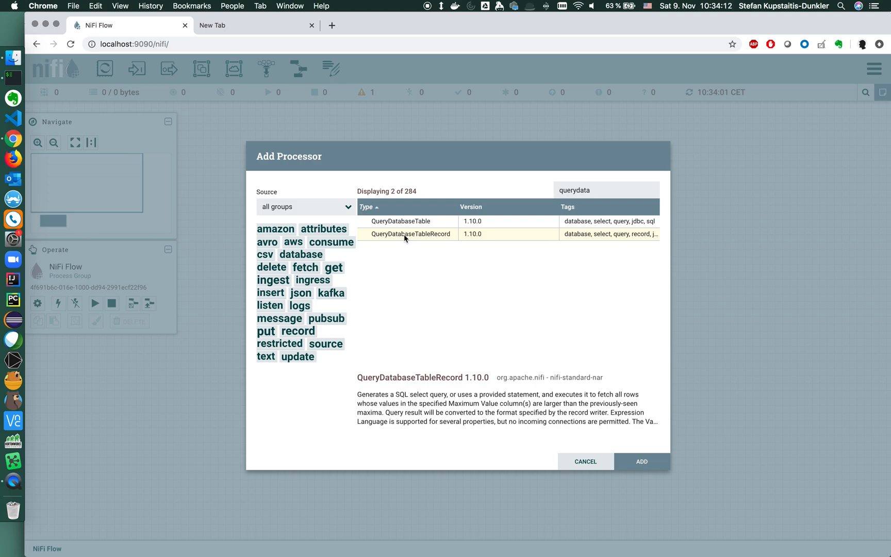
{"action": "mouse_move", "coordinate": [573, 414]}
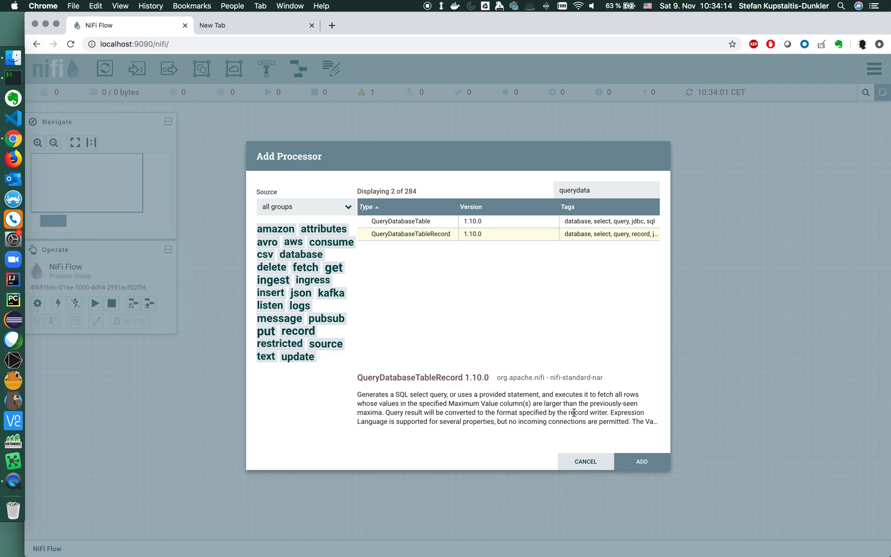
{"action": "mouse_move", "coordinate": [642, 461]}
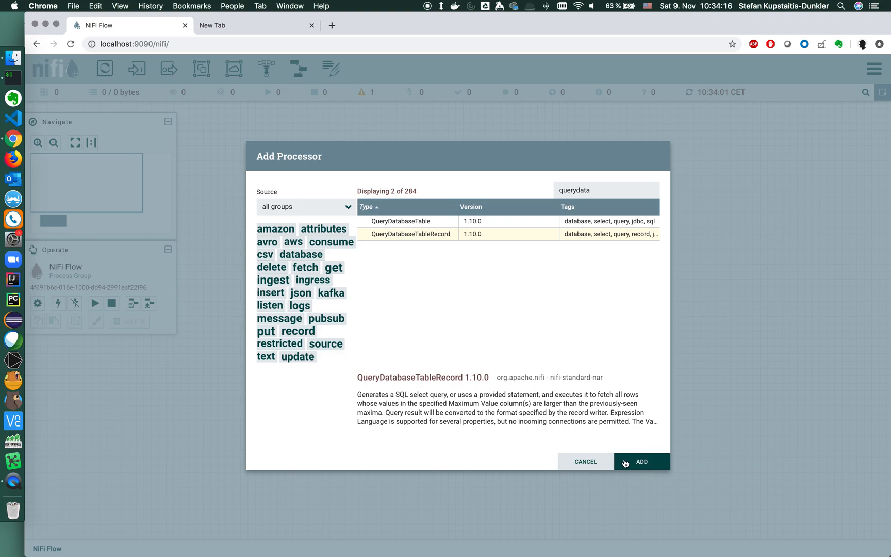
{"action": "left_click", "coordinate": [642, 461]}
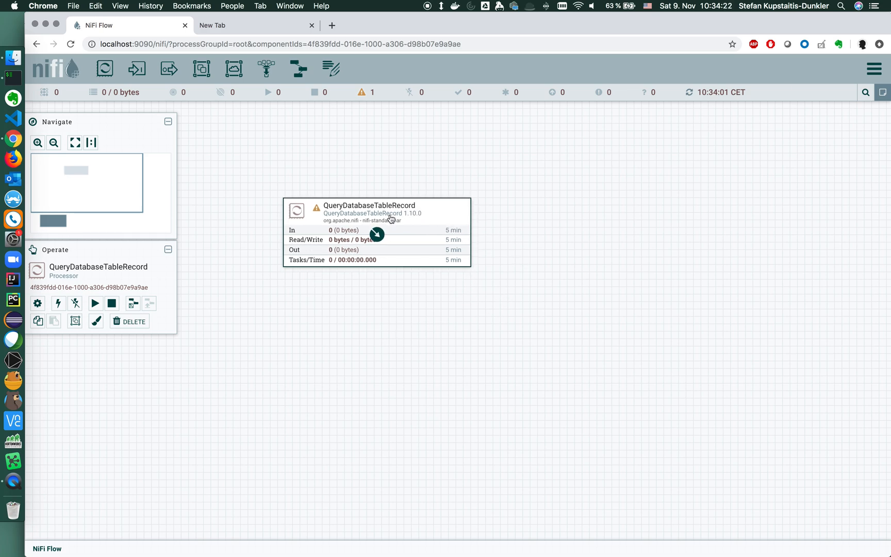
{"action": "mouse_move", "coordinate": [238, 126]}
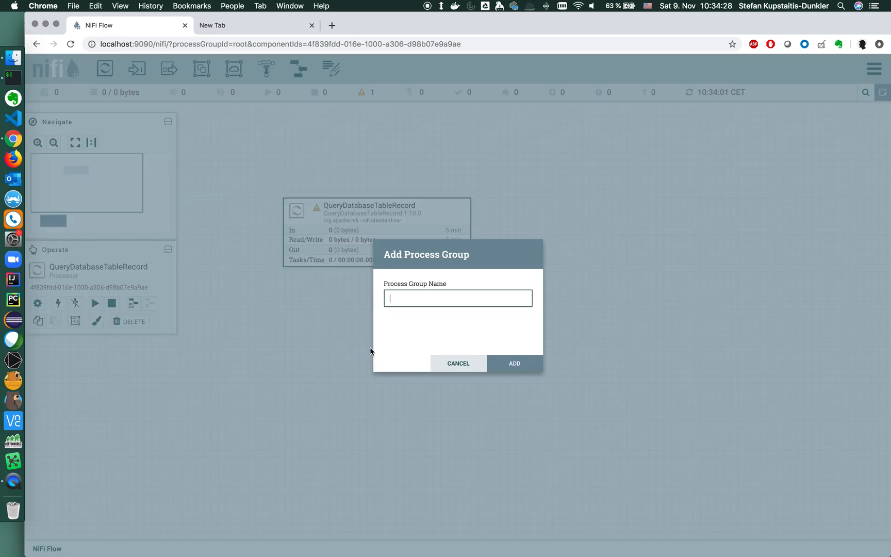
Create a process group named Database Connection Demo and position it below the processor.
{"action": "type", "text": "Database"}
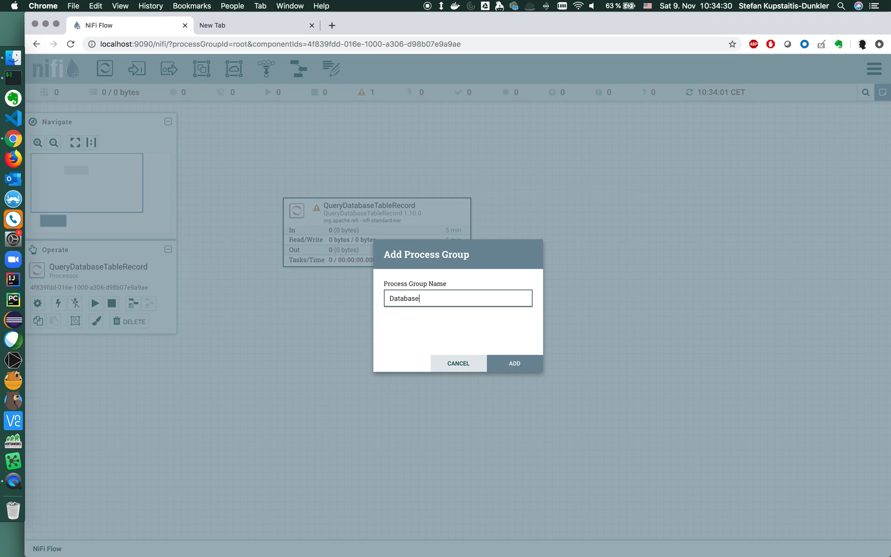
{"action": "type", "text": "Connection Demo"}
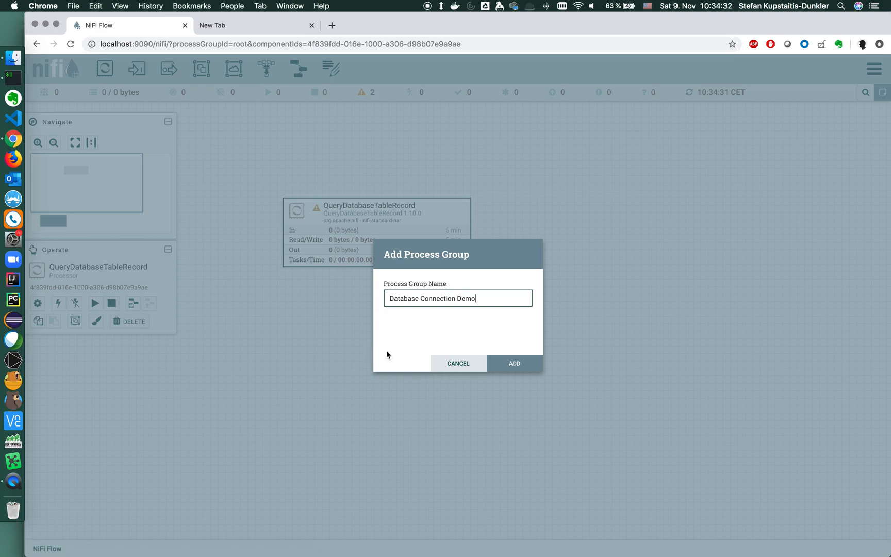
{"action": "left_click", "coordinate": [513, 363]}
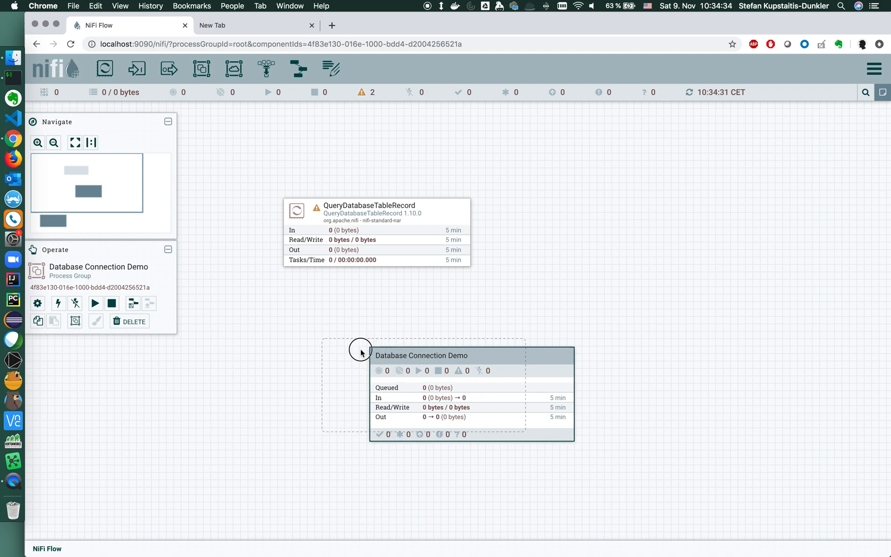
{"action": "left_click_drag", "start_coordinate": [422, 355], "coordinate": [330, 329]}
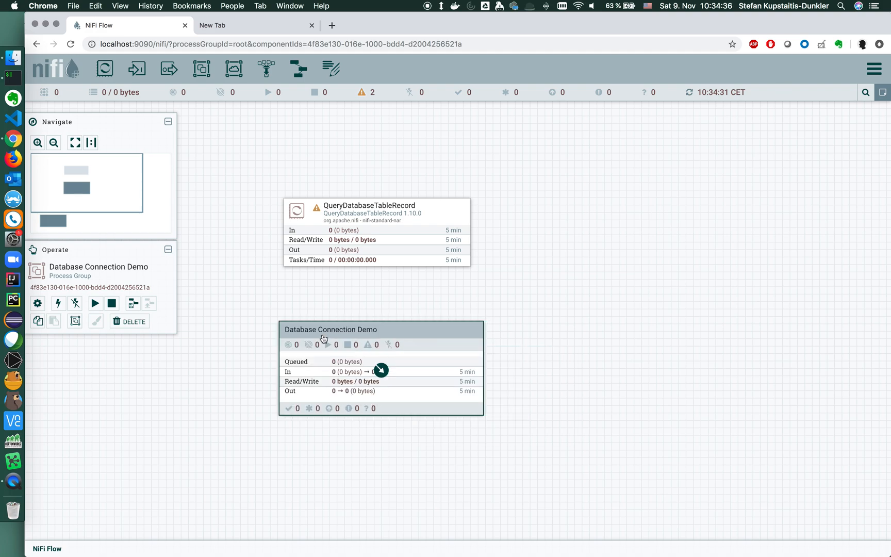
{"action": "mouse_move", "coordinate": [317, 222]}
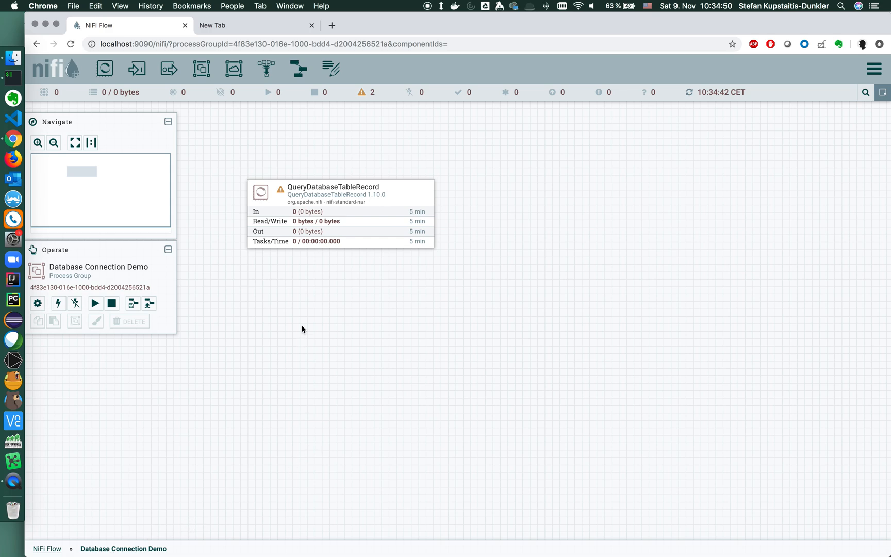
{"action": "mouse_move", "coordinate": [483, 229]}
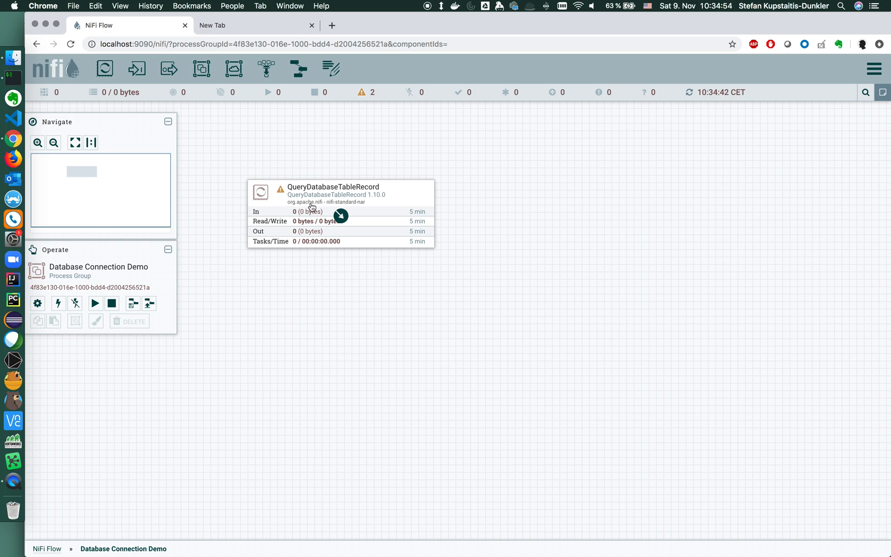
{"action": "mouse_move", "coordinate": [311, 208]}
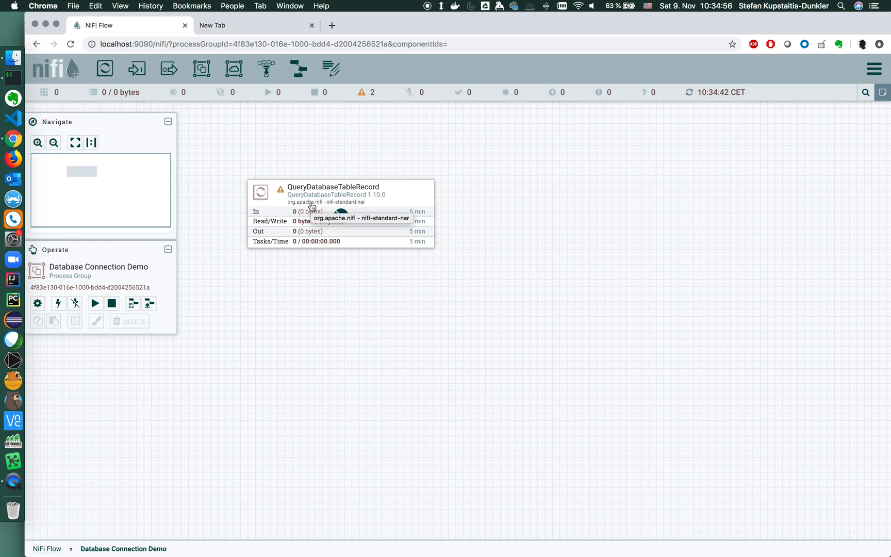
Set the processor's Database Connection Pooling Service to MySQL Connection Pool.
{"action": "double_click", "coordinate": [334, 186]}
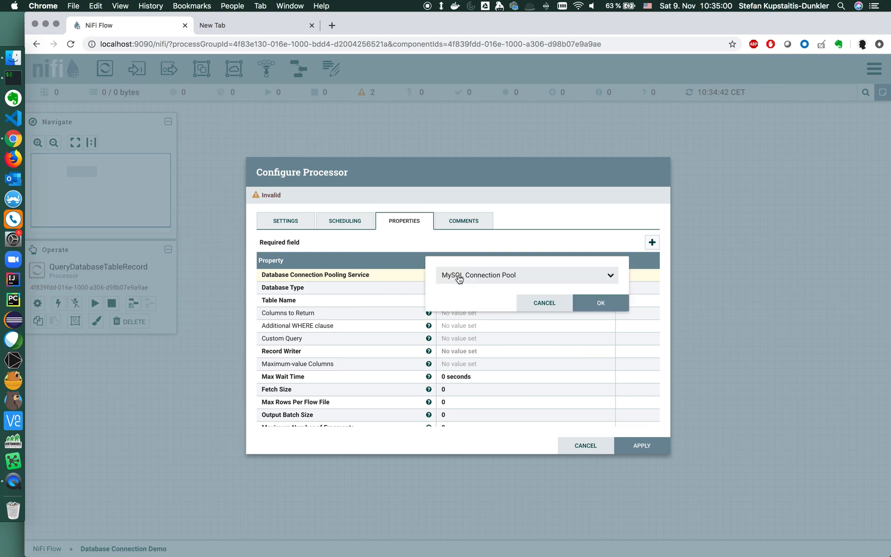
{"action": "left_click", "coordinate": [609, 275]}
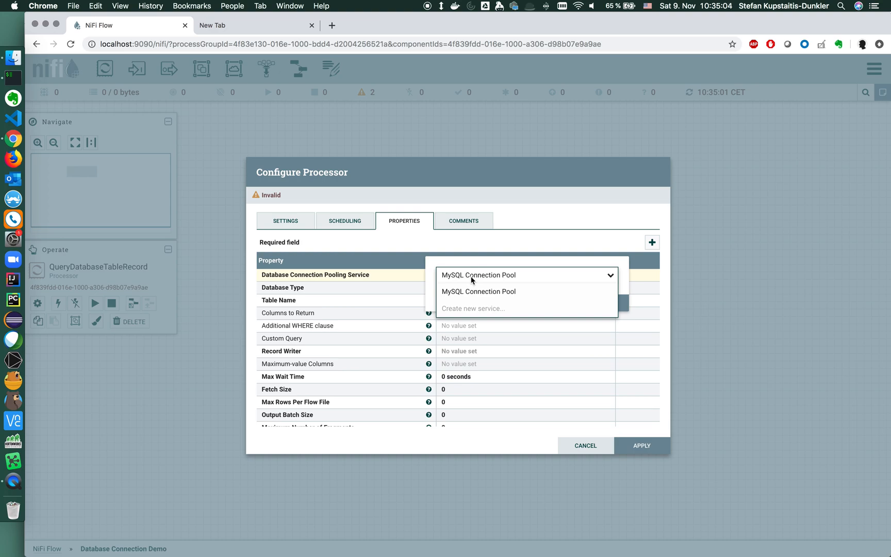
{"action": "mouse_move", "coordinate": [478, 292]}
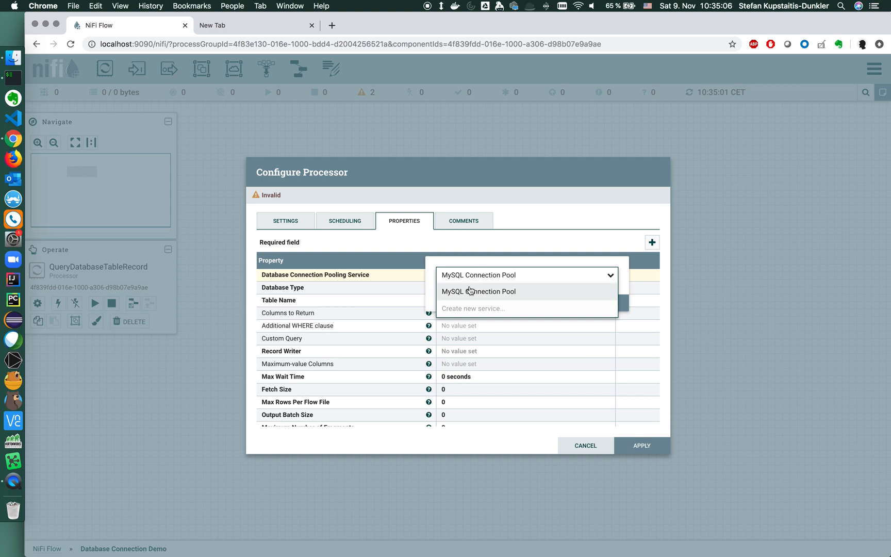
{"action": "mouse_move", "coordinate": [479, 290]}
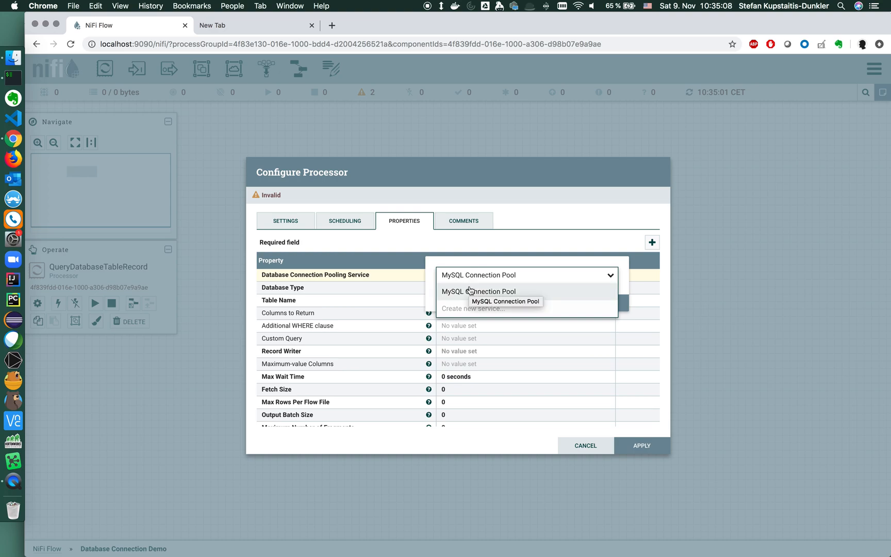
{"action": "left_click", "coordinate": [479, 292]}
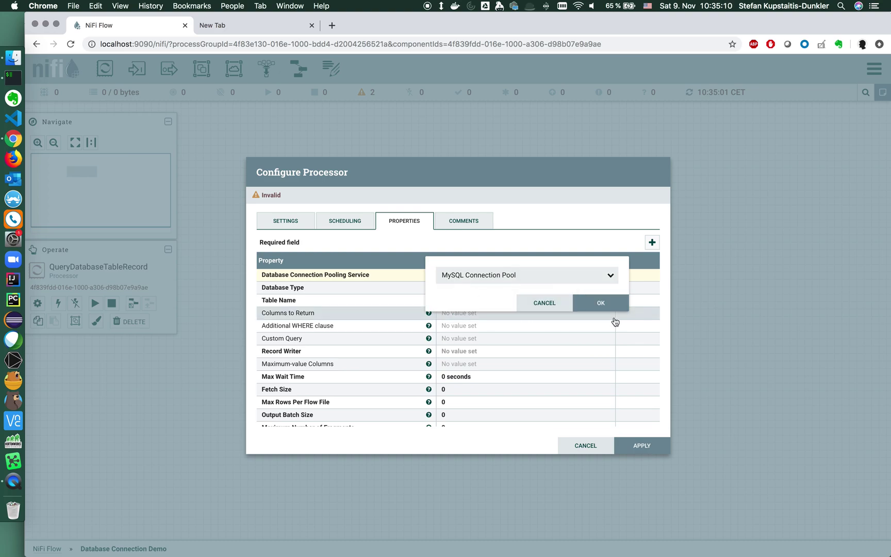
{"action": "left_click", "coordinate": [601, 302]}
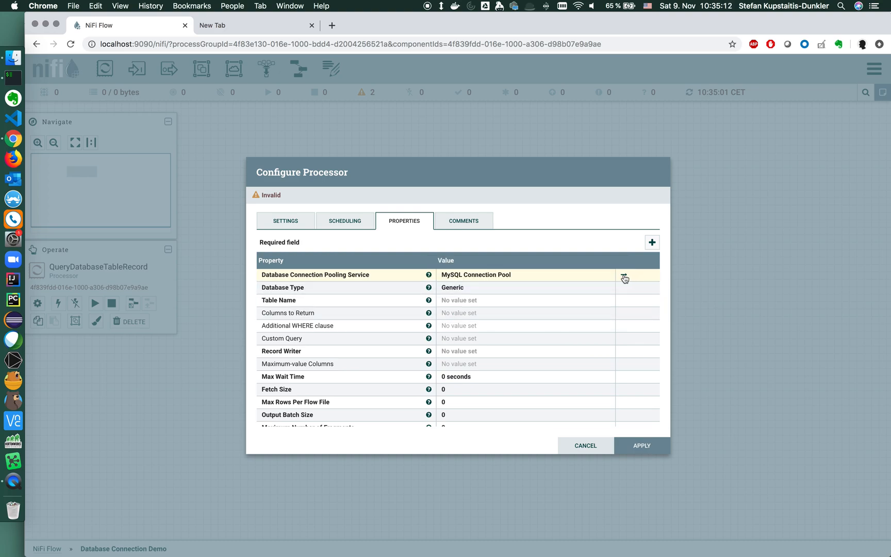
View the MySQL Connection Pool controller service, currently marked Invalid.
{"action": "left_click", "coordinate": [624, 277]}
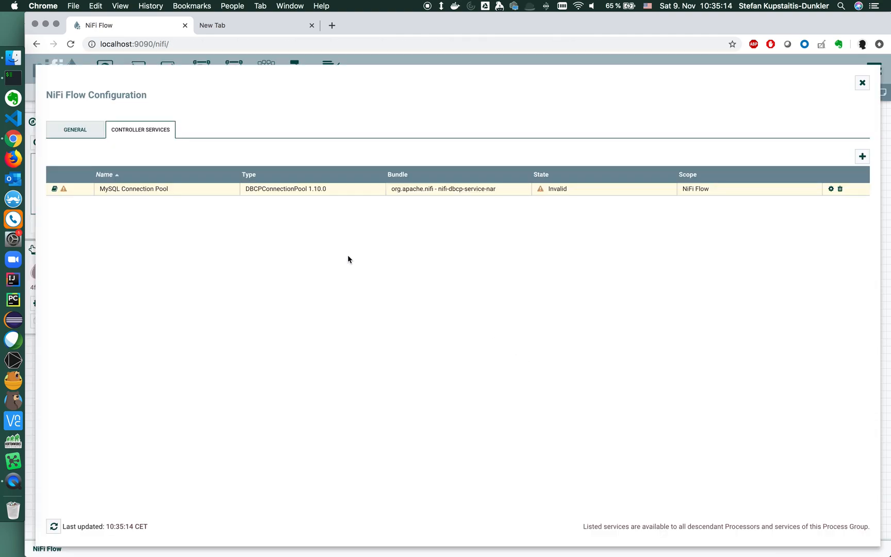
{"action": "mouse_move", "coordinate": [278, 226]}
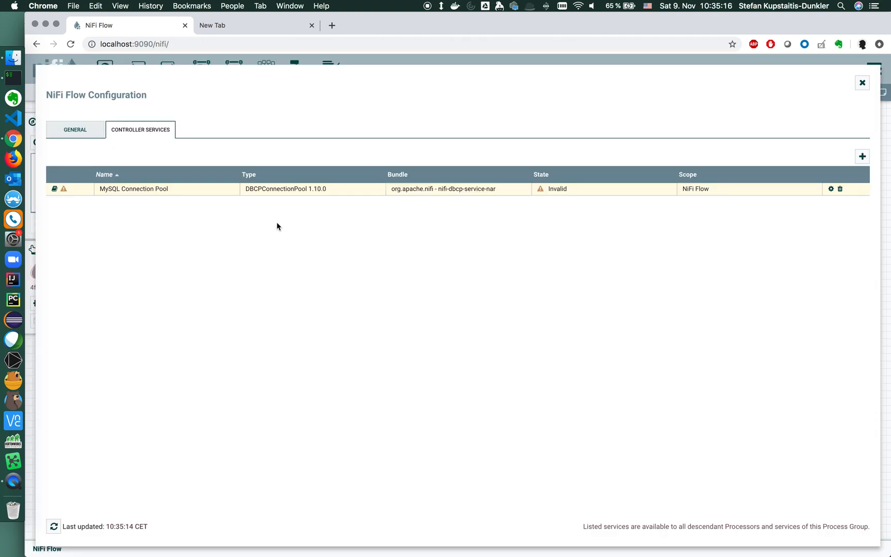
{"action": "mouse_move", "coordinate": [514, 203]}
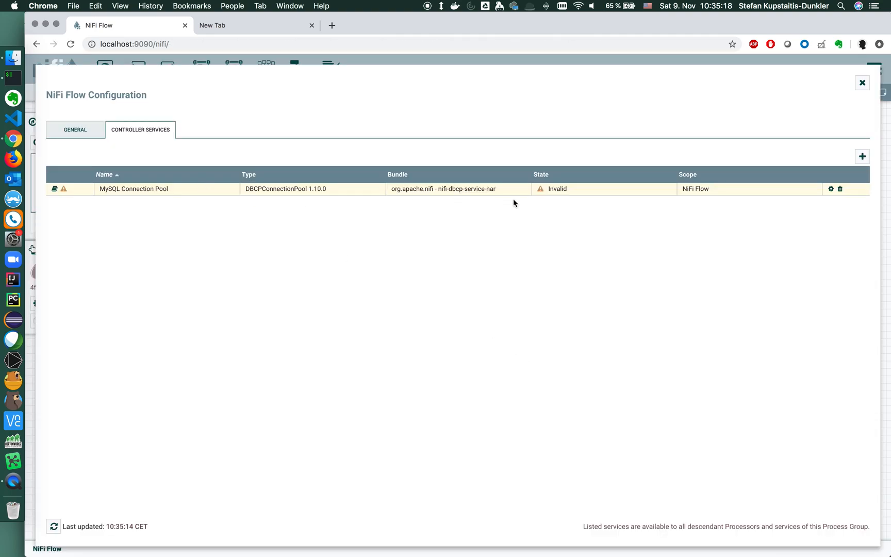
{"action": "mouse_move", "coordinate": [198, 106]}
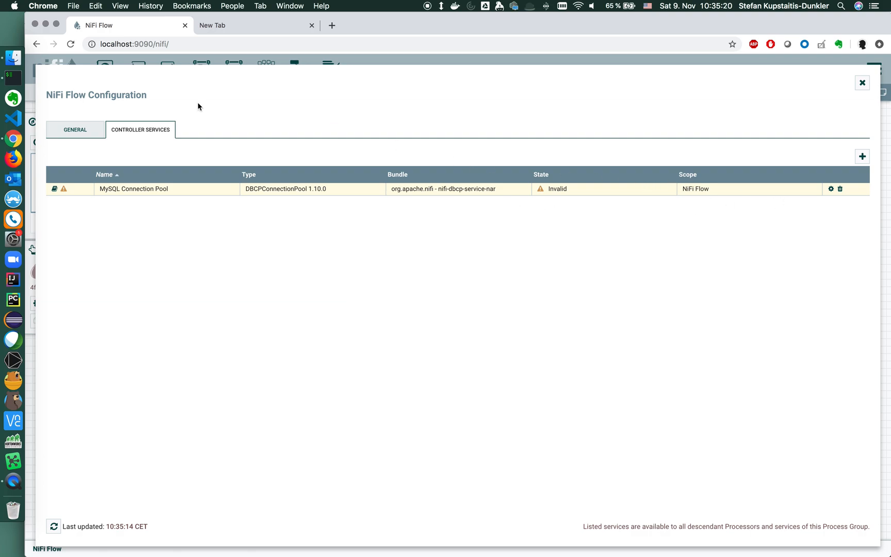
{"action": "mouse_move", "coordinate": [64, 189]}
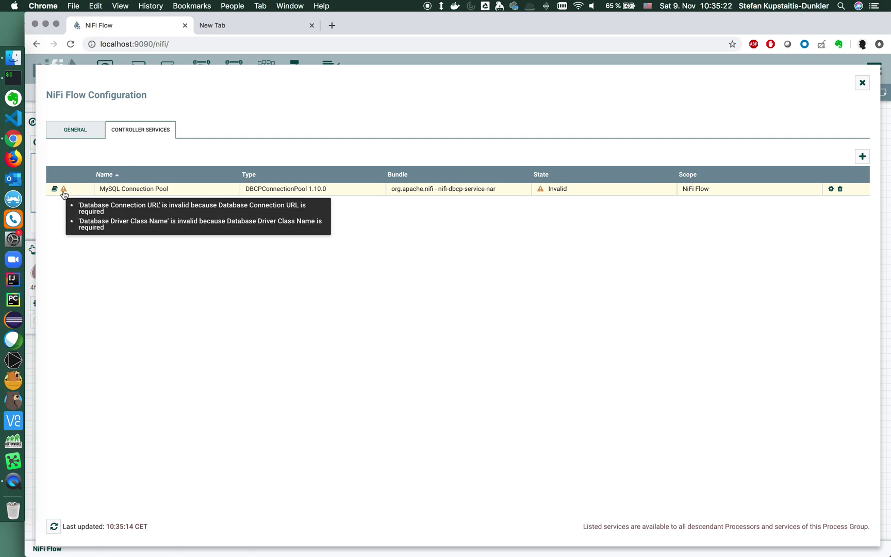
{"action": "mouse_move", "coordinate": [495, 194]}
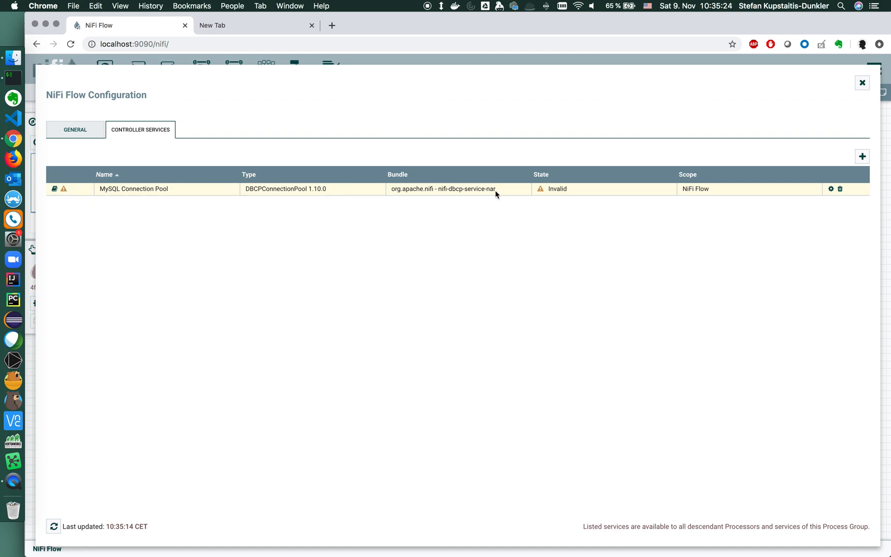
Set the Database Connection URL to jdbc:mysql://c228-node3:3306/company.
{"action": "left_click", "coordinate": [831, 188]}
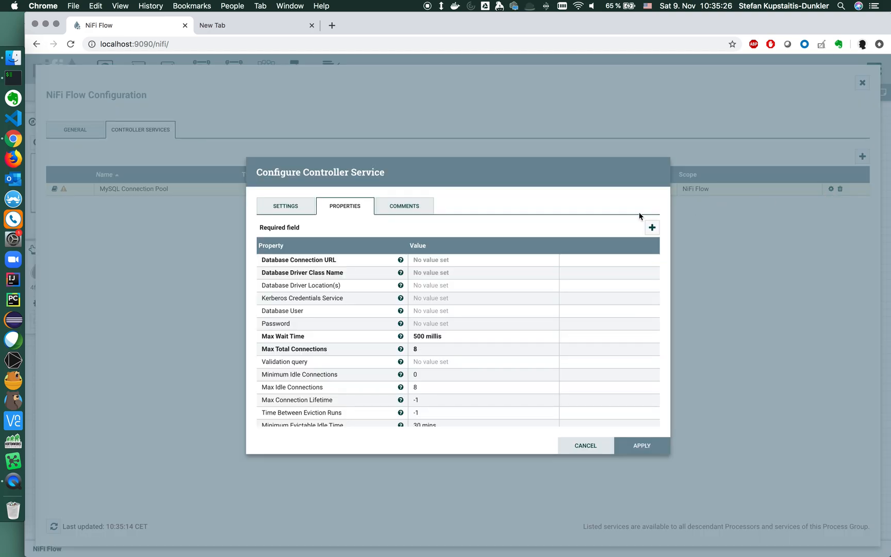
{"action": "mouse_move", "coordinate": [309, 264]}
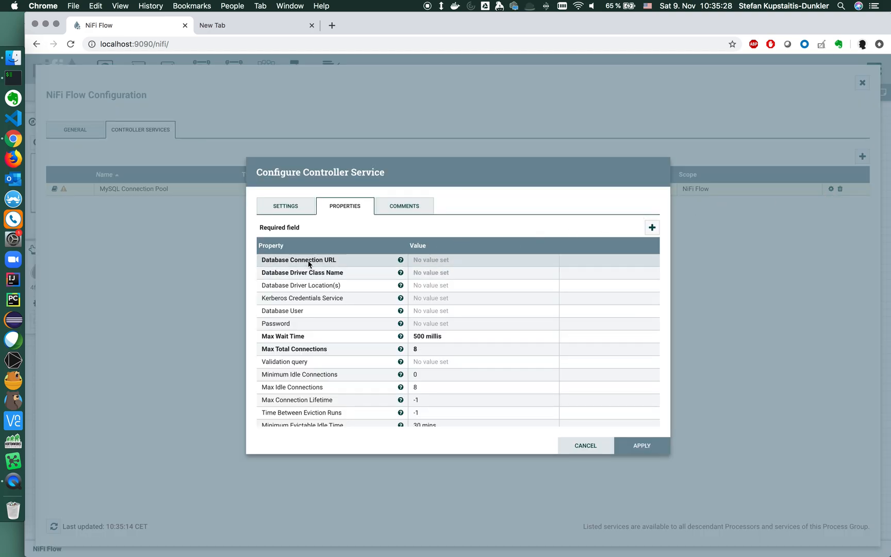
{"action": "mouse_move", "coordinate": [414, 267]}
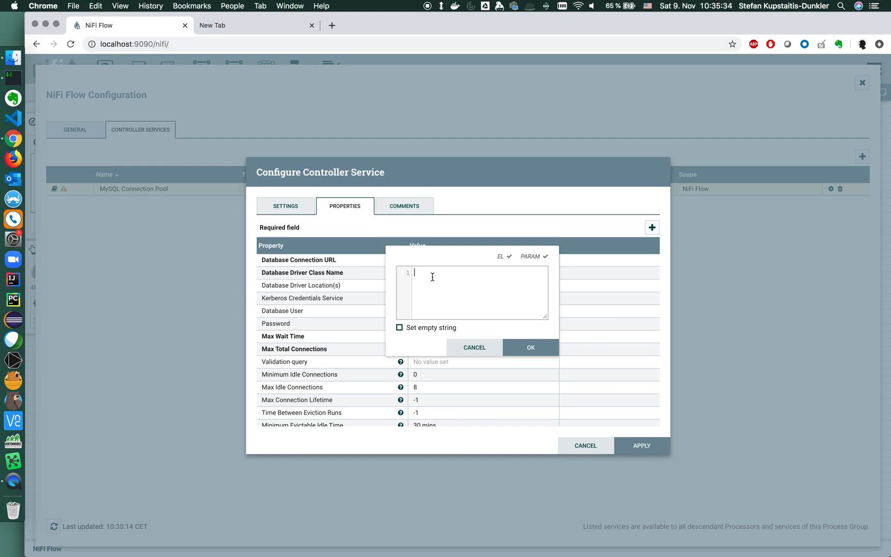
{"action": "type", "text": "jdbc:"}
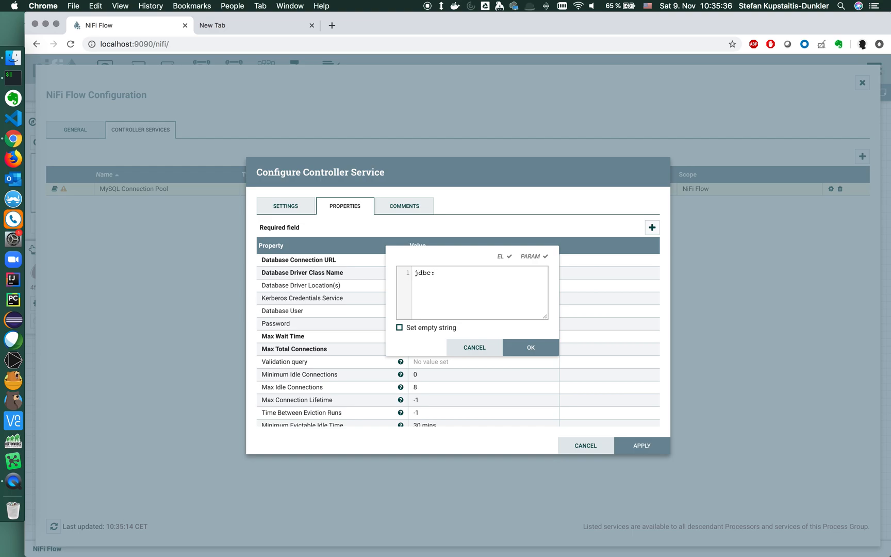
{"action": "type", "text": "mys"}
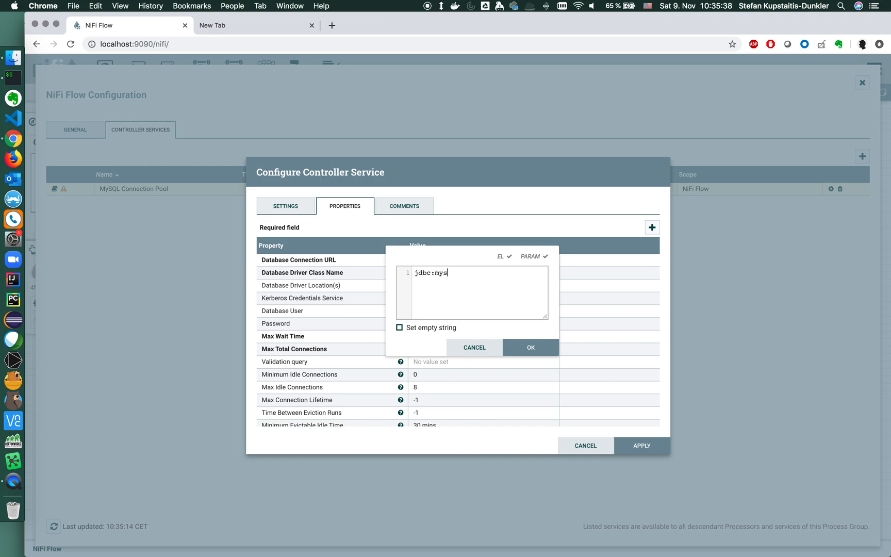
{"action": "type", "text": "ql:/"}
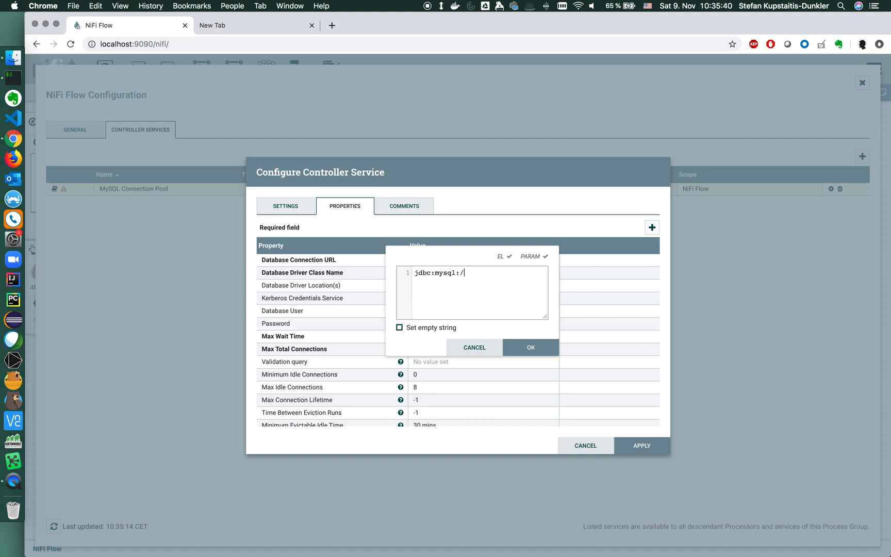
{"action": "type", "text": "/c"}
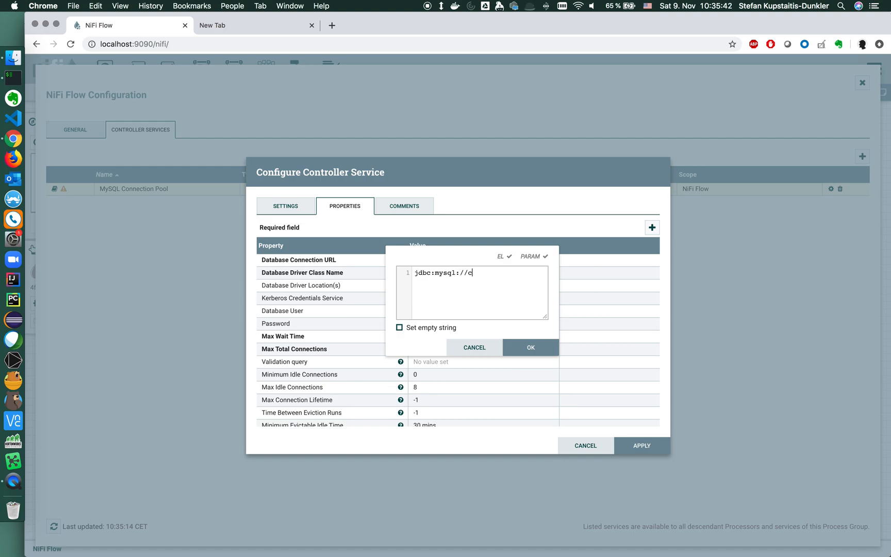
{"action": "type", "text": "228"}
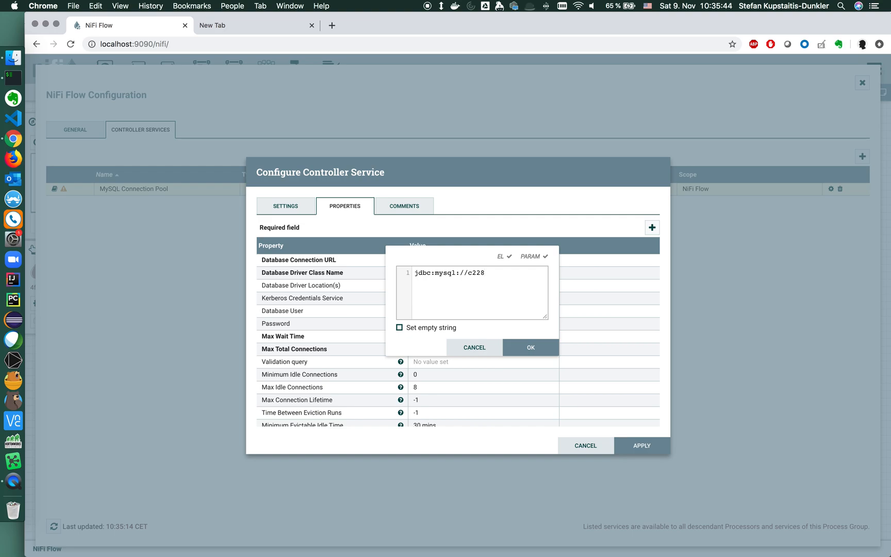
{"action": "type", "text": "-node3"}
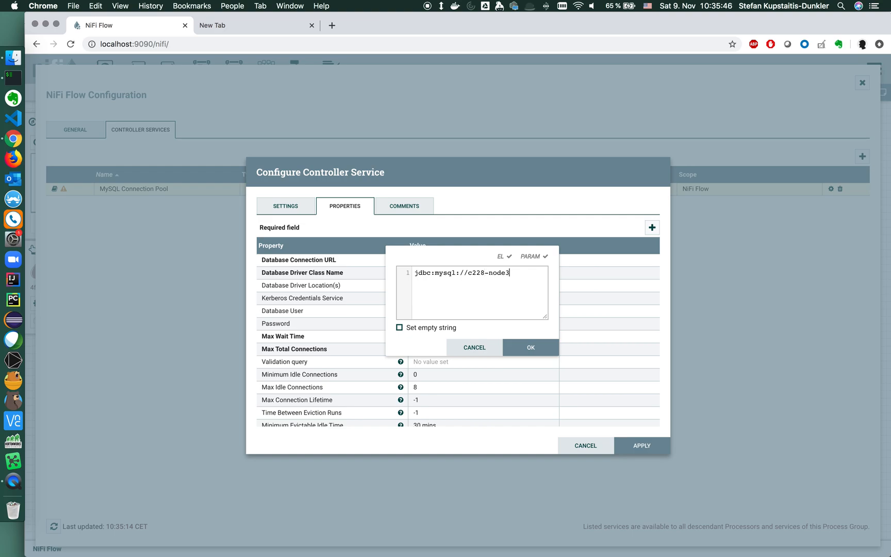
{"action": "type", "text": ":3306"}
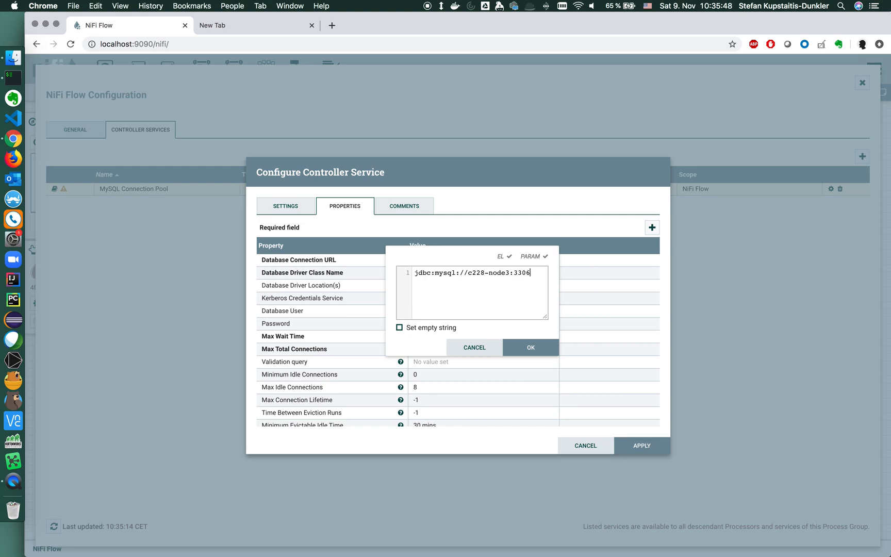
{"action": "type", "text": "/"}
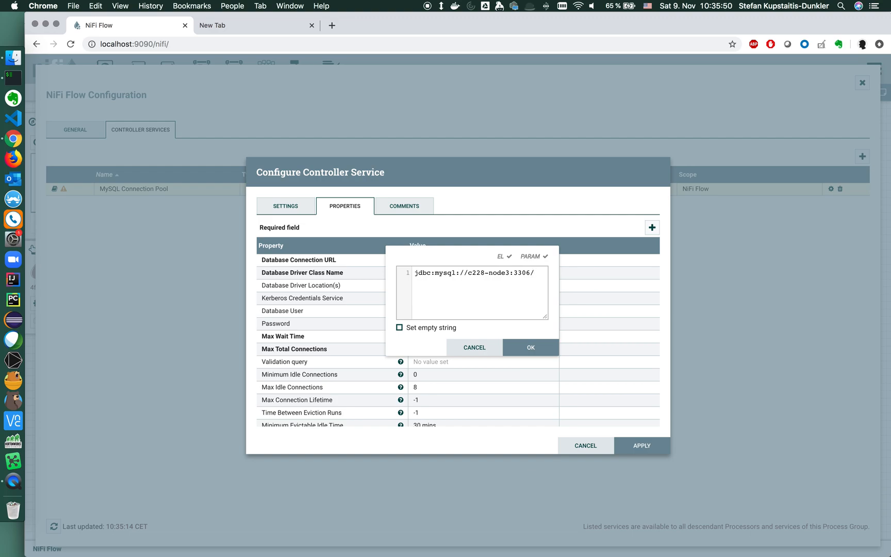
{"action": "type", "text": "company"}
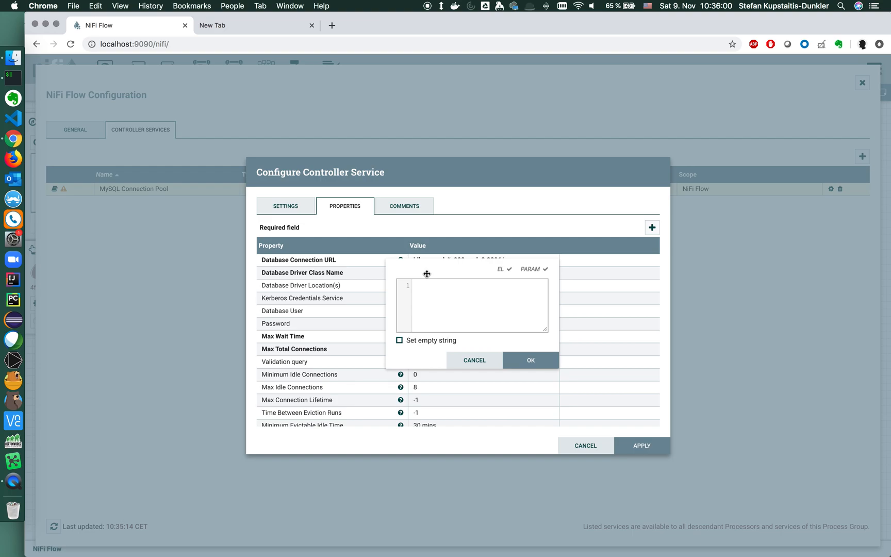
Set the Database Driver Class Name to com.mysql.jdbc.Driver.
{"action": "type", "text": "com"}
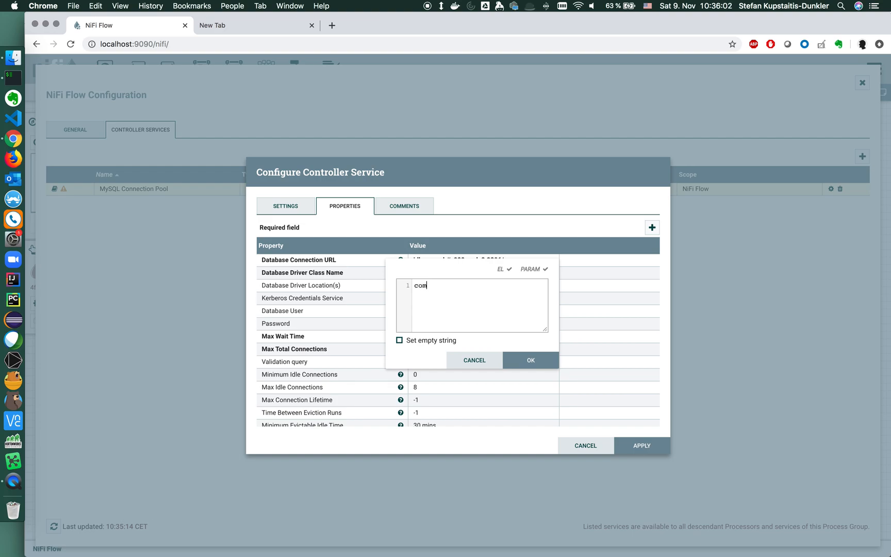
{"action": "type", "text": ".mysql"}
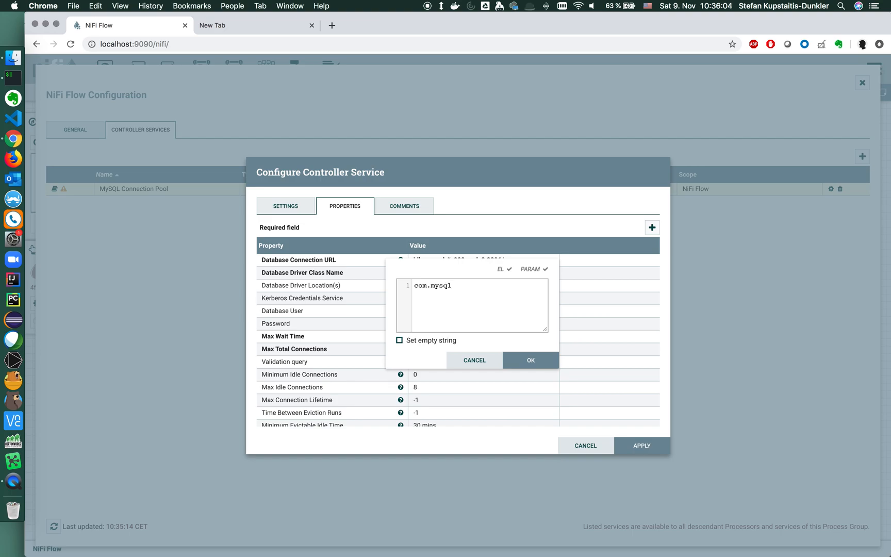
{"action": "type", "text": ".jdbc"}
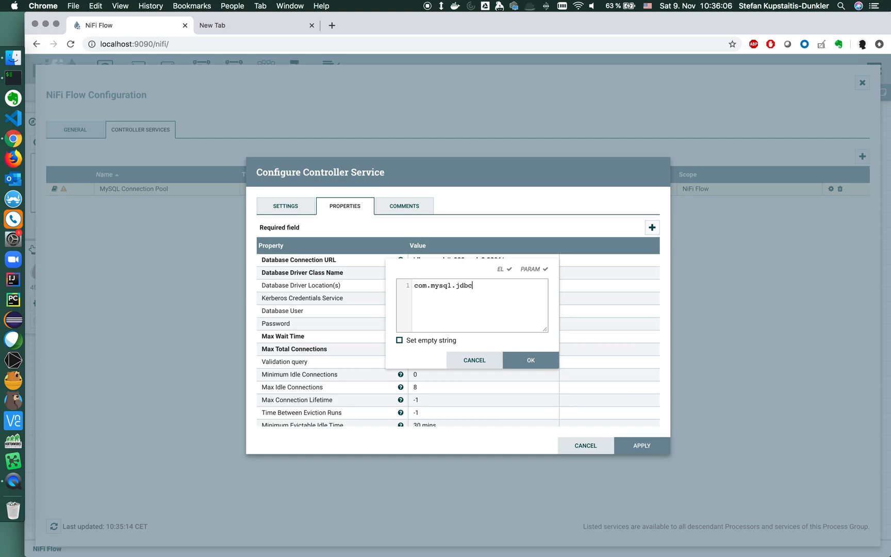
{"action": "type", "text": ".Driver"}
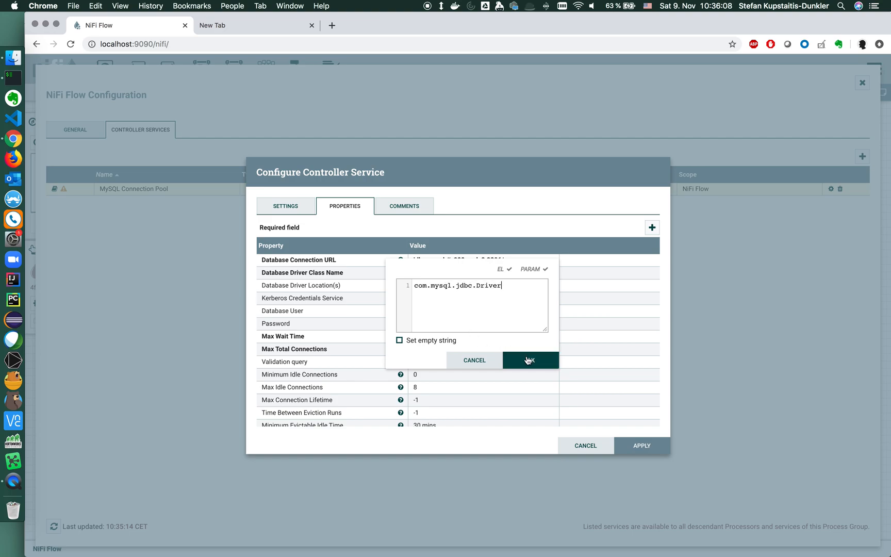
{"action": "left_click", "coordinate": [529, 360]}
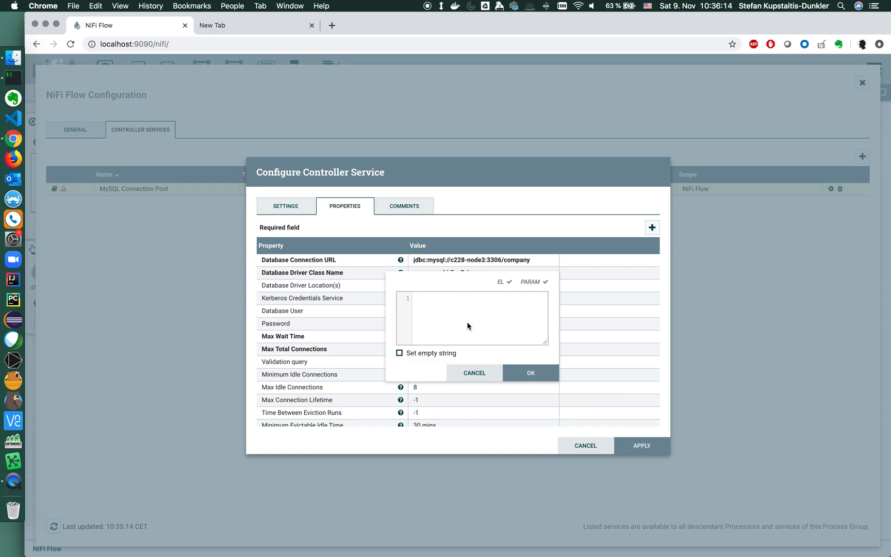
Set the driver location to the MySQL connector JAR under /Users/sdunlerk/software and the database user to stefan.
{"action": "type", "text": "/User"}
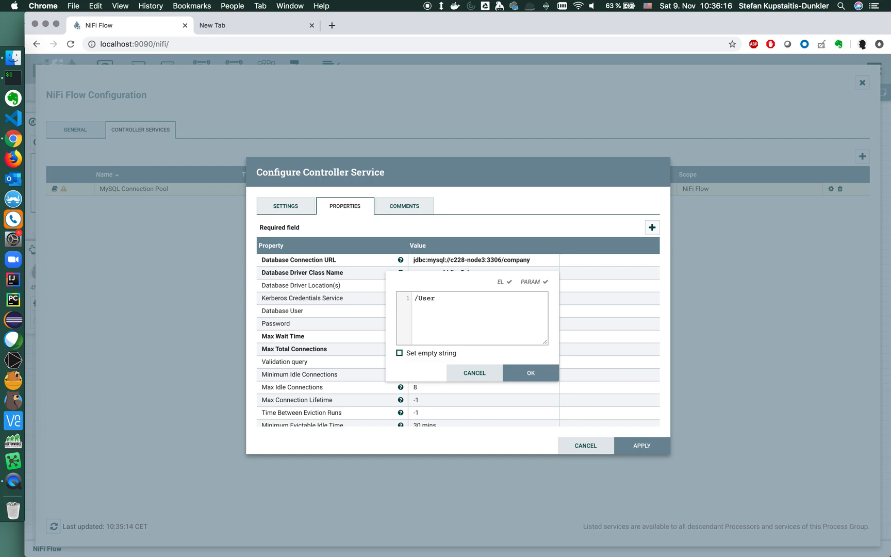
{"action": "type", "text": "s/sdunler"}
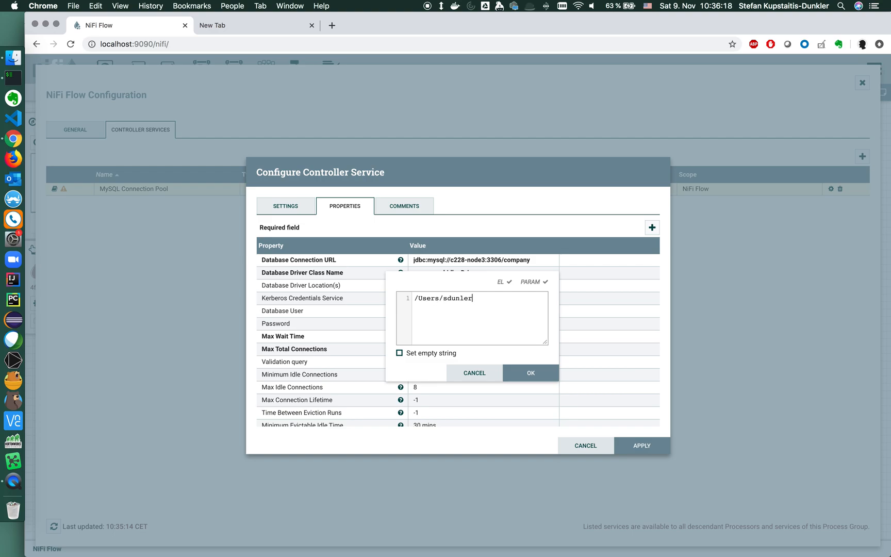
{"action": "type", "text": "k"}
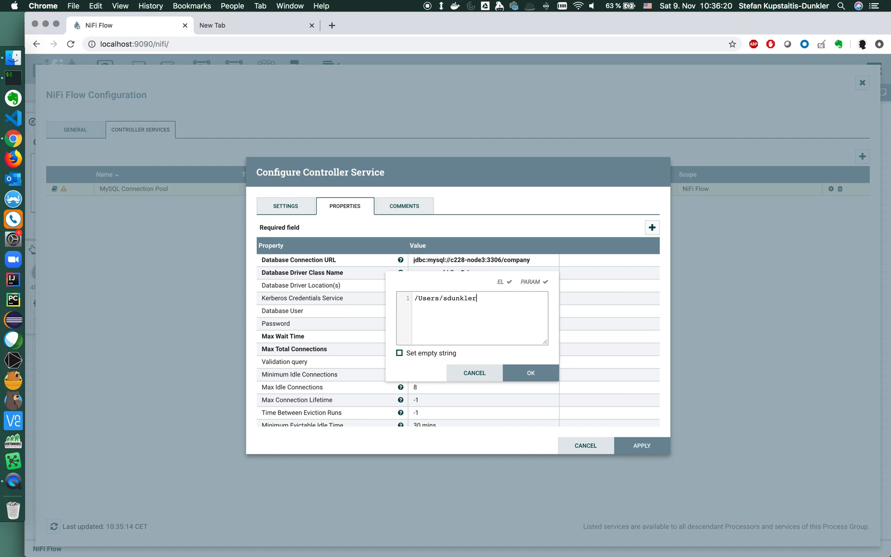
{"action": "type", "text": "so"}
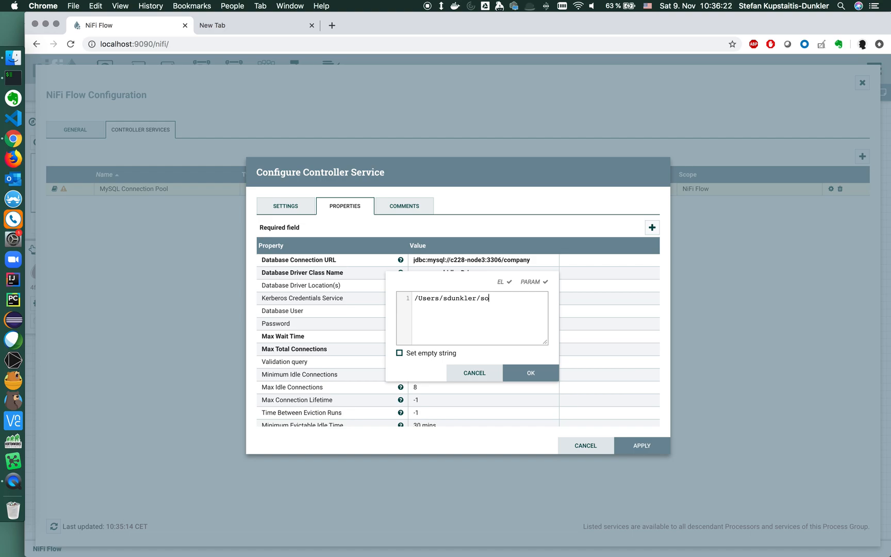
{"action": "type", "text": "f"}
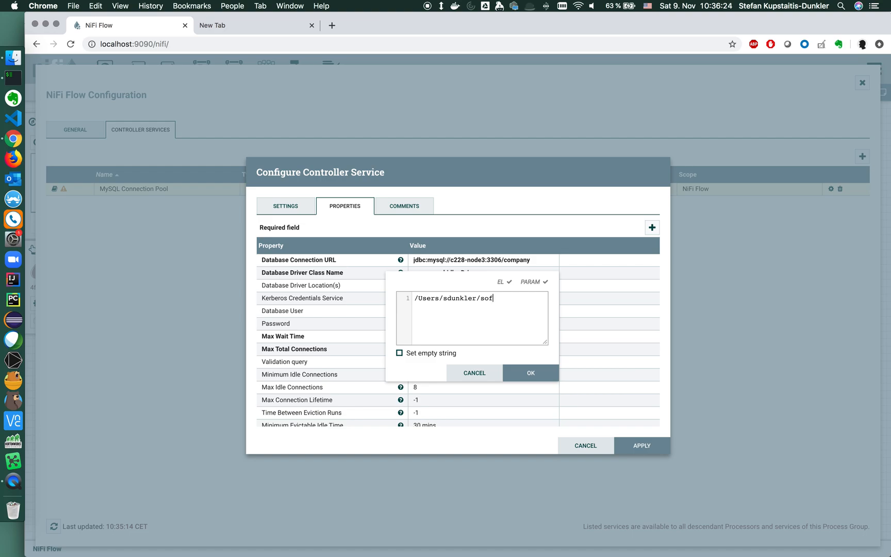
{"action": "type", "text": "tware/mysql-connector-"}
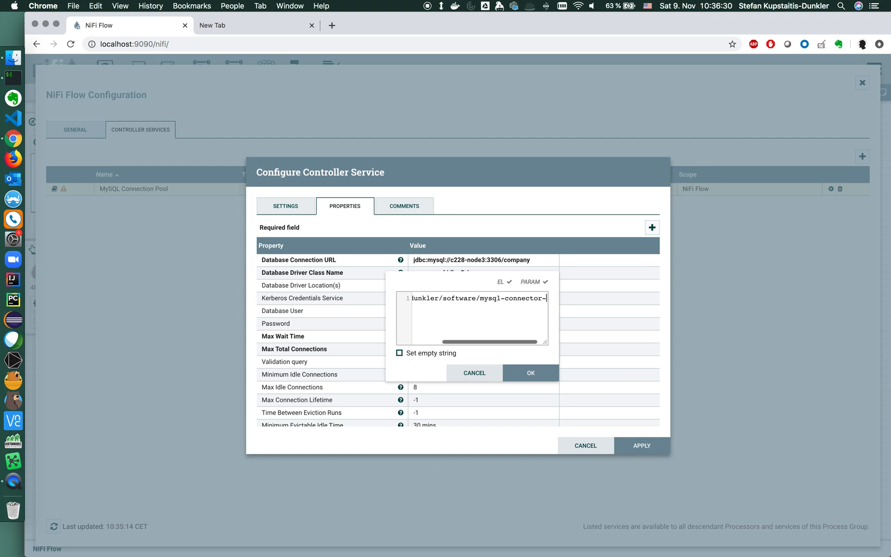
{"action": "type", "text": "java-8.0."}
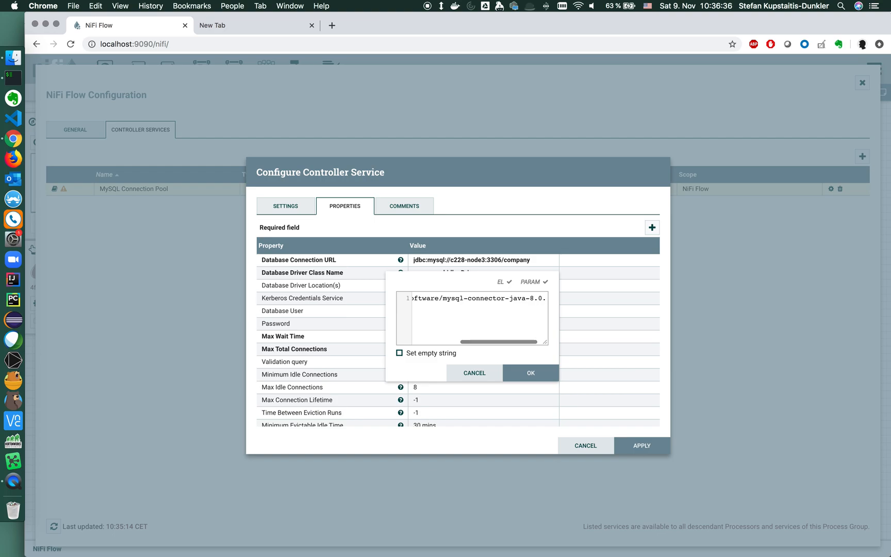
{"action": "left_click", "coordinate": [530, 372]}
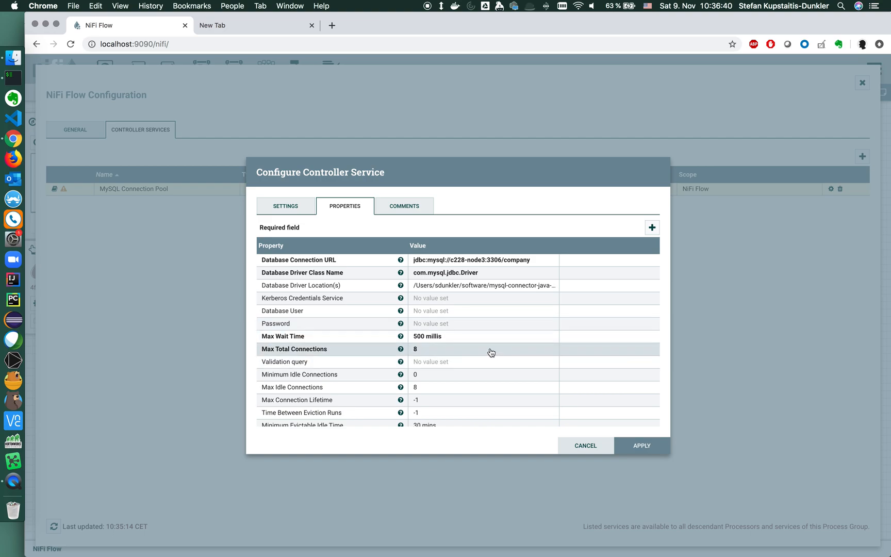
{"action": "mouse_move", "coordinate": [442, 313]}
{"action": "type", "text": "stefa"}
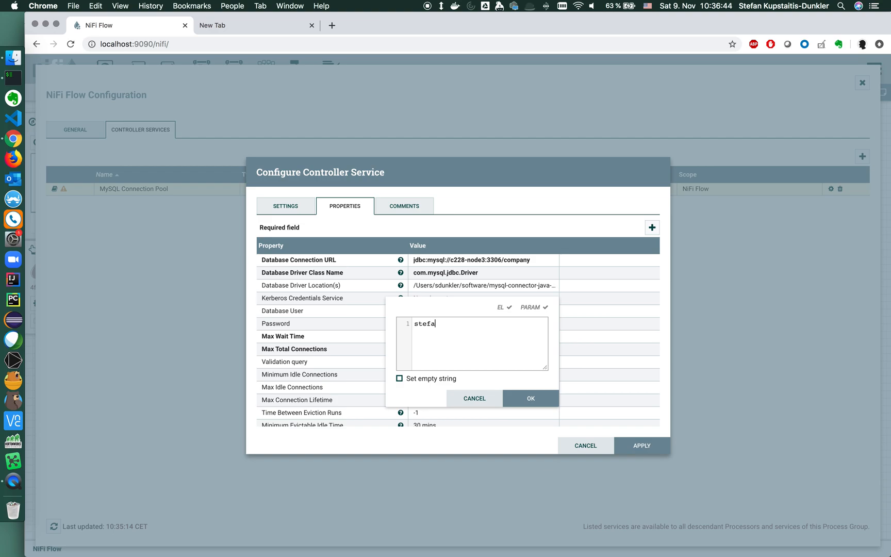
{"action": "left_click", "coordinate": [530, 398]}
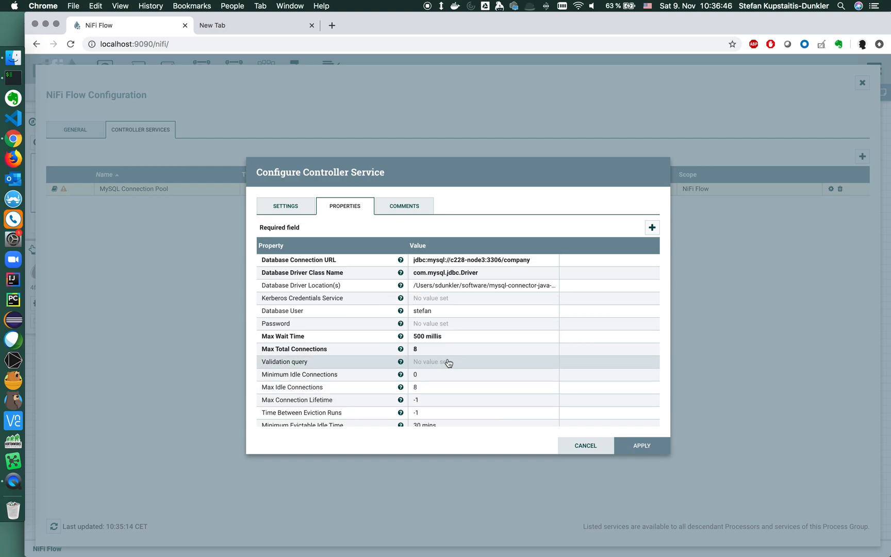
{"action": "mouse_move", "coordinate": [422, 330]}
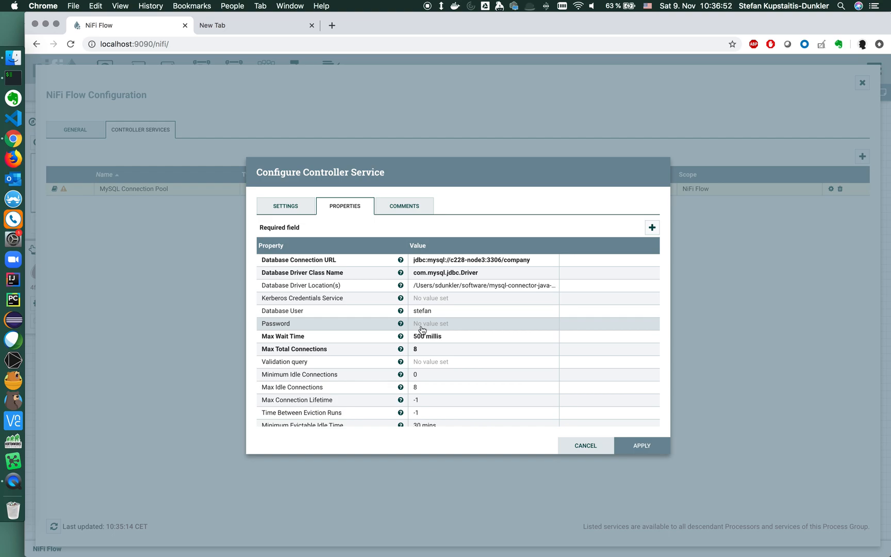
{"action": "scroll", "scroll_direction": "down", "scroll_amount": 3}
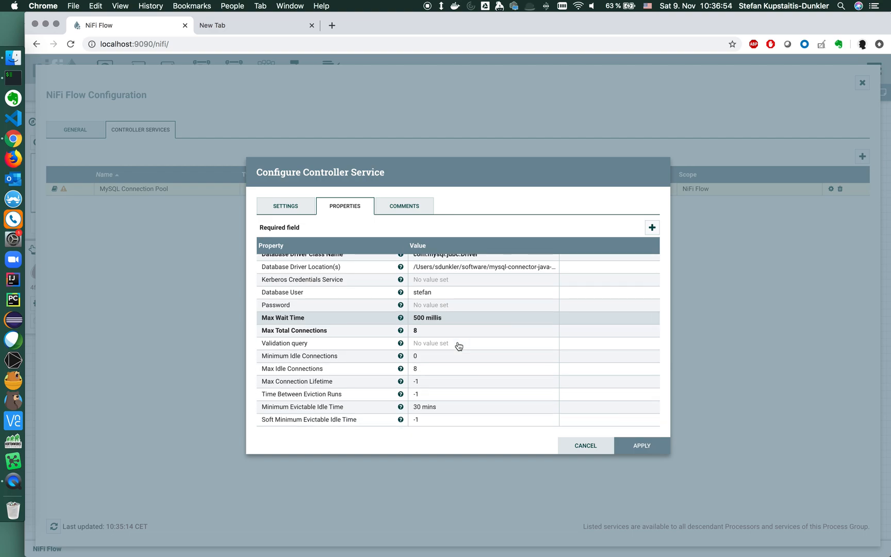
Enable the MySQL Connection Pool service and return to the main flow canvas.
{"action": "left_click", "coordinate": [585, 445]}
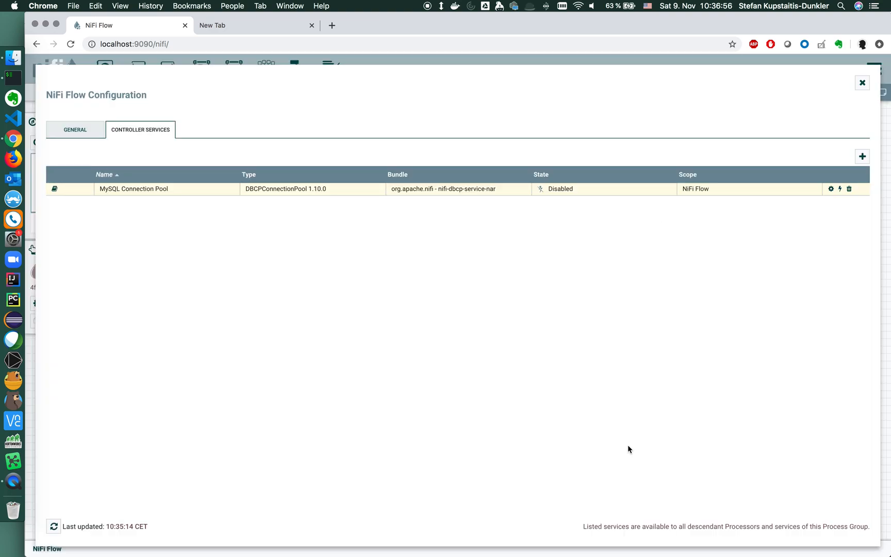
{"action": "mouse_move", "coordinate": [94, 194]}
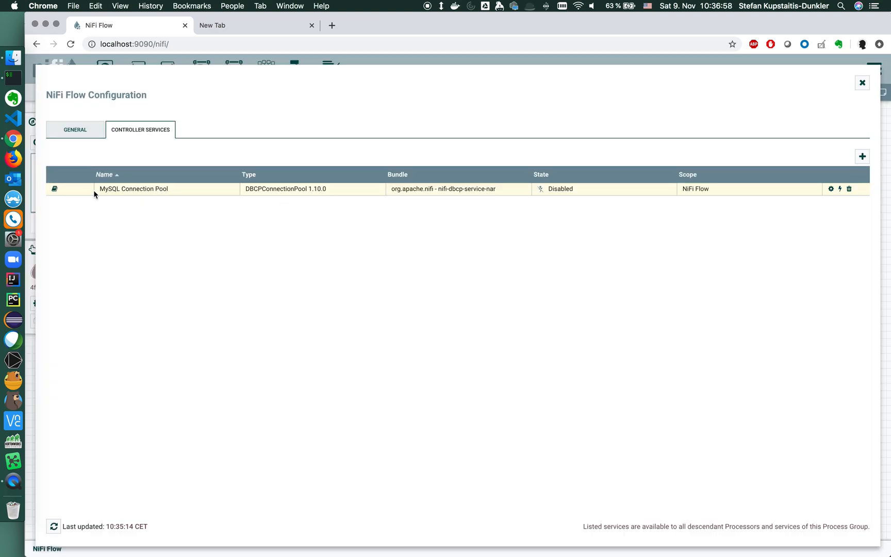
{"action": "mouse_move", "coordinate": [839, 196]}
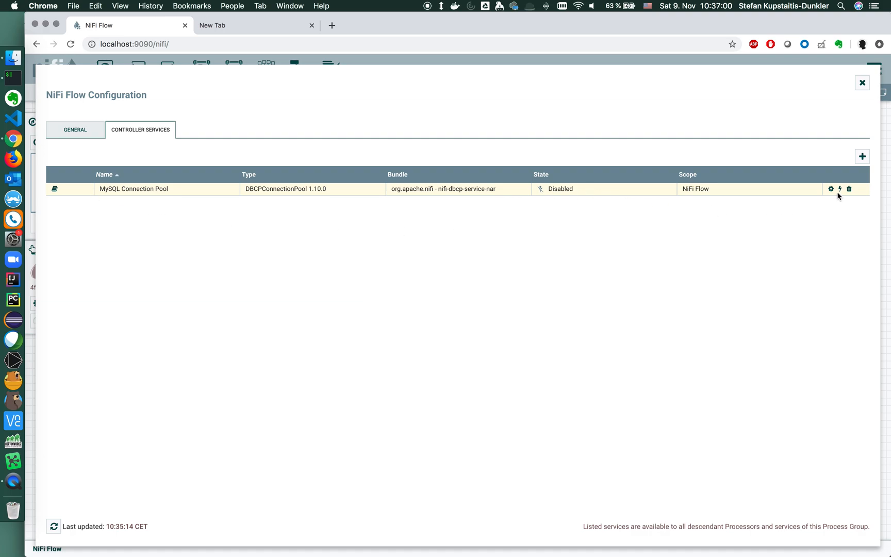
{"action": "mouse_move", "coordinate": [840, 188]}
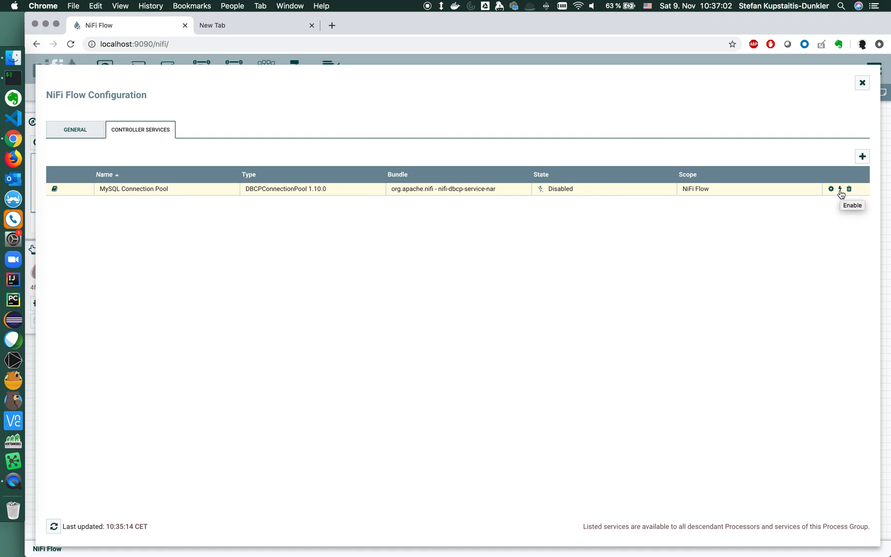
{"action": "left_click", "coordinate": [840, 189]}
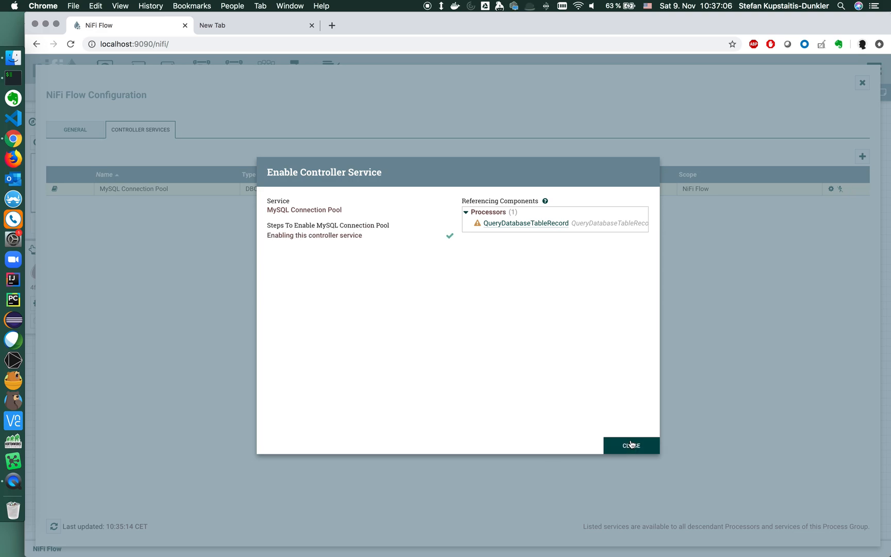
{"action": "left_click", "coordinate": [631, 445]}
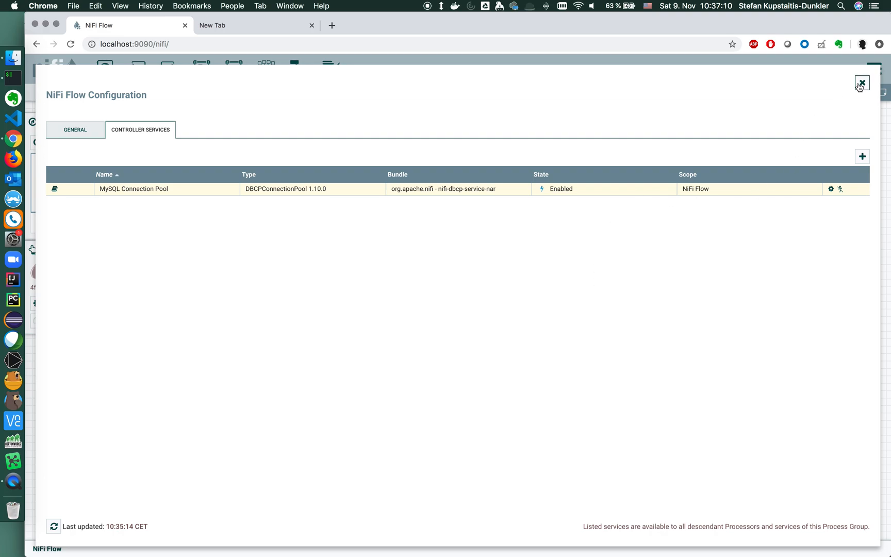
{"action": "mouse_move", "coordinate": [861, 84]}
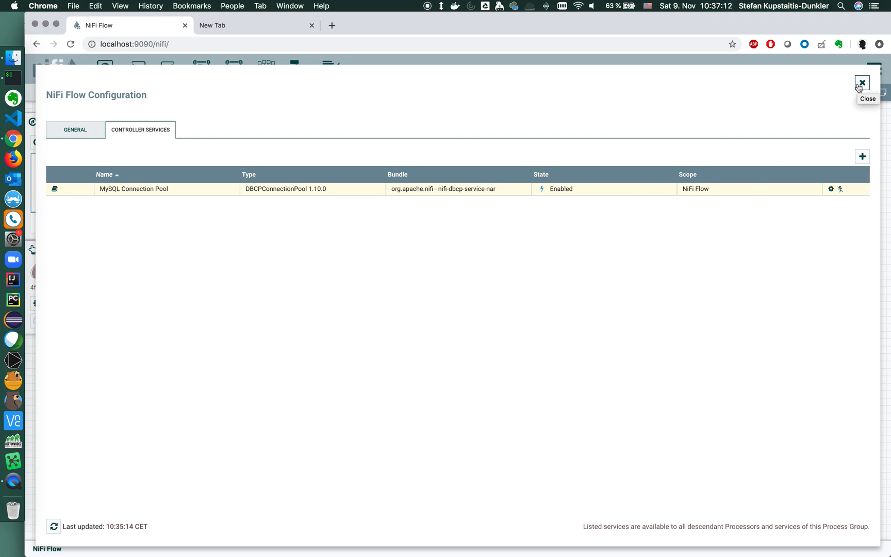
{"action": "left_click", "coordinate": [861, 82]}
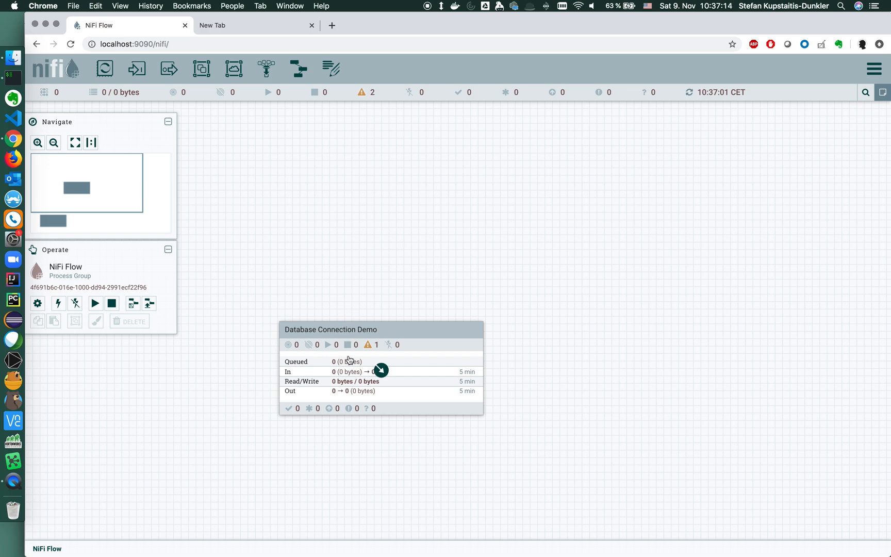
Inside Database Connection Demo, set QueryDatabaseTableRecord's Database Type to MySQL and Table Name to people.
{"action": "double_click", "coordinate": [330, 330]}
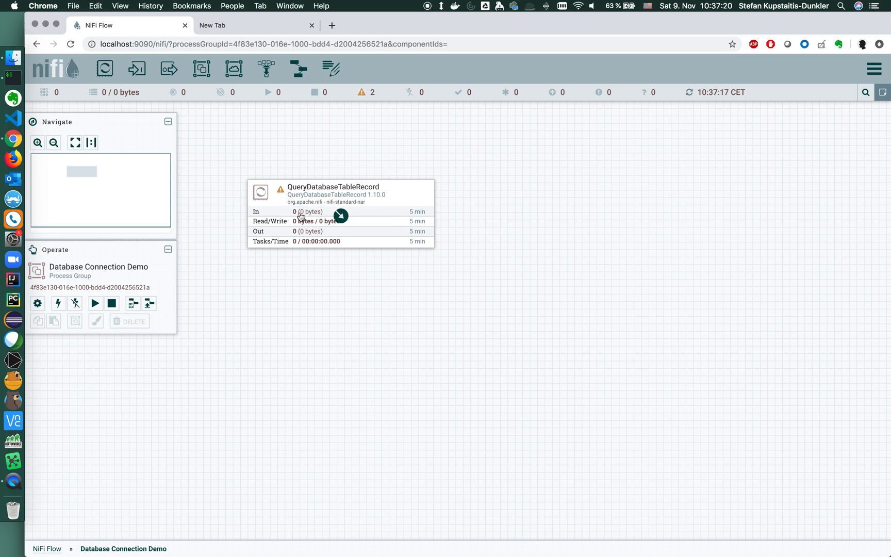
{"action": "double_click", "coordinate": [340, 215]}
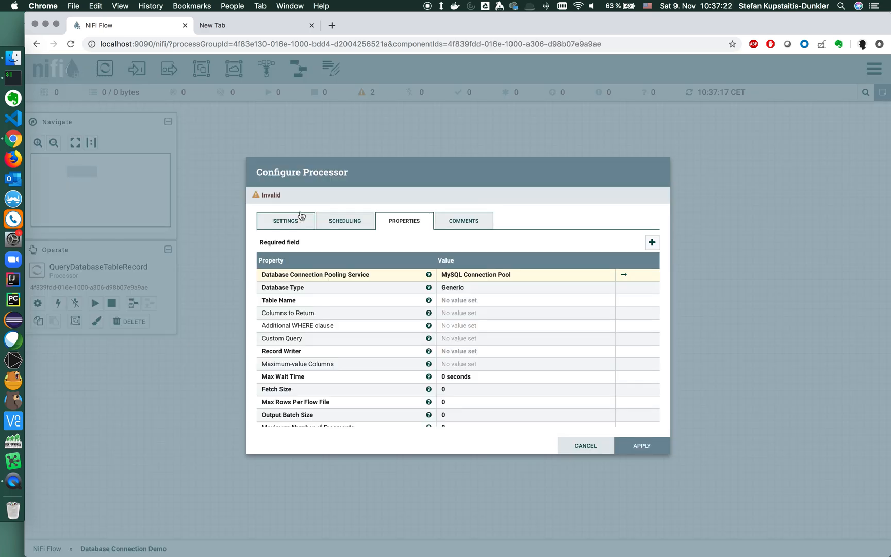
{"action": "mouse_move", "coordinate": [448, 278]}
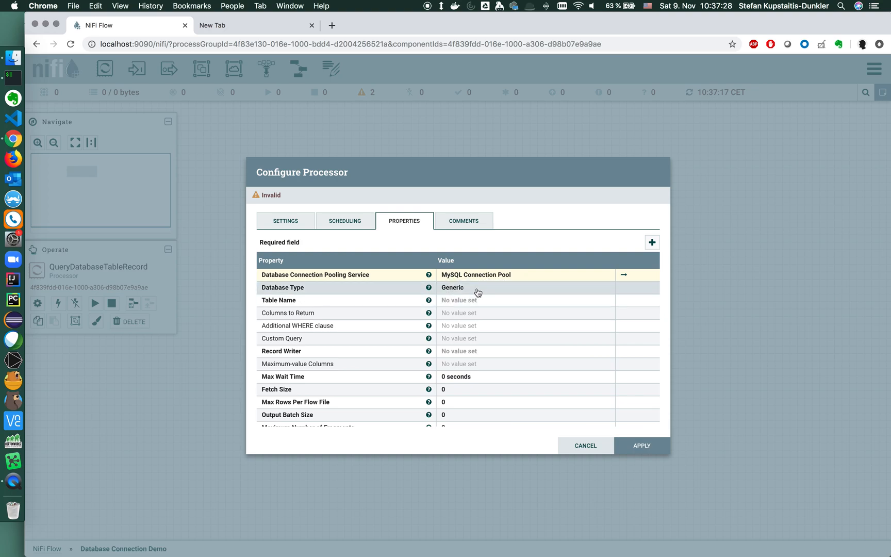
{"action": "mouse_move", "coordinate": [476, 316]}
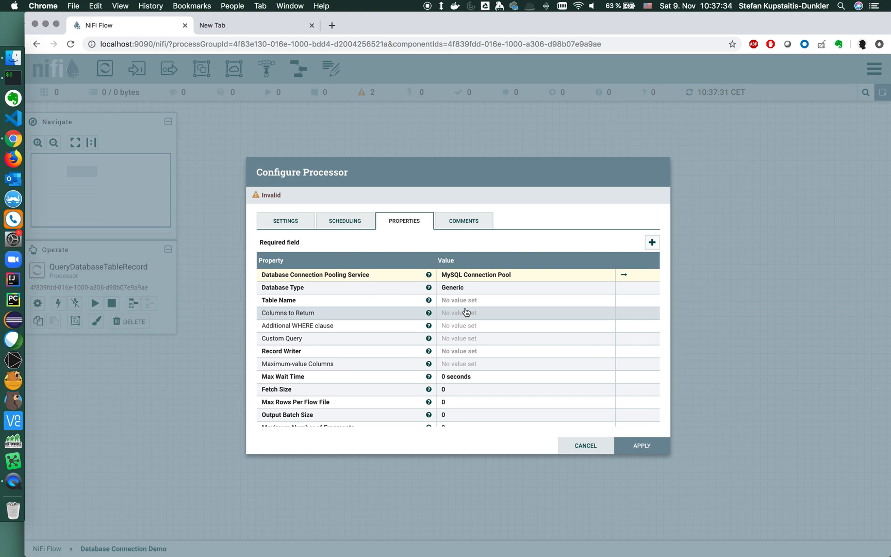
{"action": "left_click", "coordinate": [476, 287]}
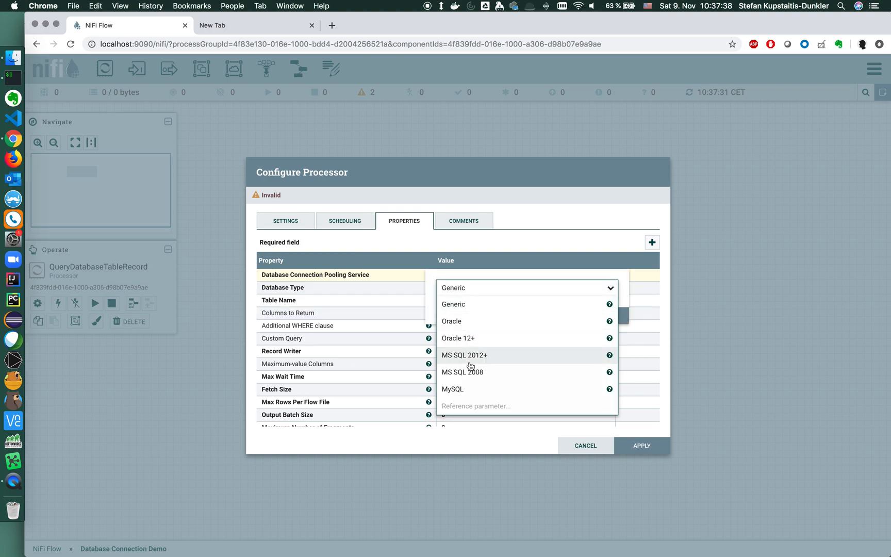
{"action": "left_click", "coordinate": [453, 389]}
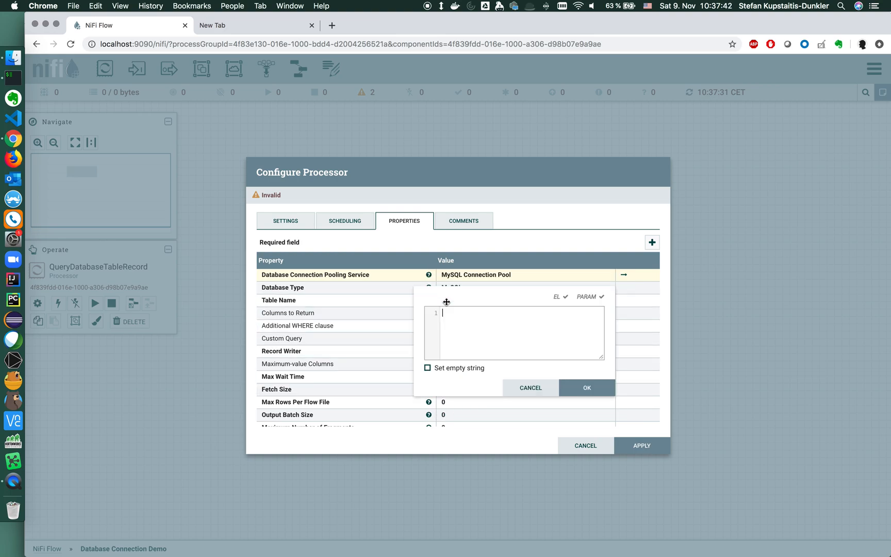
{"action": "type", "text": "P"}
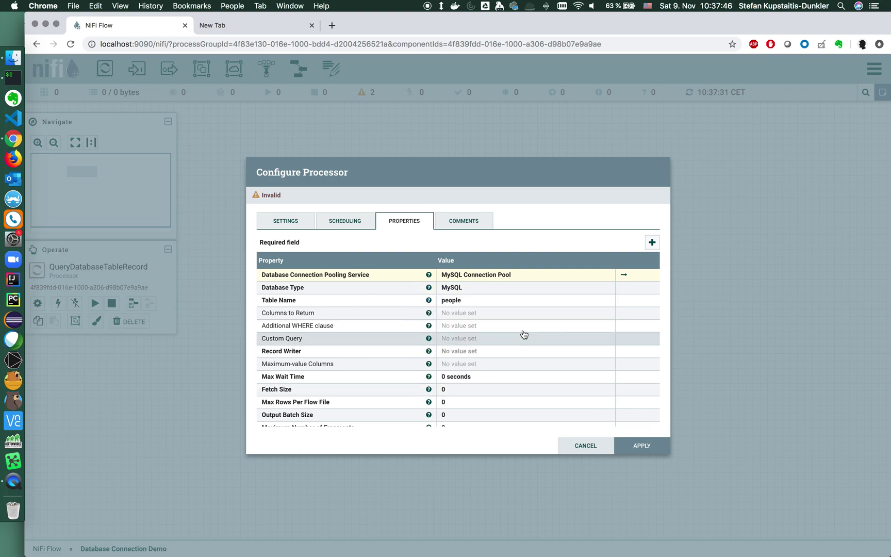
{"action": "mouse_move", "coordinate": [489, 313]}
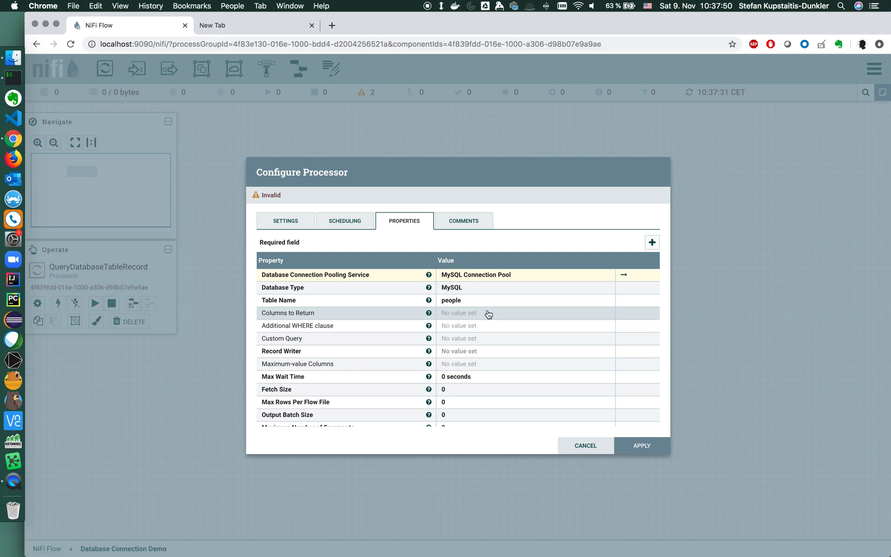
{"action": "mouse_move", "coordinate": [445, 319]}
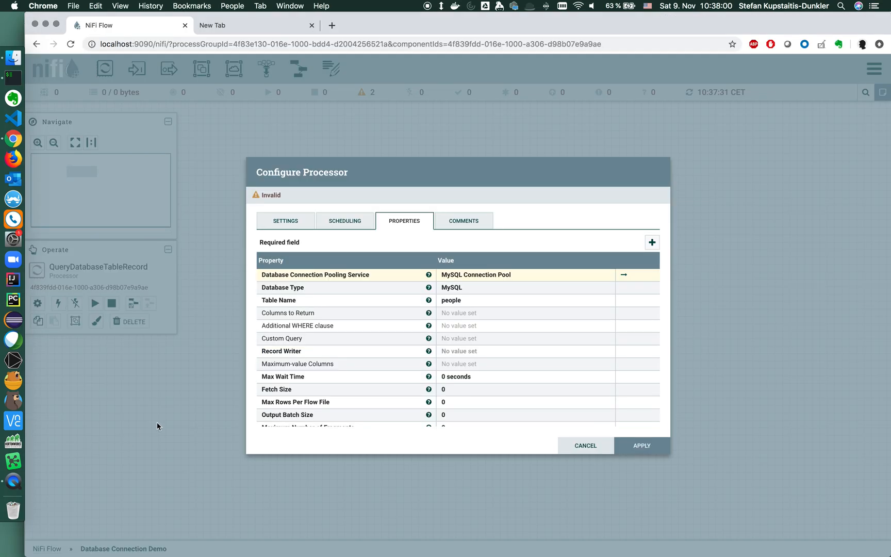
{"action": "mouse_move", "coordinate": [449, 314]}
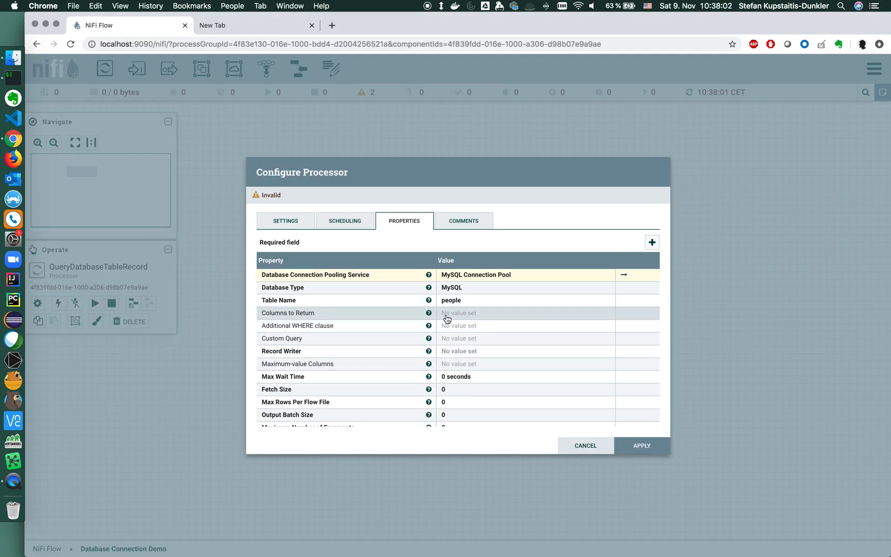
{"action": "mouse_move", "coordinate": [453, 315]}
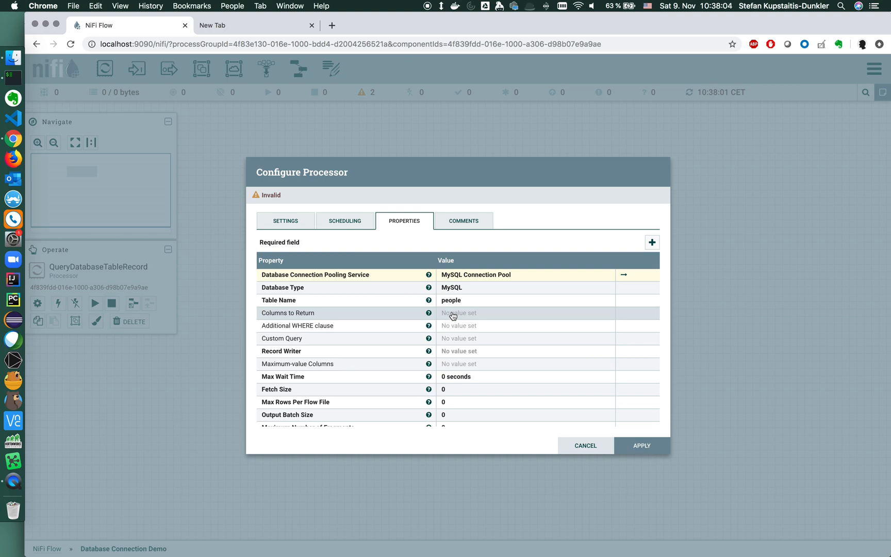
{"action": "mouse_move", "coordinate": [455, 325]}
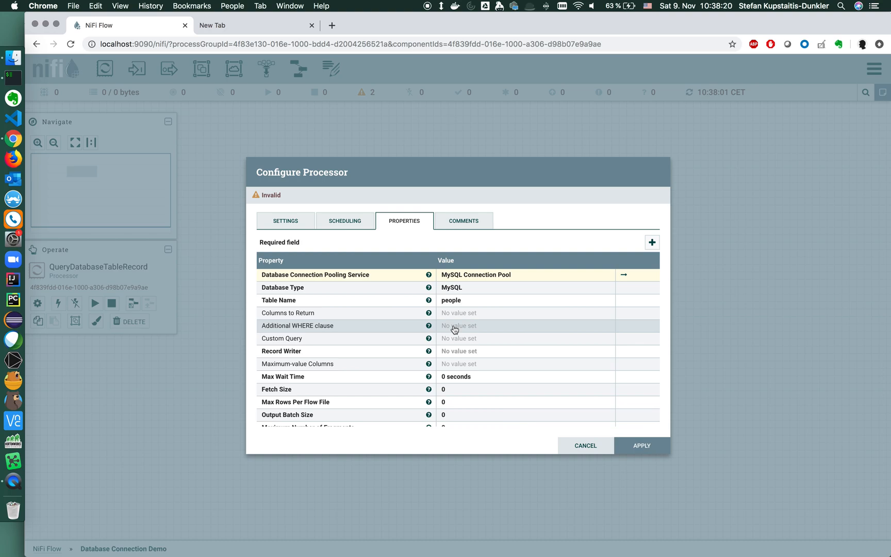
{"action": "mouse_move", "coordinate": [457, 338]}
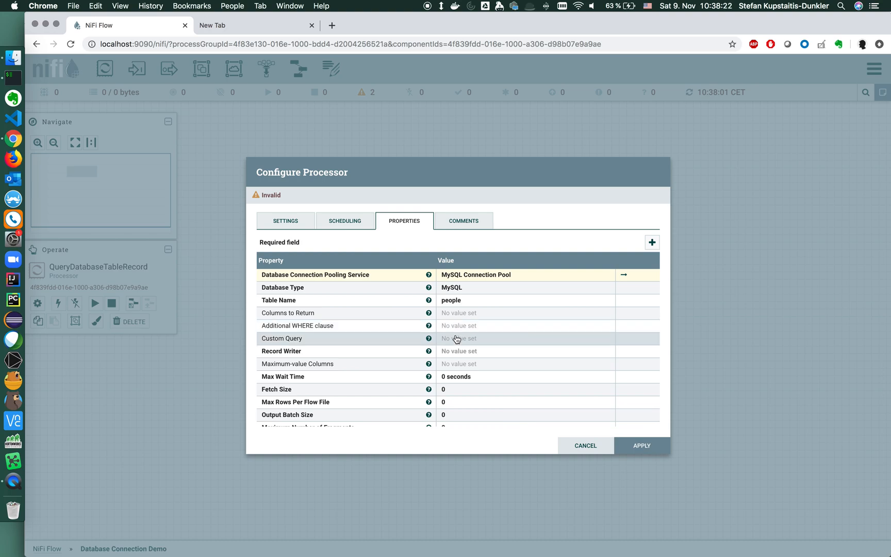
{"action": "mouse_move", "coordinate": [462, 344]}
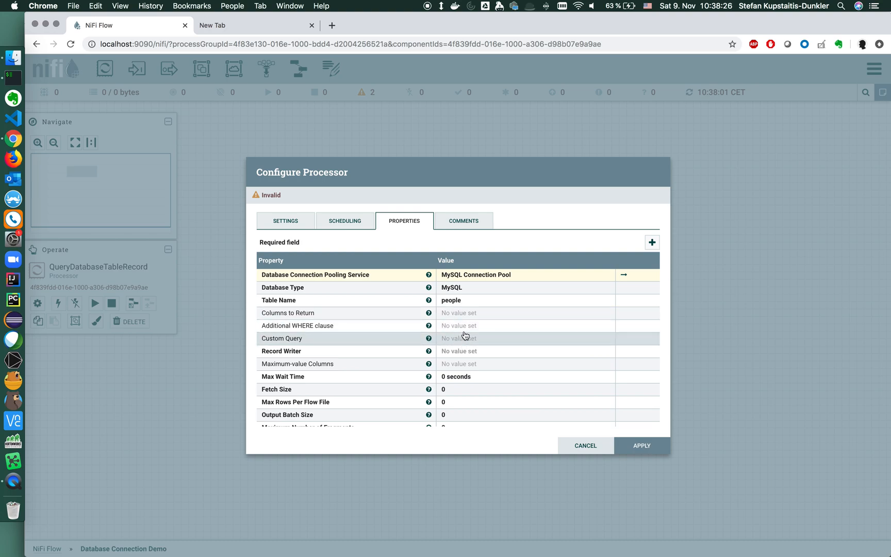
{"action": "mouse_move", "coordinate": [455, 364]}
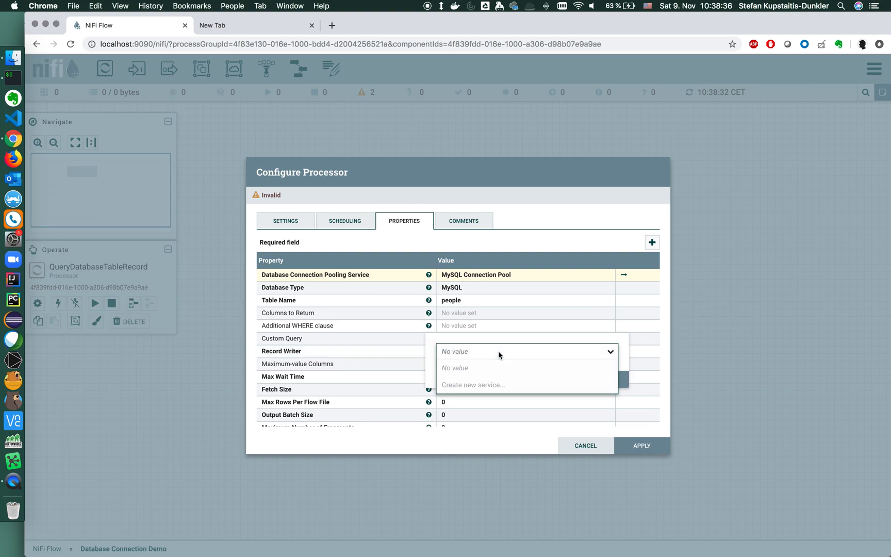
{"action": "mouse_move", "coordinate": [486, 386]}
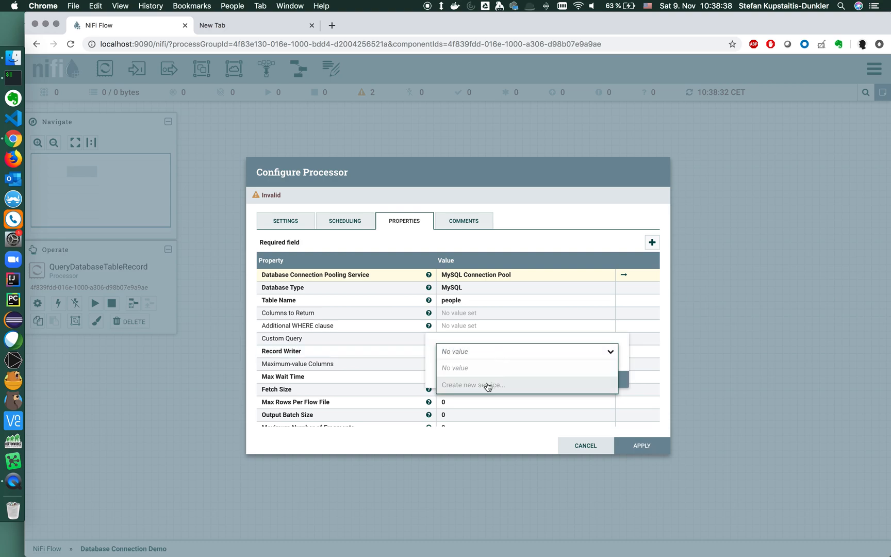
{"action": "mouse_move", "coordinate": [487, 386]}
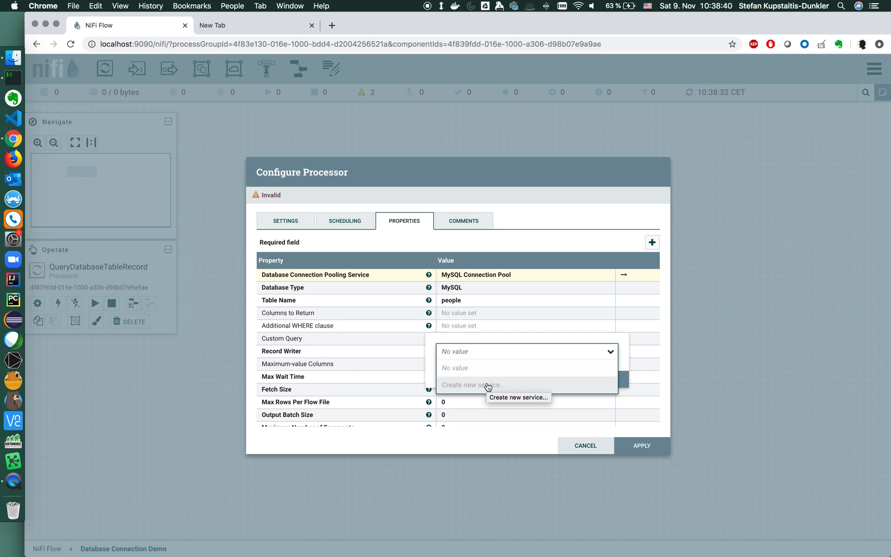
Create a new AvroRecordSetWriter service as the processor's Record Writer.
{"action": "left_click", "coordinate": [472, 384]}
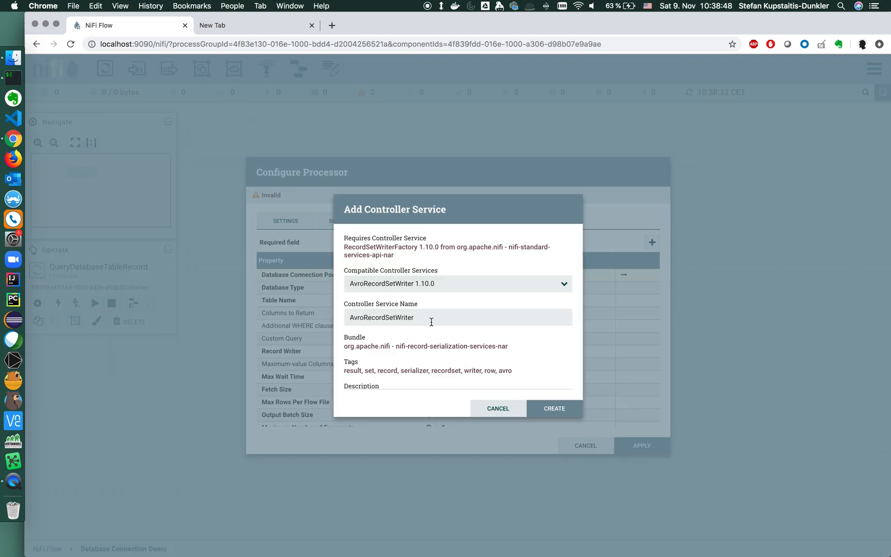
{"action": "mouse_move", "coordinate": [553, 408]}
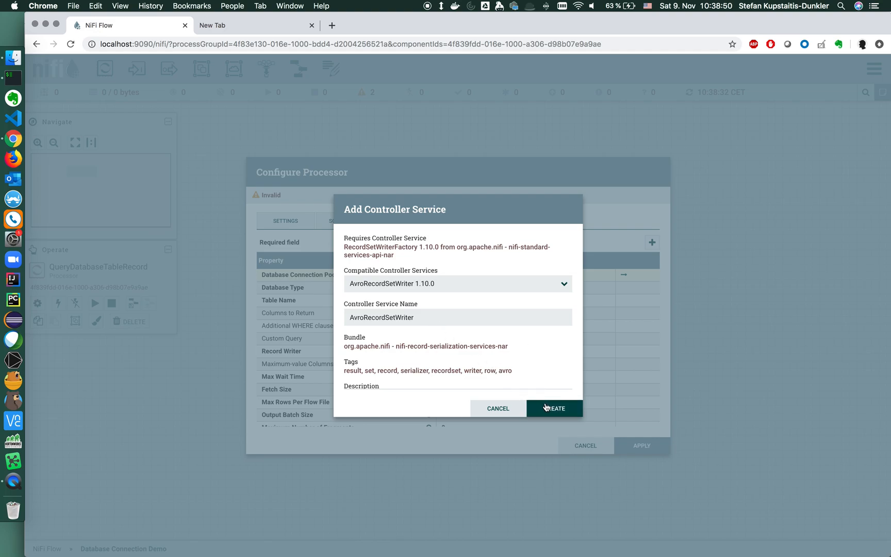
{"action": "left_click", "coordinate": [554, 408]}
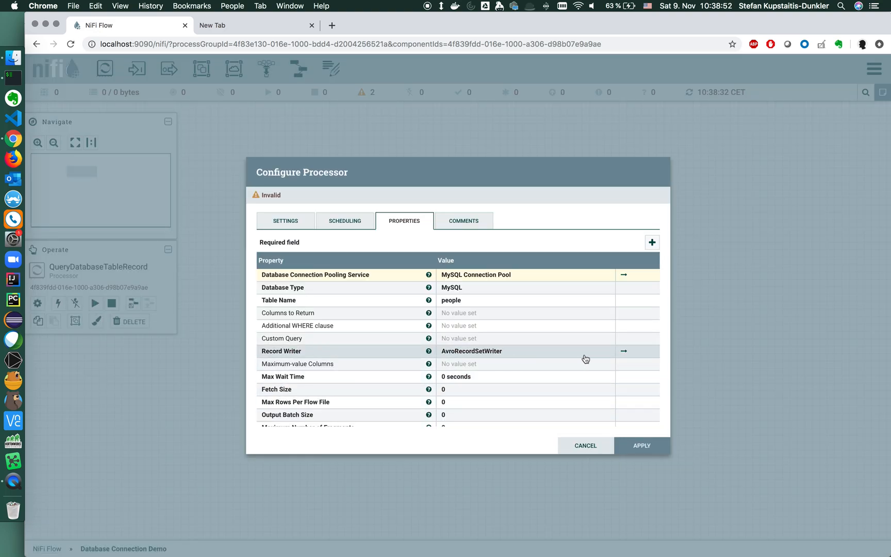
Apply the AvroRecordSetWriter settings so it inherits the record schema.
{"action": "left_click", "coordinate": [623, 351]}
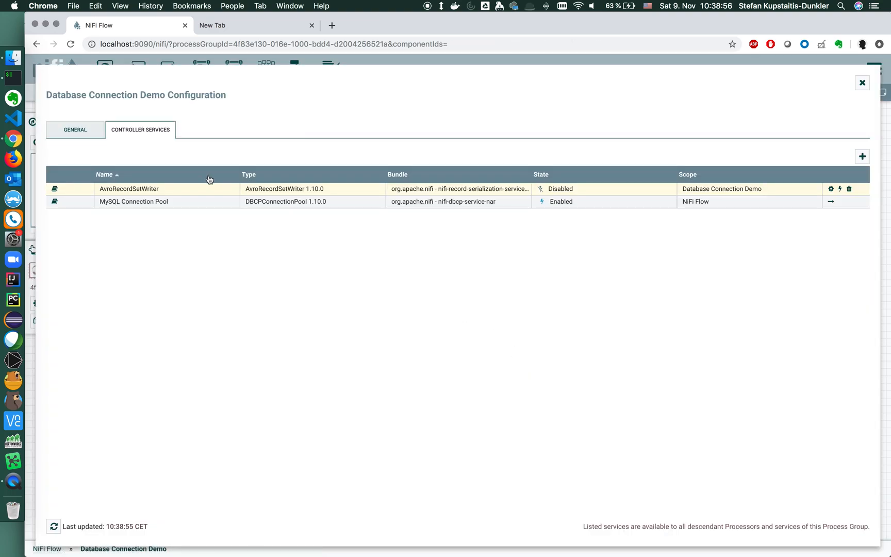
{"action": "mouse_move", "coordinate": [831, 188]}
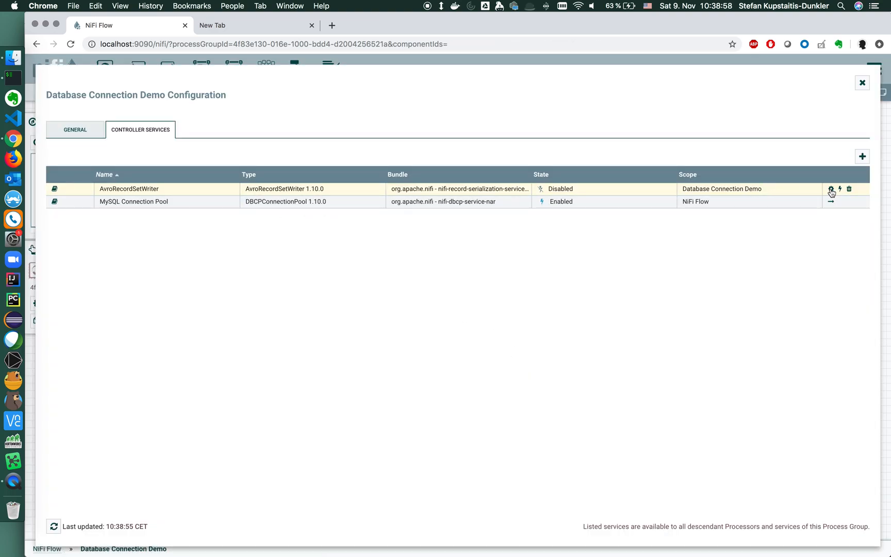
{"action": "mouse_move", "coordinate": [831, 189]}
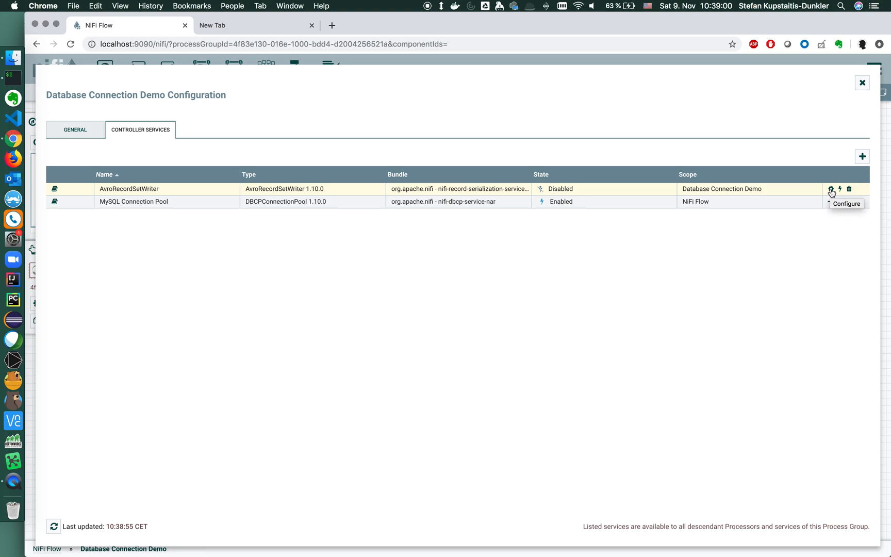
{"action": "left_click", "coordinate": [831, 189]}
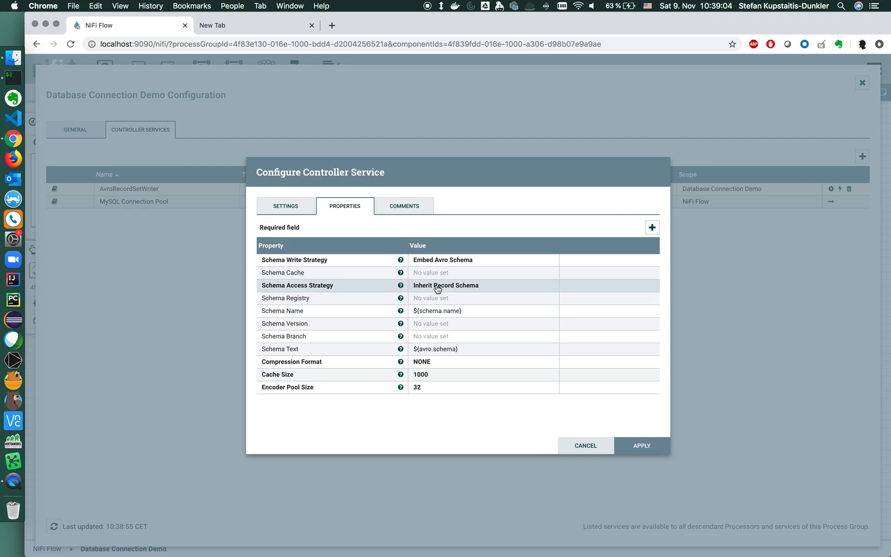
{"action": "mouse_move", "coordinate": [476, 348]}
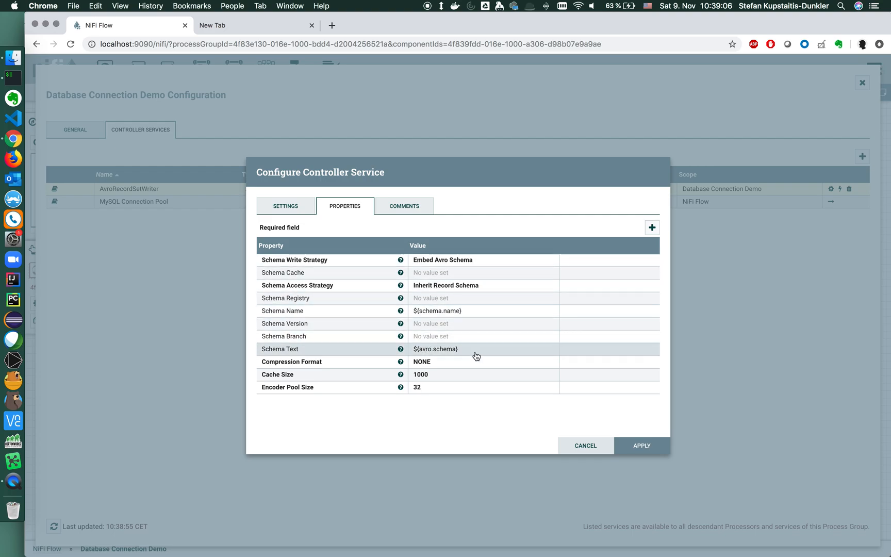
{"action": "mouse_move", "coordinate": [433, 308]}
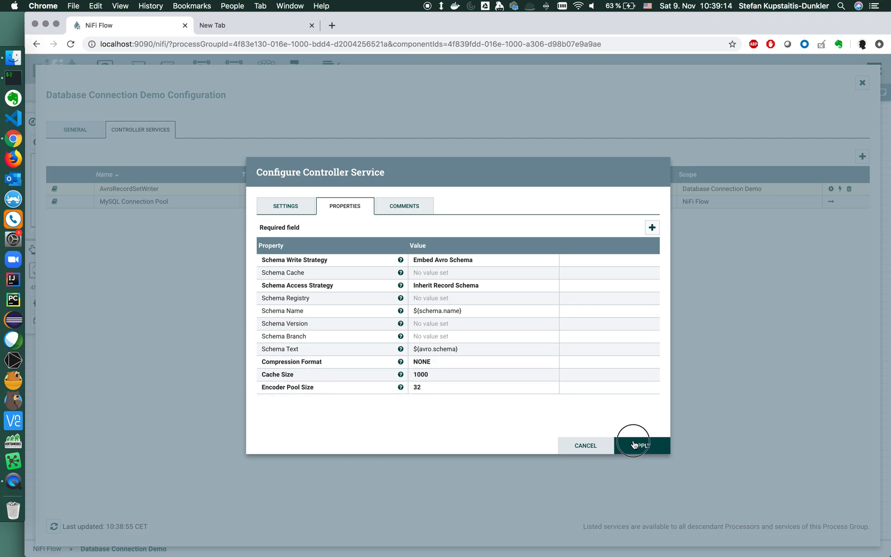
{"action": "left_click", "coordinate": [641, 445]}
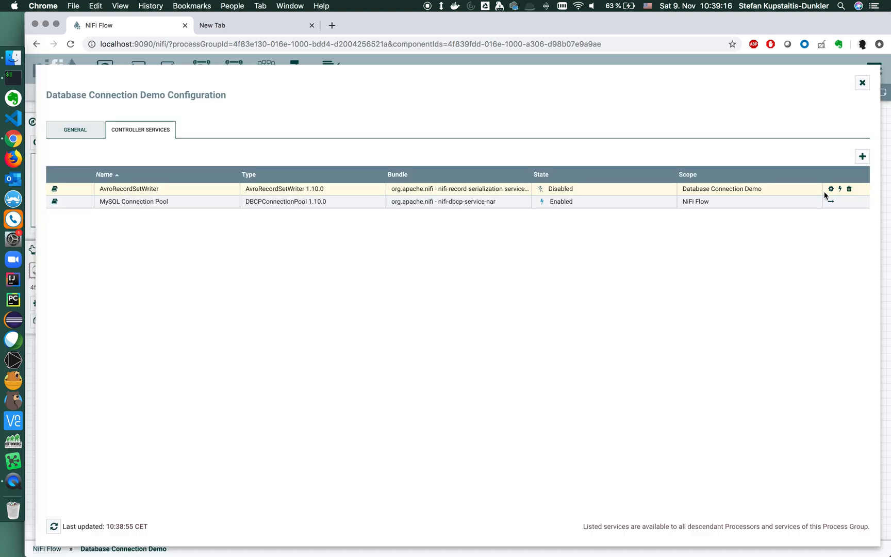
{"action": "mouse_move", "coordinate": [841, 193]}
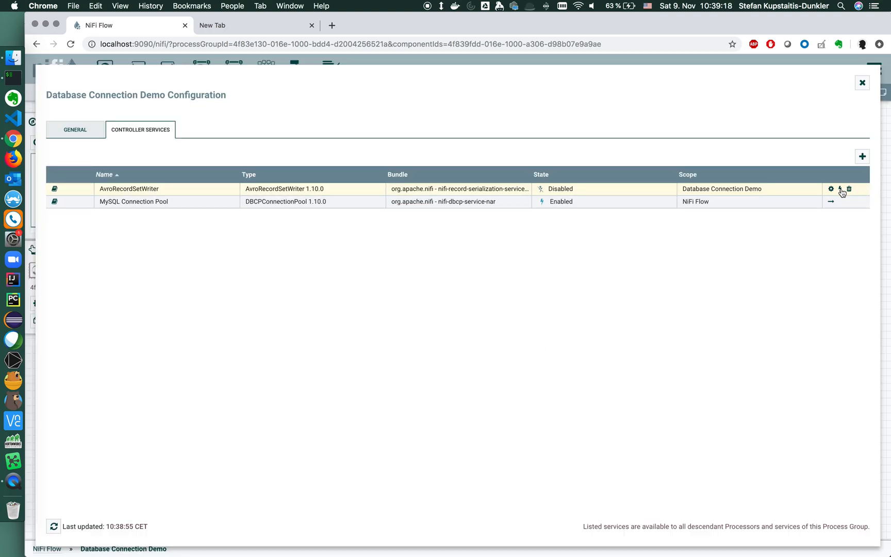
Enable the AvroRecordSetWriter service and return to the processor's properties.
{"action": "left_click", "coordinate": [839, 188]}
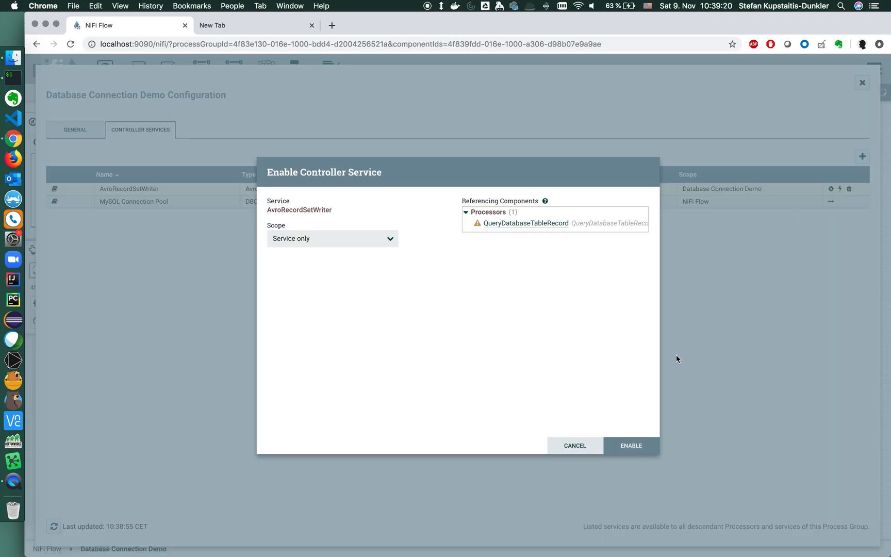
{"action": "left_click", "coordinate": [631, 445]}
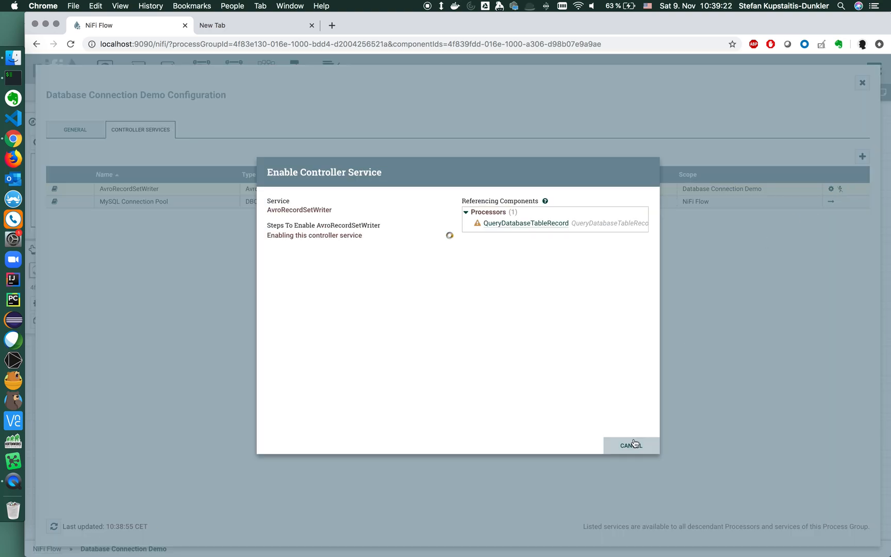
{"action": "left_click", "coordinate": [630, 445]}
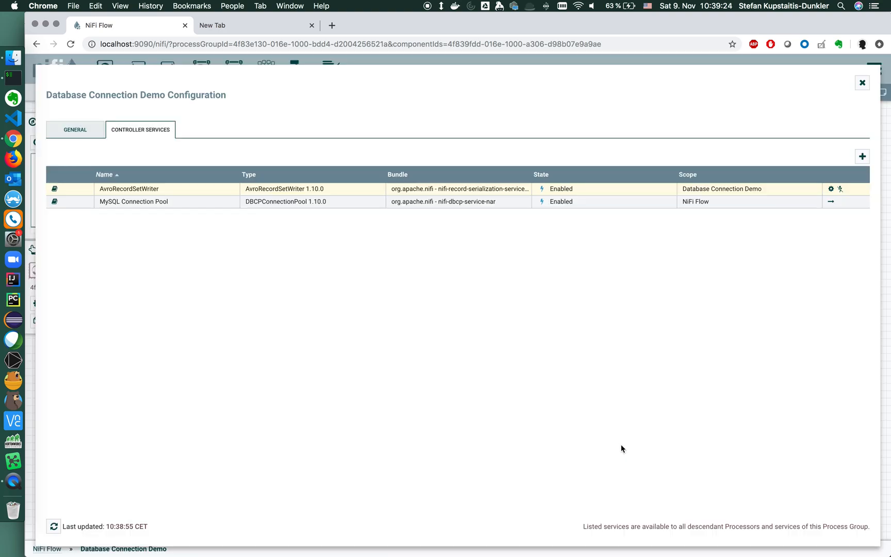
{"action": "left_click", "coordinate": [862, 83]}
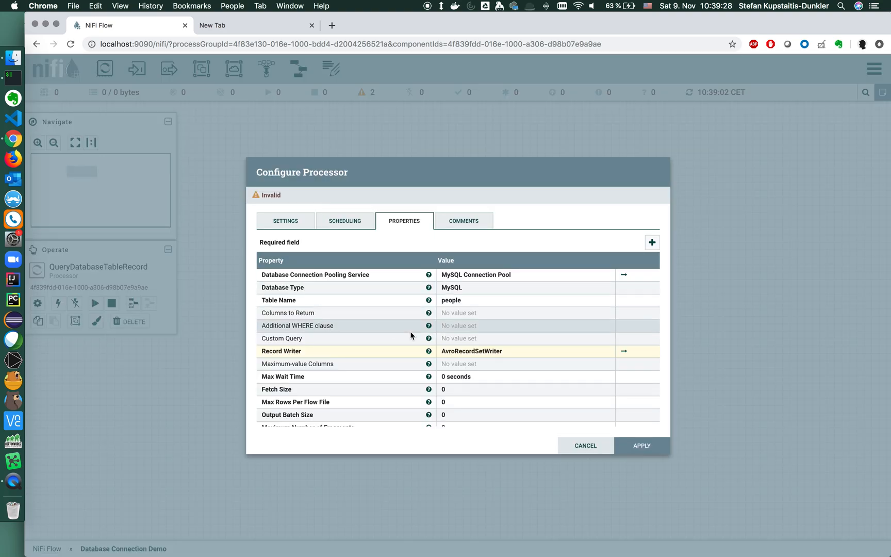
{"action": "mouse_move", "coordinate": [467, 365]}
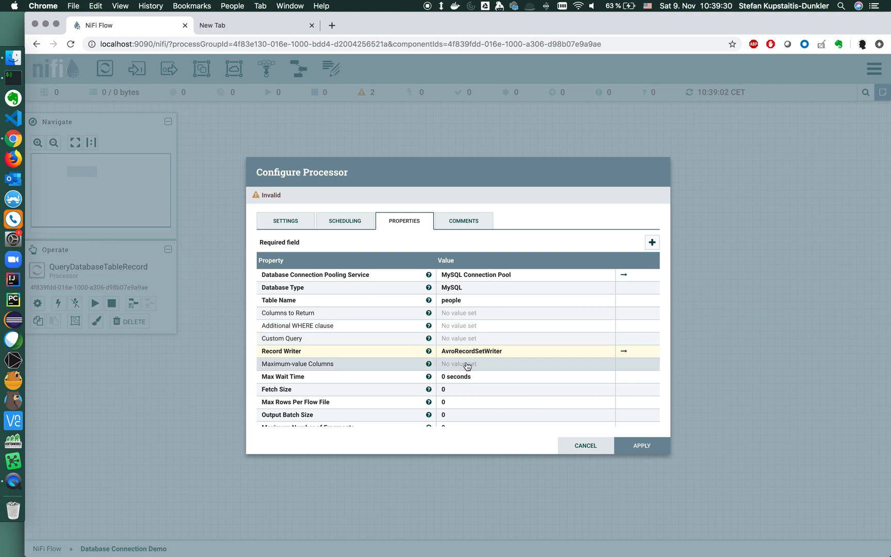
Apply QueryDatabaseTableRecord's properties: people table, MySQL Connection Pool, AvroRecordSetWriter.
{"action": "scroll", "scroll_direction": "down", "scroll_amount": 3}
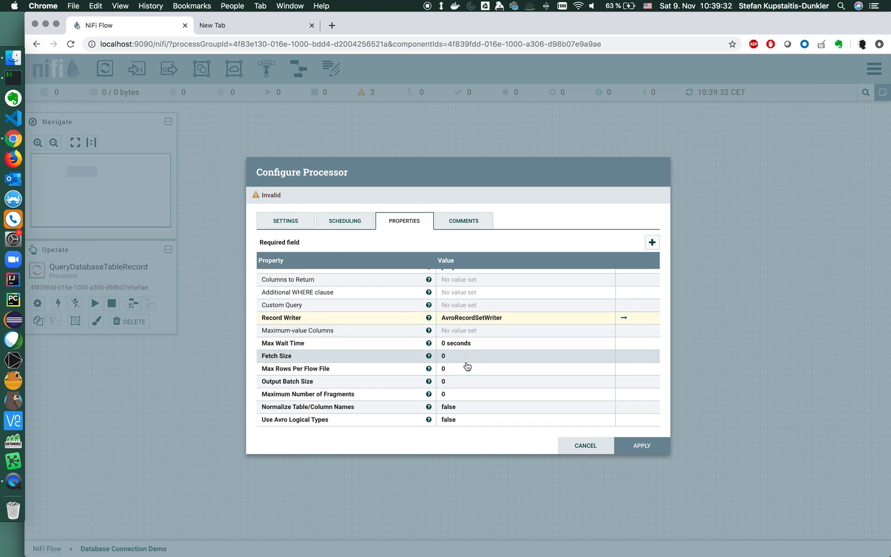
{"action": "scroll", "scroll_direction": "up", "scroll_amount": 3}
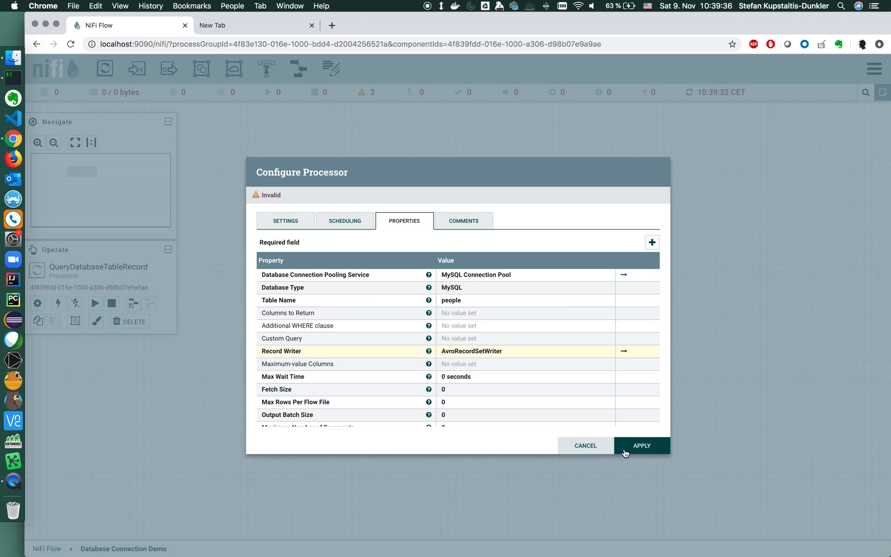
{"action": "mouse_move", "coordinate": [633, 448]}
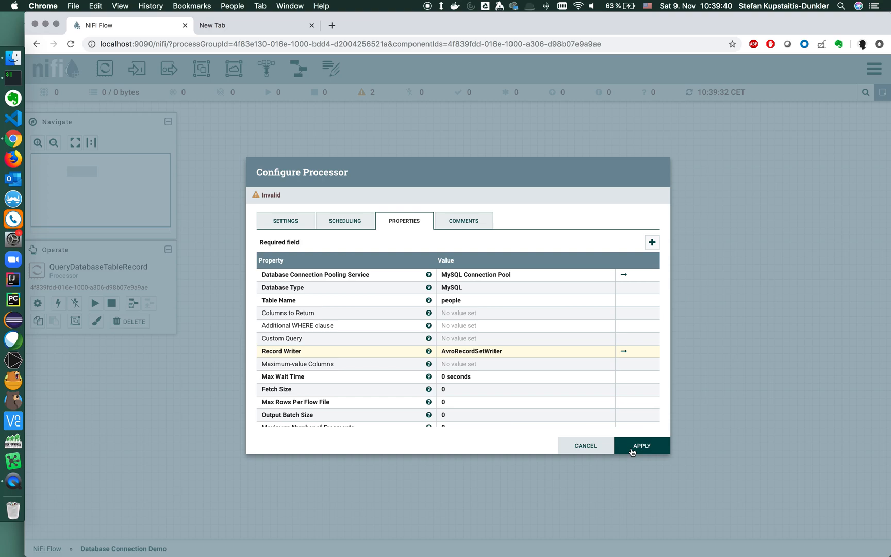
{"action": "left_click", "coordinate": [641, 445]}
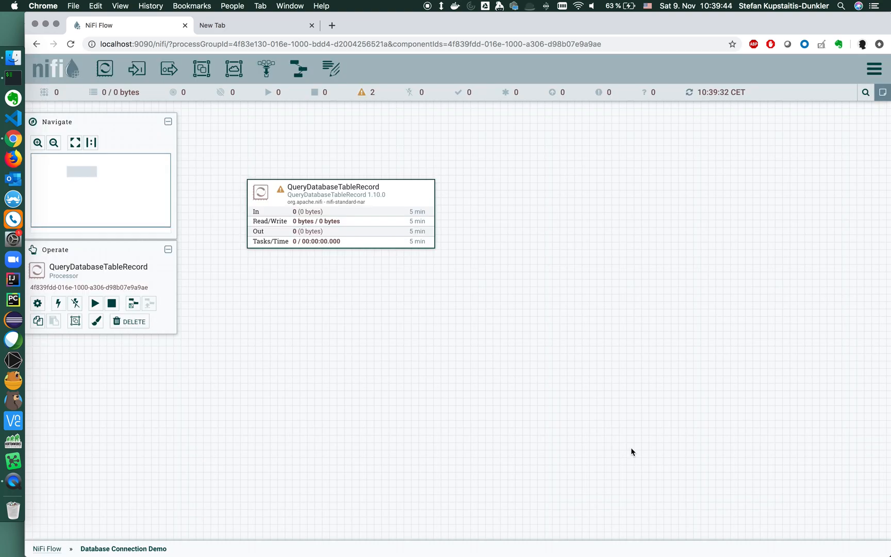
{"action": "mouse_move", "coordinate": [280, 190]}
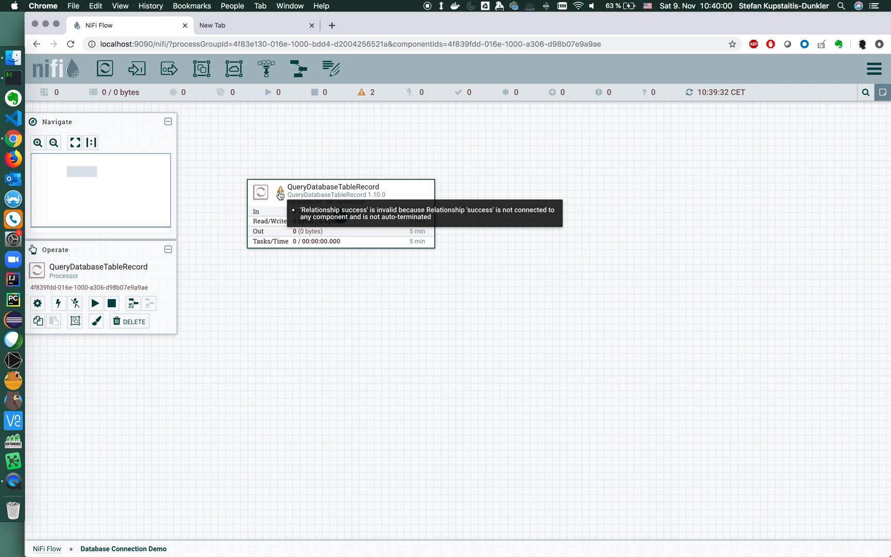
{"action": "mouse_move", "coordinate": [104, 68]}
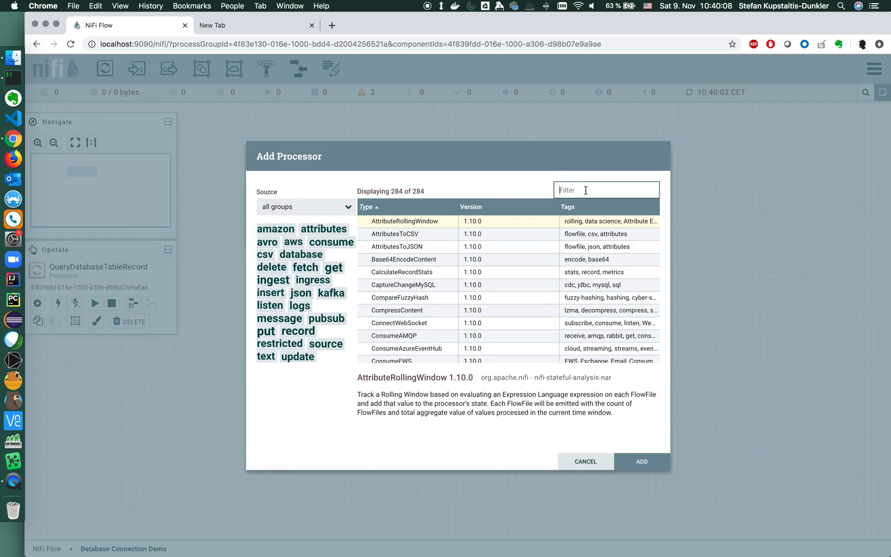
Add a PutFile processor and connect QueryDatabaseTableRecord to it on the success relationship.
{"action": "type", "text": "putfile"}
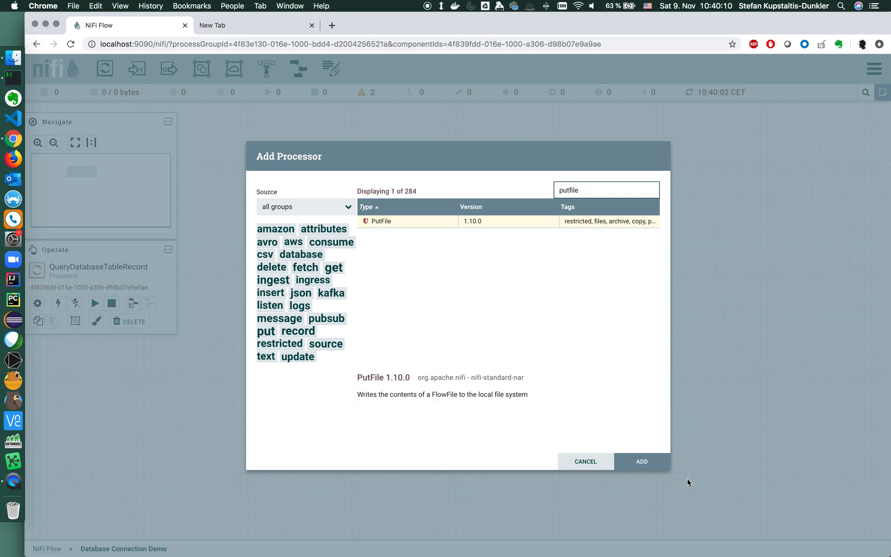
{"action": "left_click", "coordinate": [641, 461]}
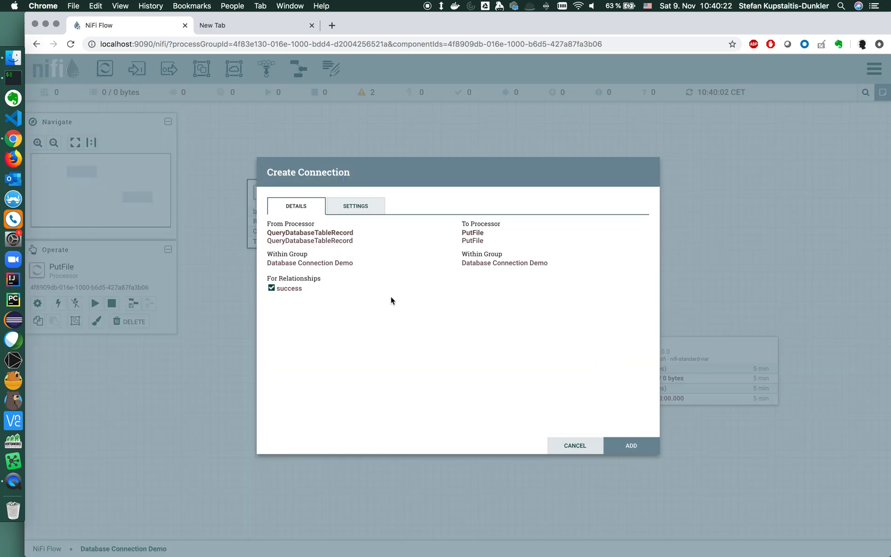
{"action": "mouse_move", "coordinate": [283, 308]}
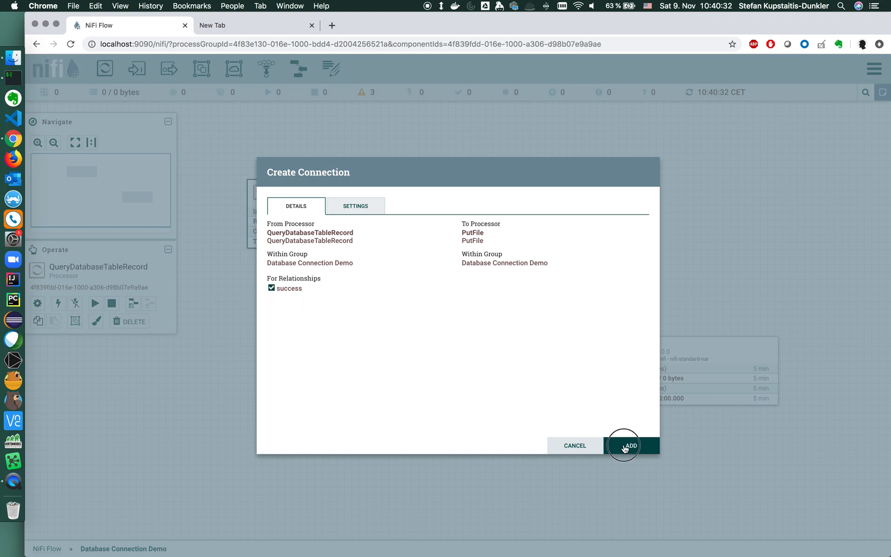
{"action": "left_click", "coordinate": [631, 446]}
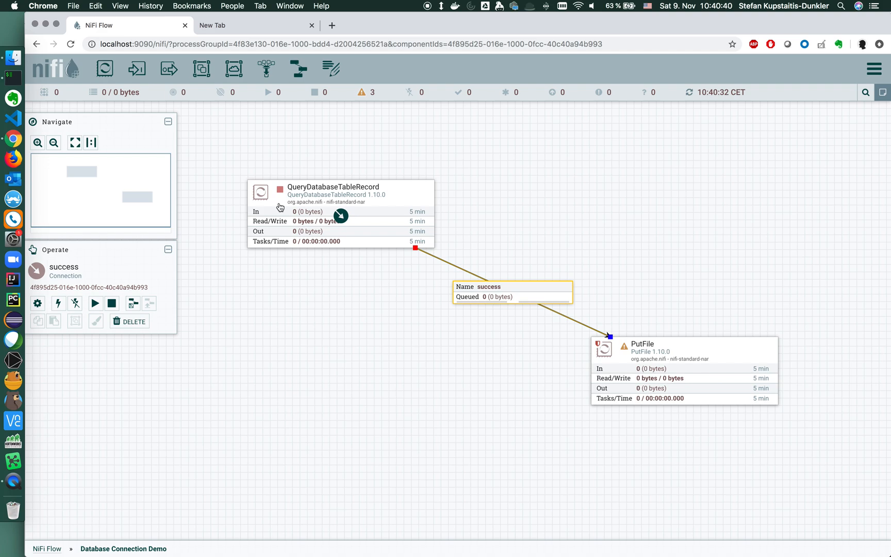
Start QueryDatabaseTableRecord so 39 flowfiles (8.95 KB) queue on success, then select that connection.
{"action": "left_click", "coordinate": [338, 213]}
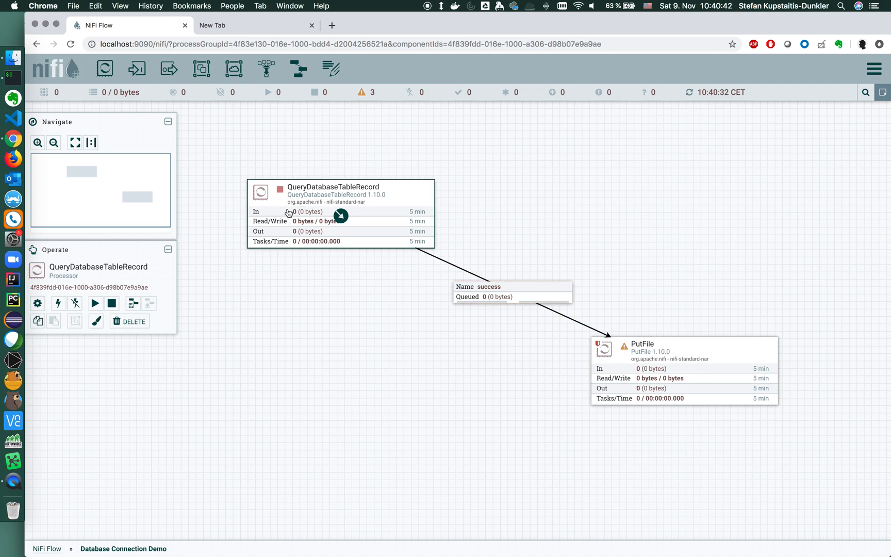
{"action": "mouse_move", "coordinate": [261, 218]}
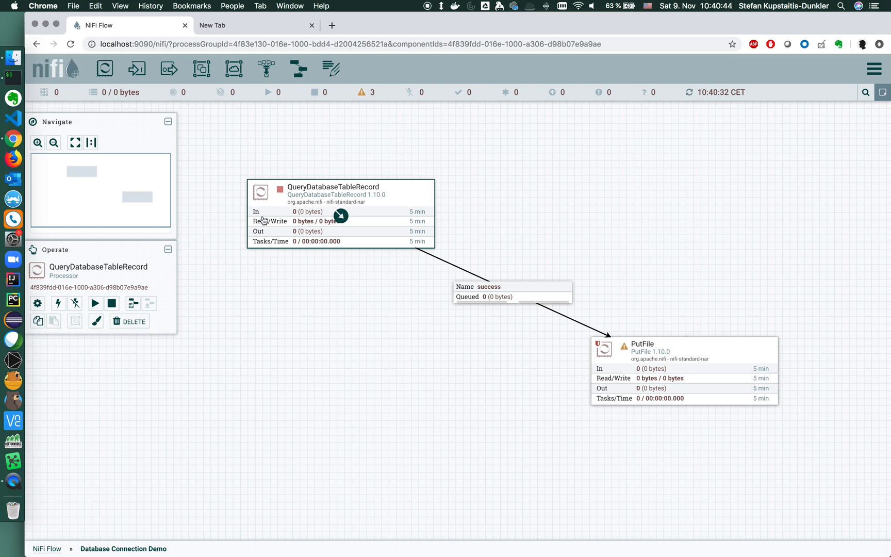
{"action": "mouse_move", "coordinate": [250, 238]}
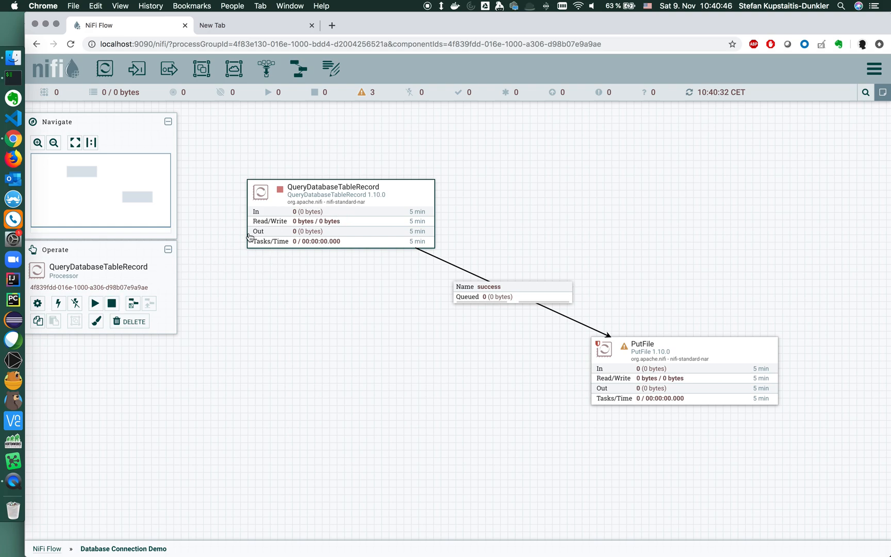
{"action": "right_click", "coordinate": [261, 233]}
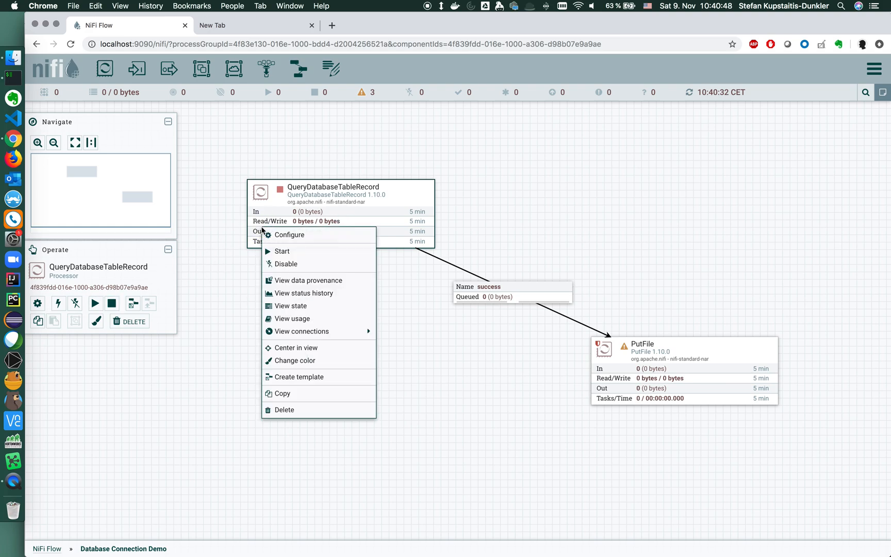
{"action": "left_click", "coordinate": [283, 252]}
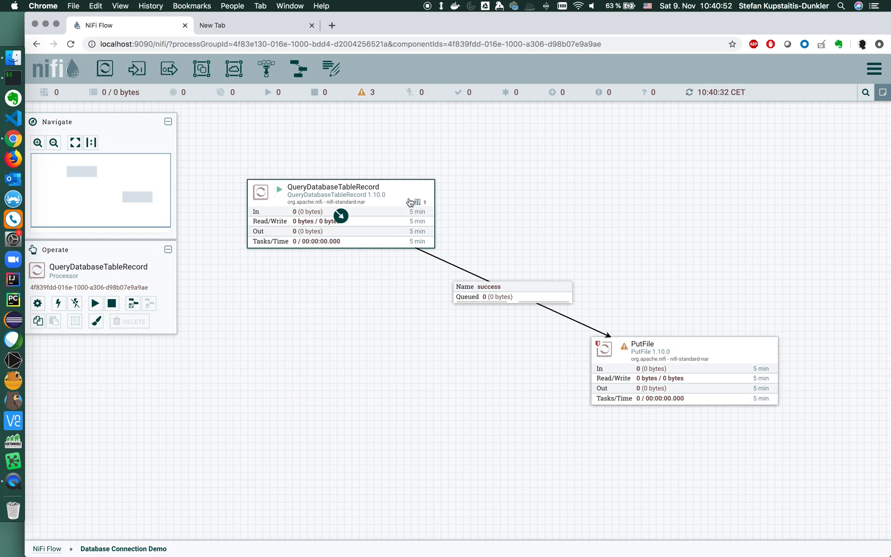
{"action": "mouse_move", "coordinate": [375, 244]}
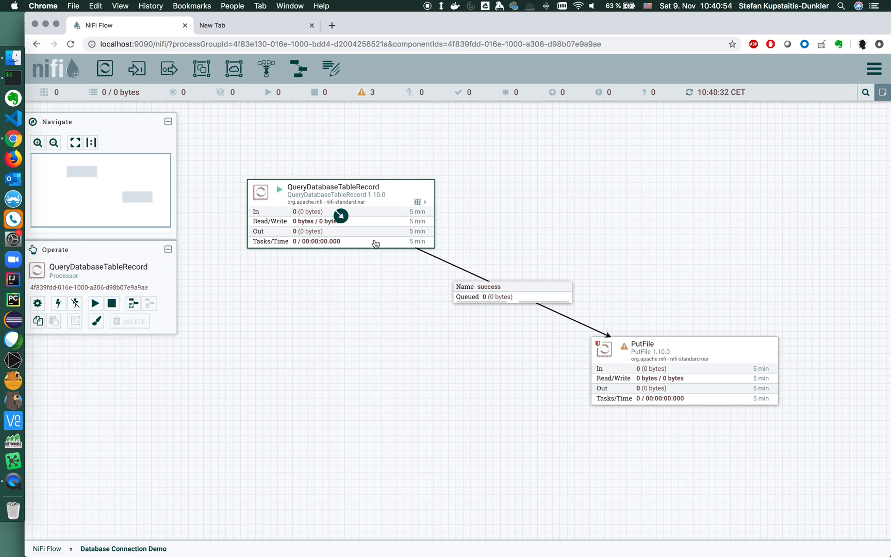
{"action": "mouse_move", "coordinate": [356, 284]}
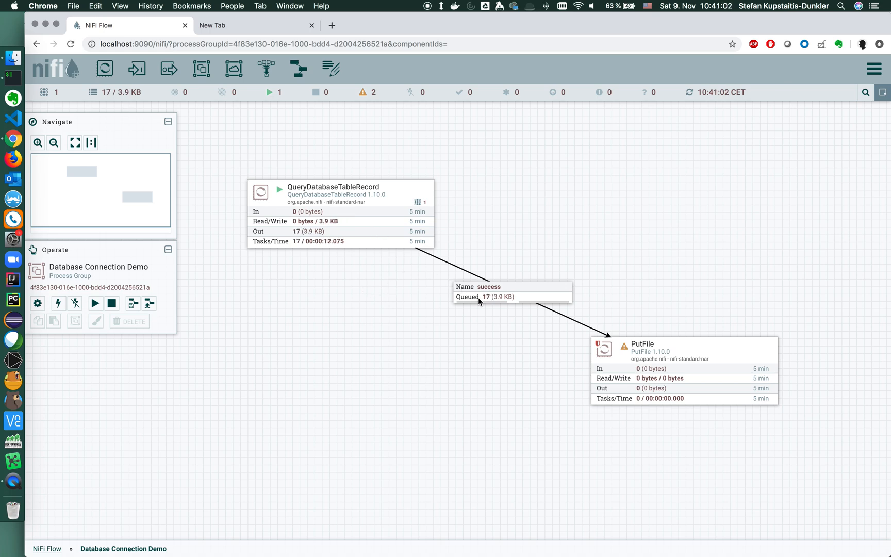
{"action": "mouse_move", "coordinate": [439, 283]}
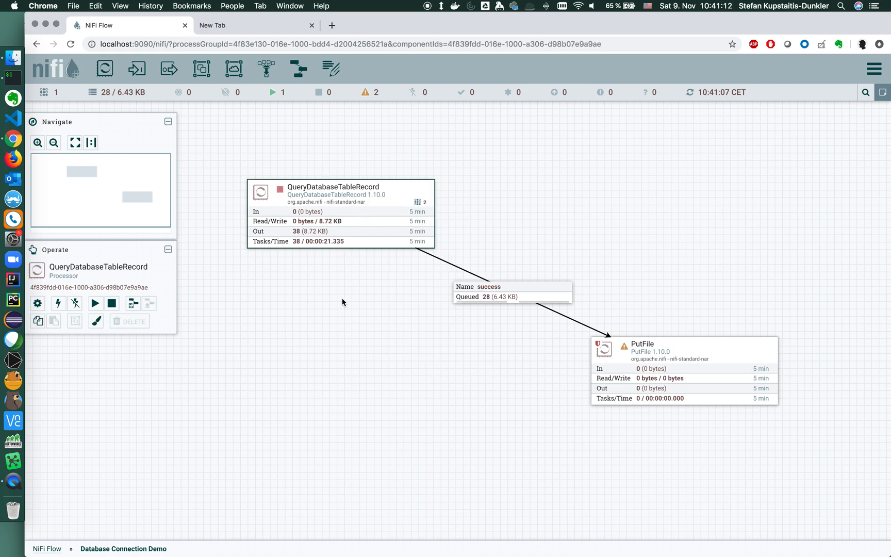
{"action": "left_click", "coordinate": [356, 312]}
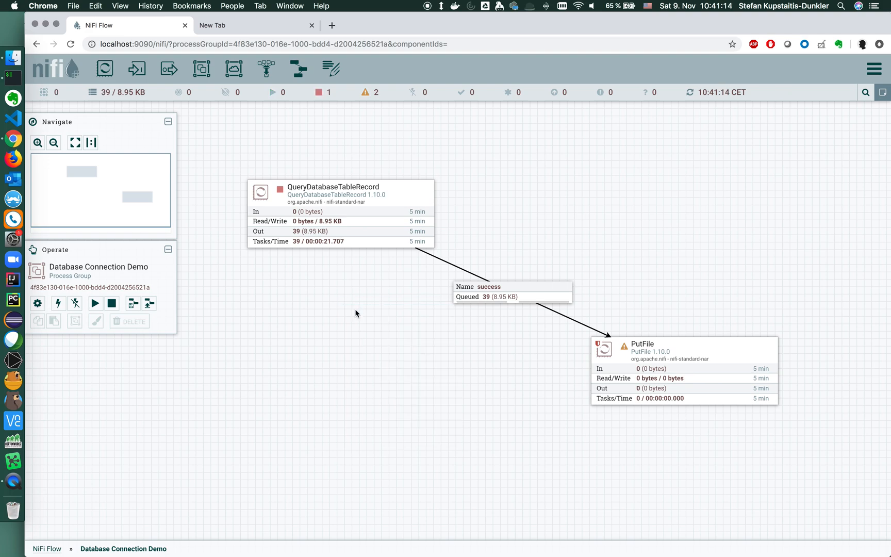
{"action": "mouse_move", "coordinate": [476, 298]}
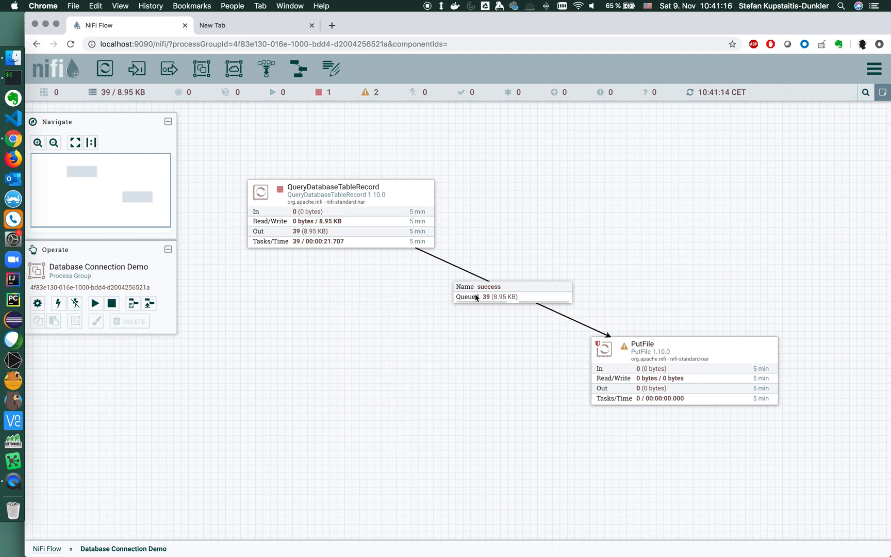
{"action": "left_click", "coordinate": [512, 292]}
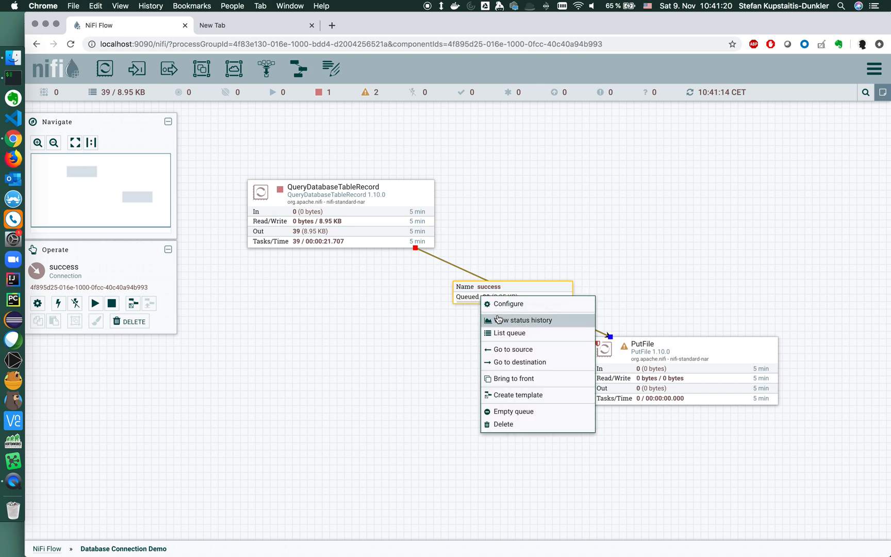
{"action": "mouse_move", "coordinate": [508, 333]}
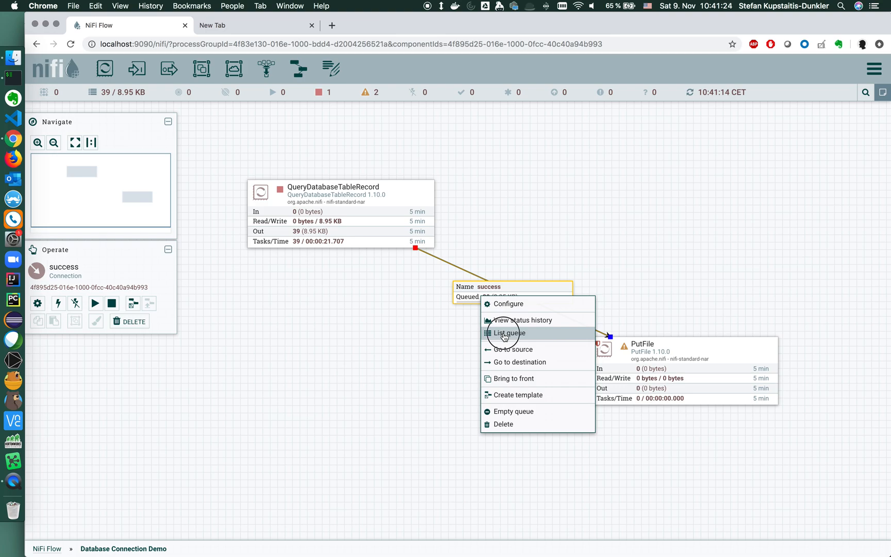
List the 39 FlowFiles queued on the success connection and look through them.
{"action": "left_click", "coordinate": [509, 332]}
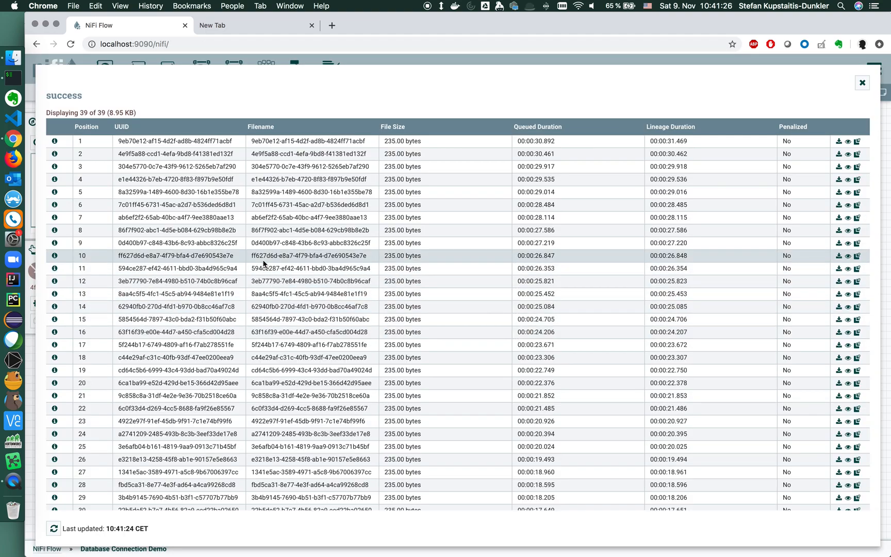
{"action": "mouse_move", "coordinate": [230, 257]}
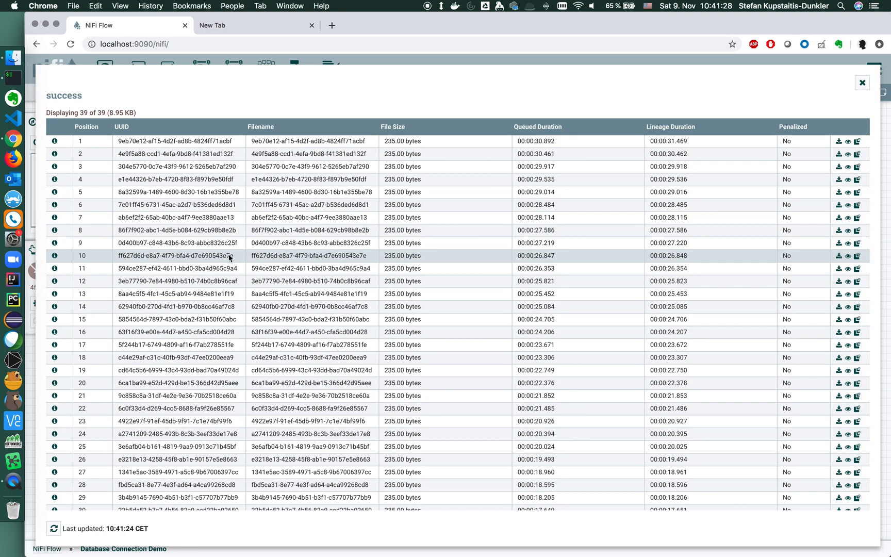
{"action": "scroll", "scroll_direction": "down", "scroll_amount": 3}
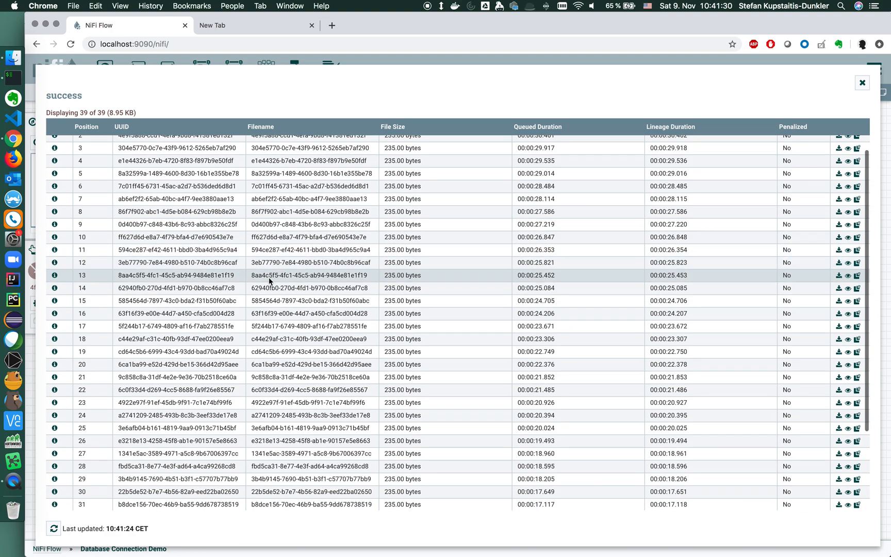
{"action": "scroll", "scroll_direction": "up", "scroll_amount": 3}
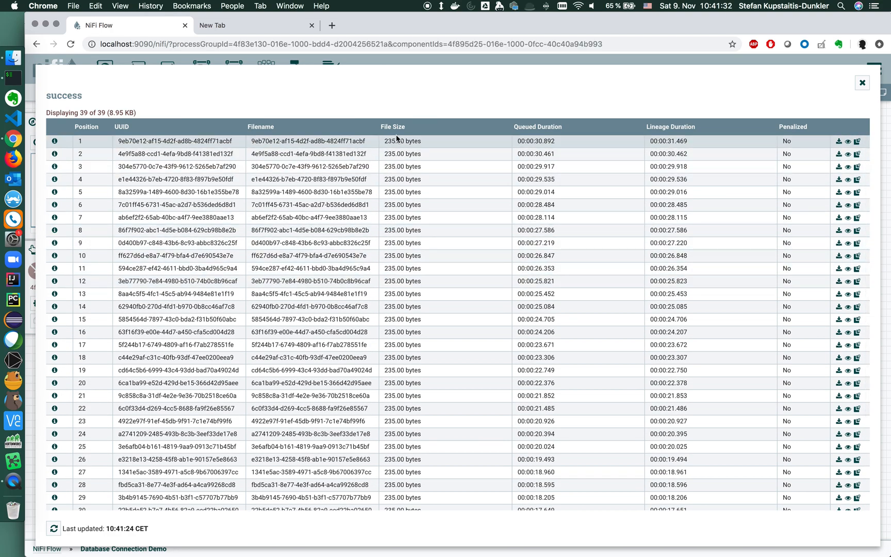
{"action": "scroll", "scroll_direction": "down", "scroll_amount": 3}
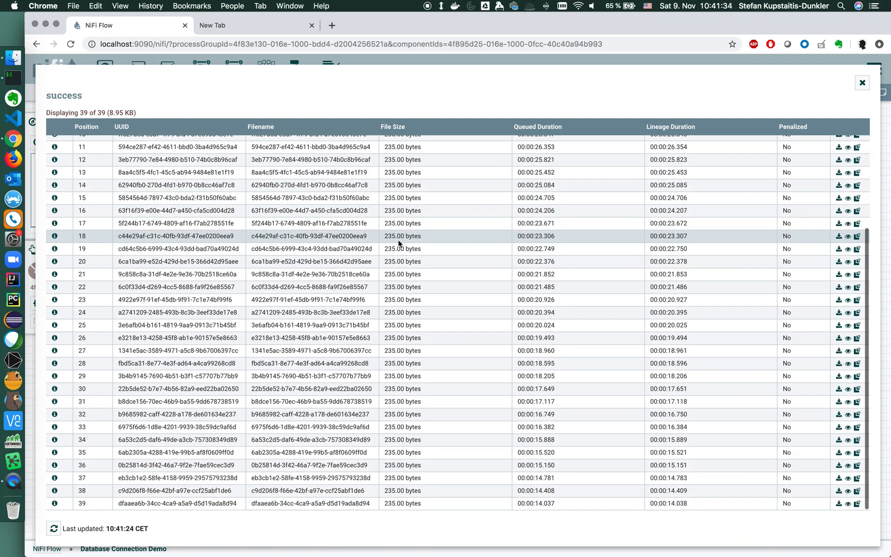
{"action": "scroll", "scroll_direction": "up", "scroll_amount": 3}
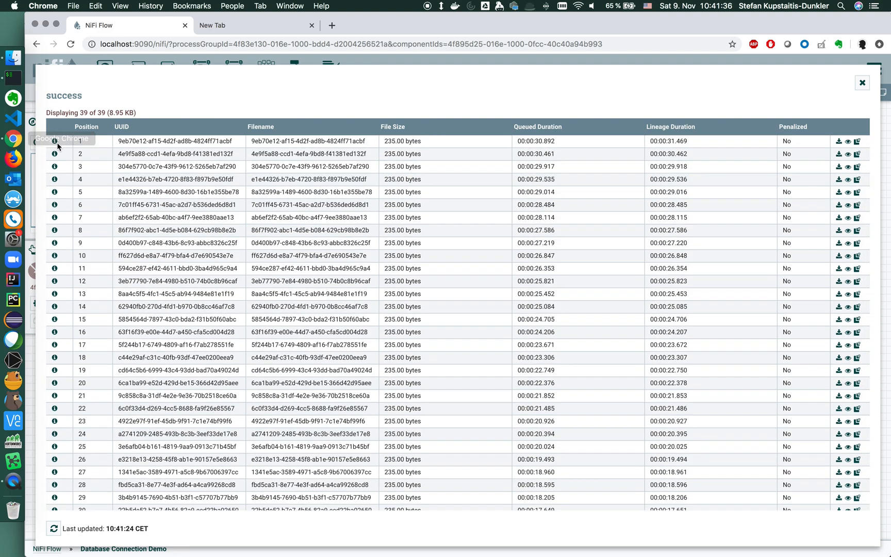
View the first queued FlowFile's content, Avro binary with the people schema and stefan.
{"action": "left_click", "coordinate": [54, 141]}
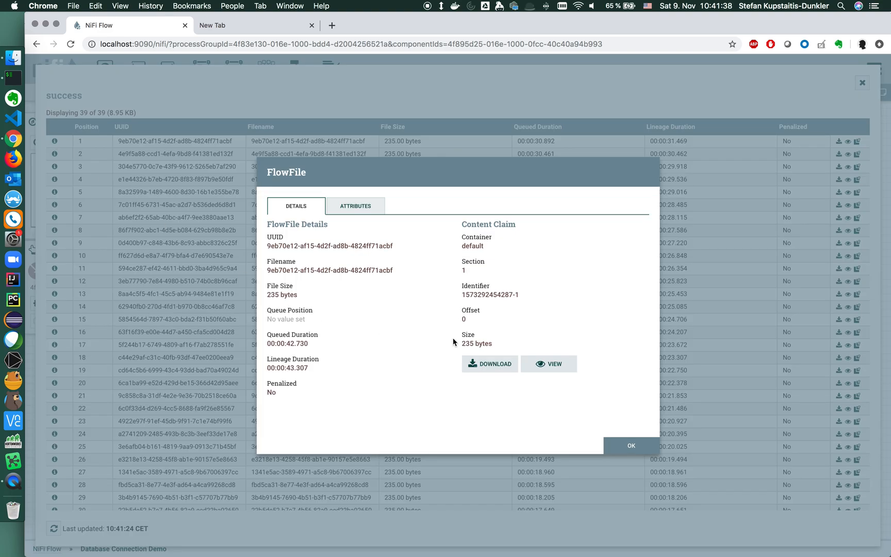
{"action": "left_click", "coordinate": [548, 364]}
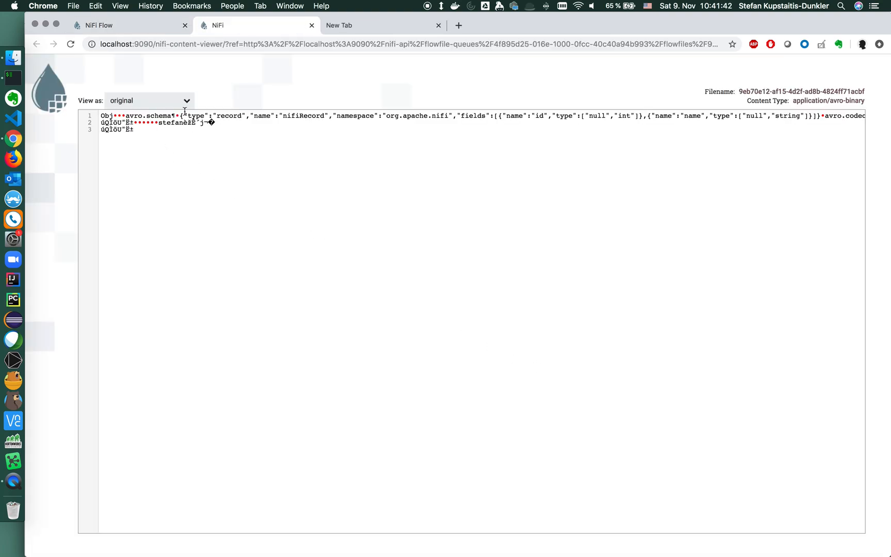
Show the FlowFile content formatted as a record with id 1 and name stefan.
{"action": "left_click", "coordinate": [148, 101]}
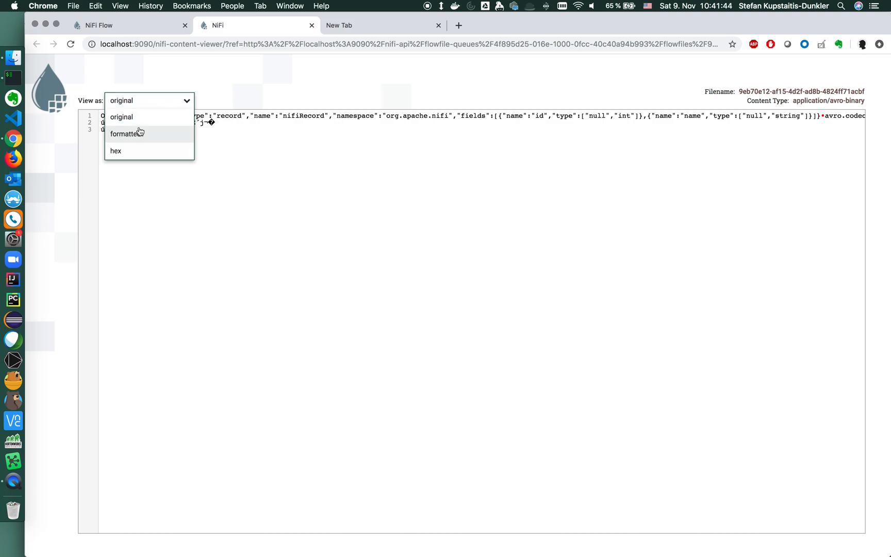
{"action": "left_click", "coordinate": [124, 133]}
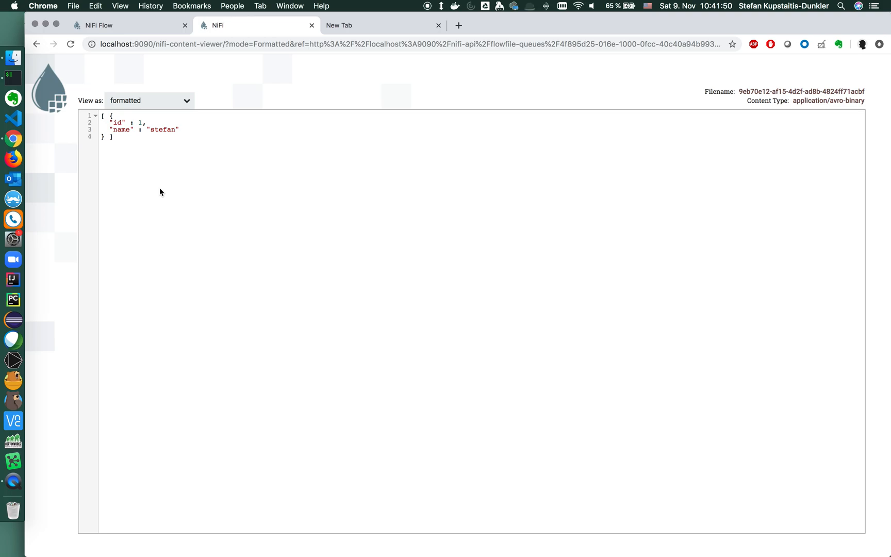
{"action": "double_click", "coordinate": [141, 122]}
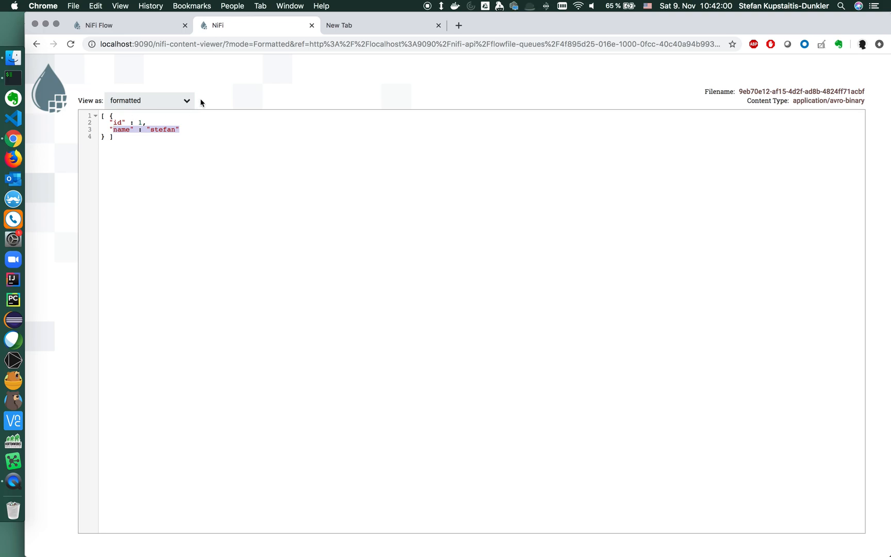
{"action": "mouse_move", "coordinate": [273, 96]}
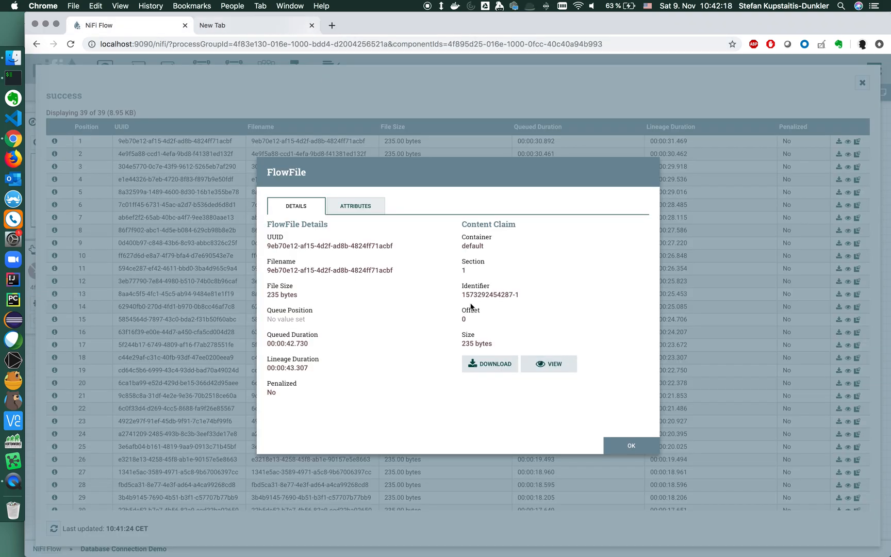
View the 17th queued FlowFile the same way, then close the viewer and the queue listing.
{"action": "left_click", "coordinate": [630, 444]}
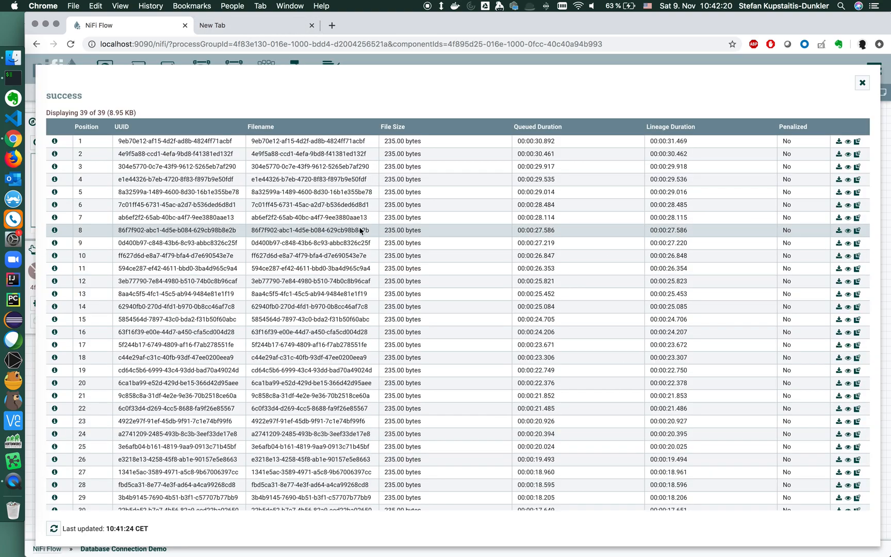
{"action": "mouse_move", "coordinate": [55, 346]}
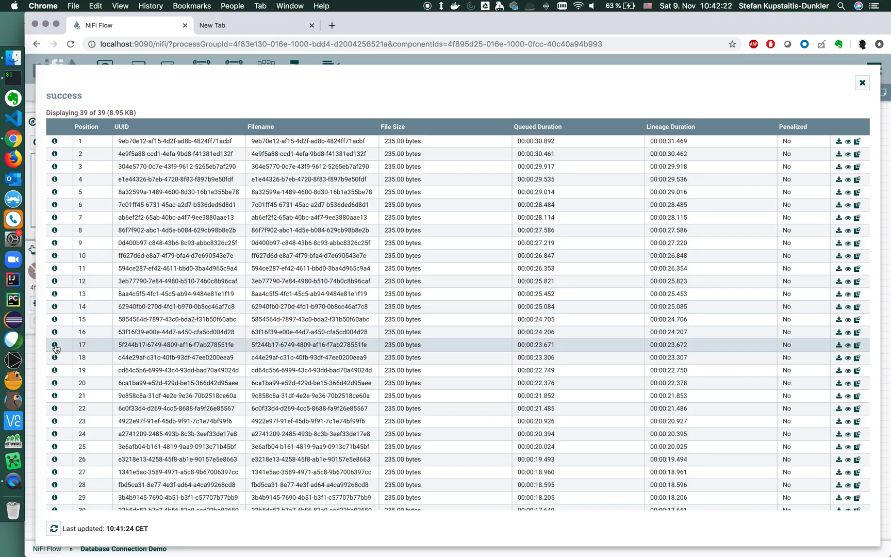
{"action": "left_click", "coordinate": [847, 345]}
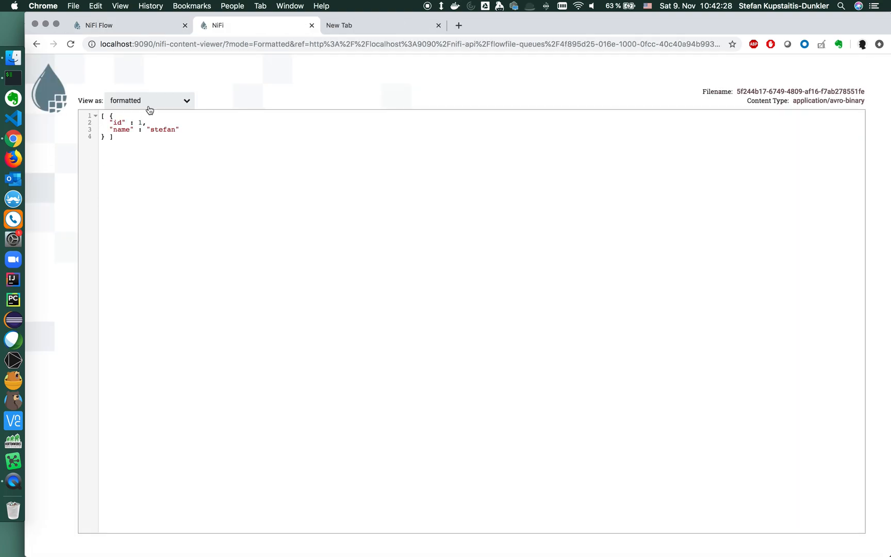
{"action": "left_click", "coordinate": [311, 25]}
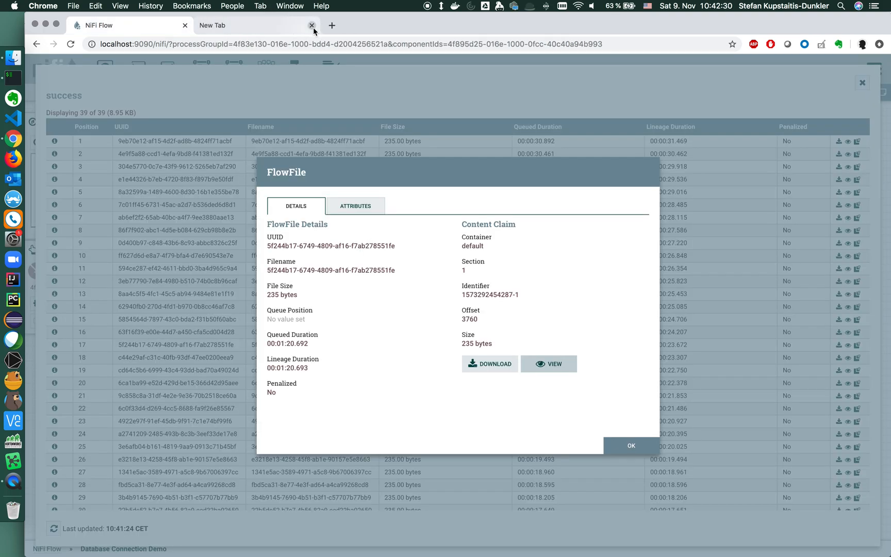
{"action": "left_click", "coordinate": [632, 445]}
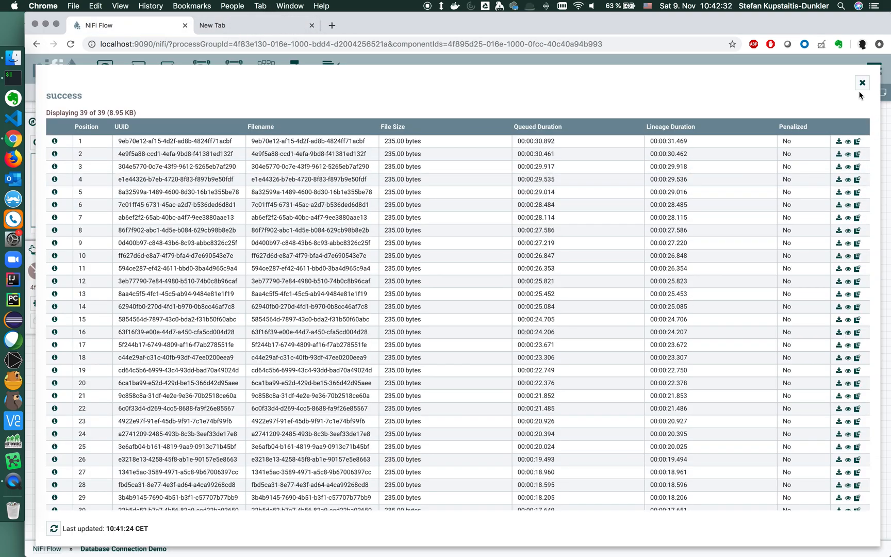
{"action": "left_click", "coordinate": [861, 82]}
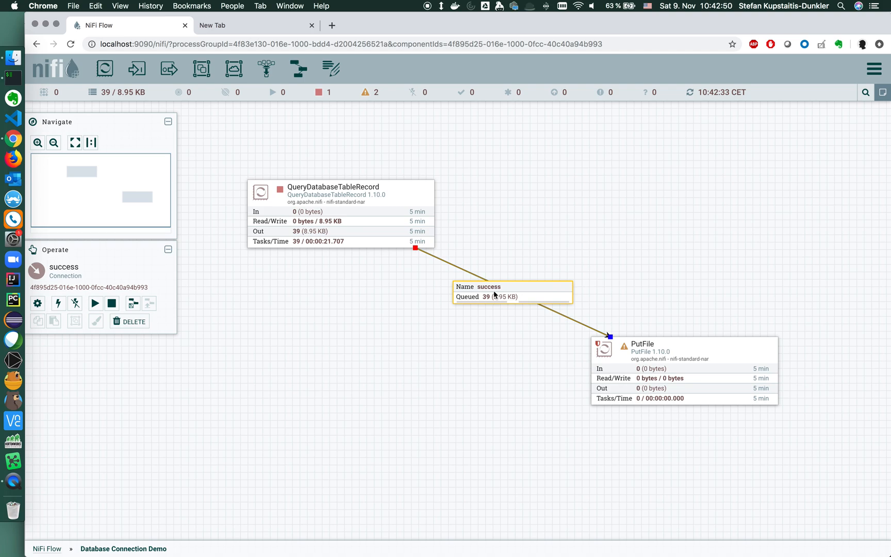
Empty the success queue, removing all 39 FlowFiles.
{"action": "left_click", "coordinate": [494, 292]}
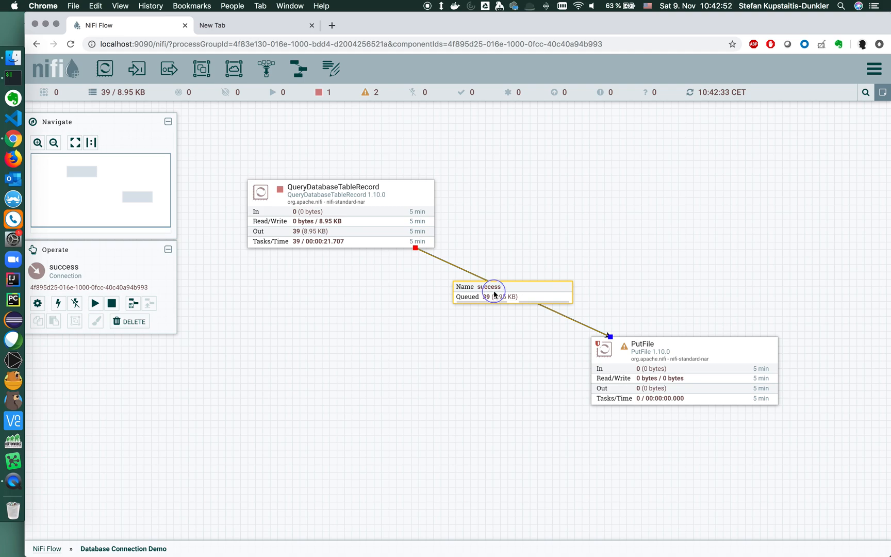
{"action": "right_click", "coordinate": [491, 294]}
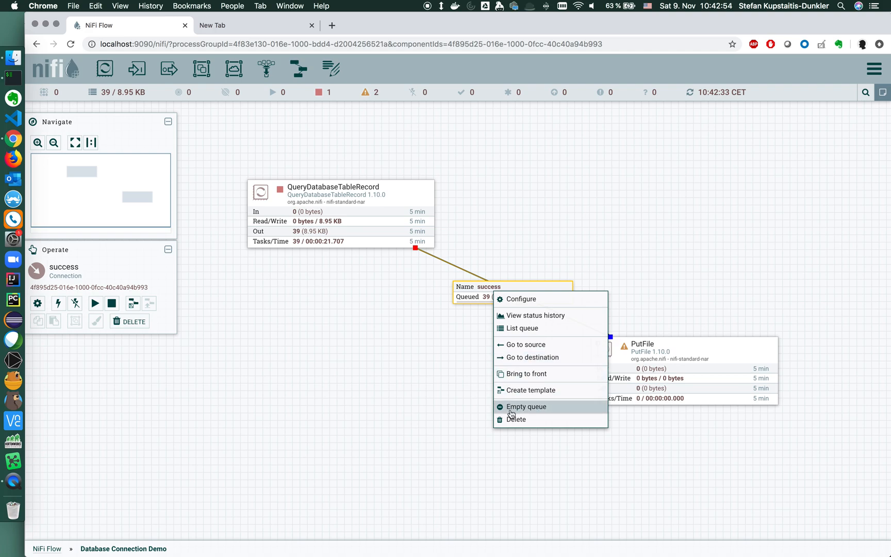
{"action": "left_click", "coordinate": [528, 406]}
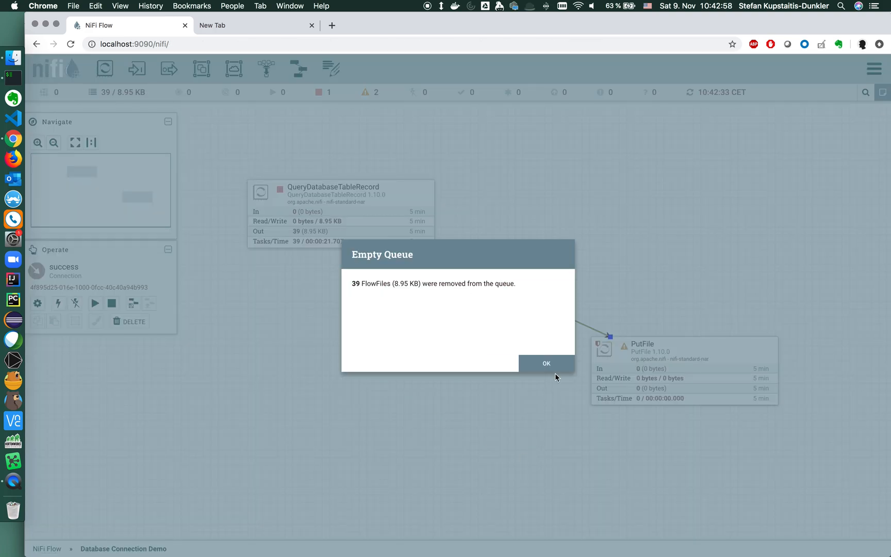
{"action": "left_click", "coordinate": [546, 363]}
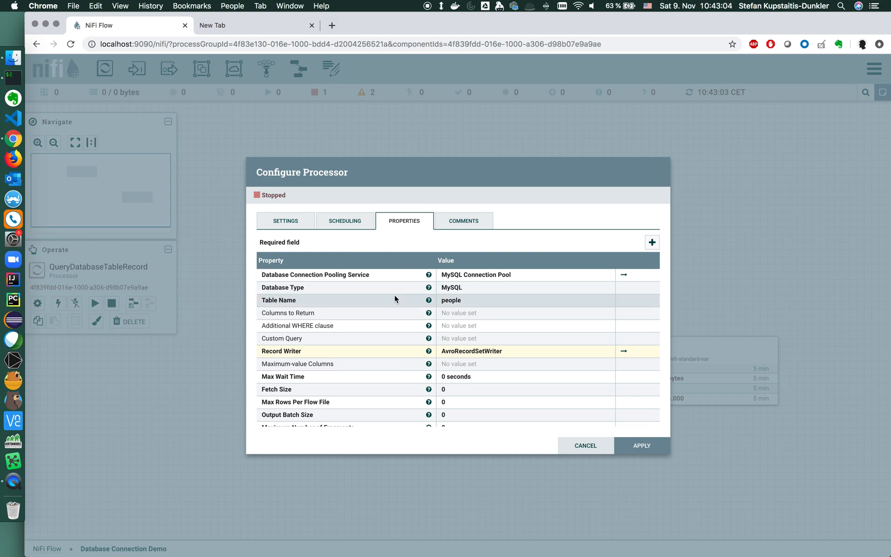
Keep timer-driven scheduling with a 0 sec run schedule and apply the settings.
{"action": "left_click", "coordinate": [345, 220]}
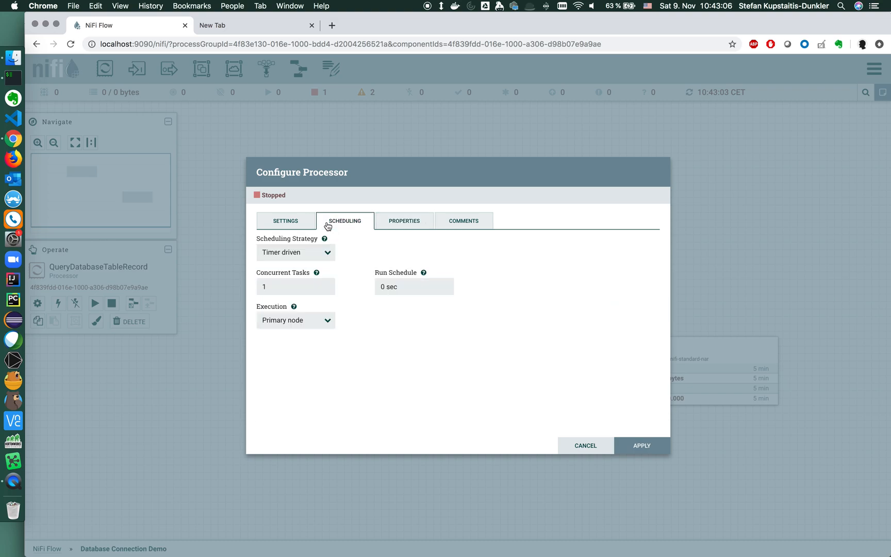
{"action": "mouse_move", "coordinate": [368, 291]}
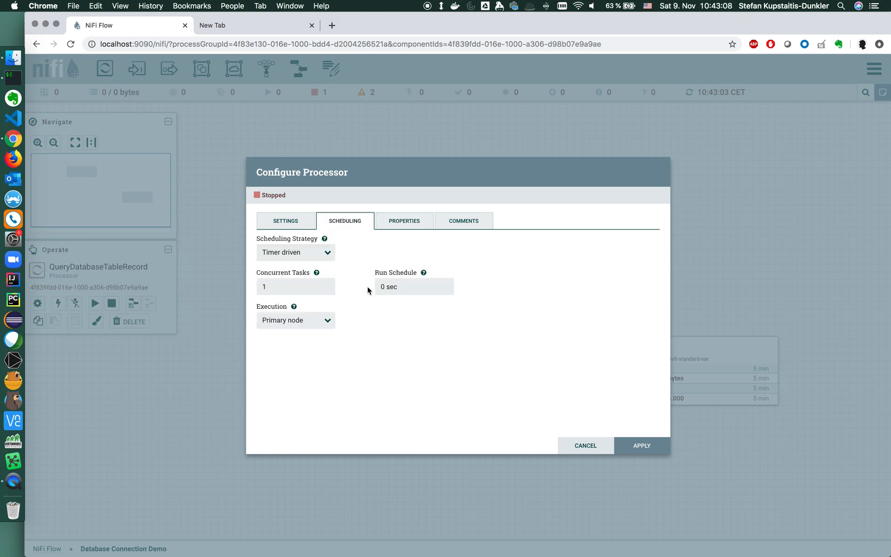
{"action": "left_click", "coordinate": [414, 286]}
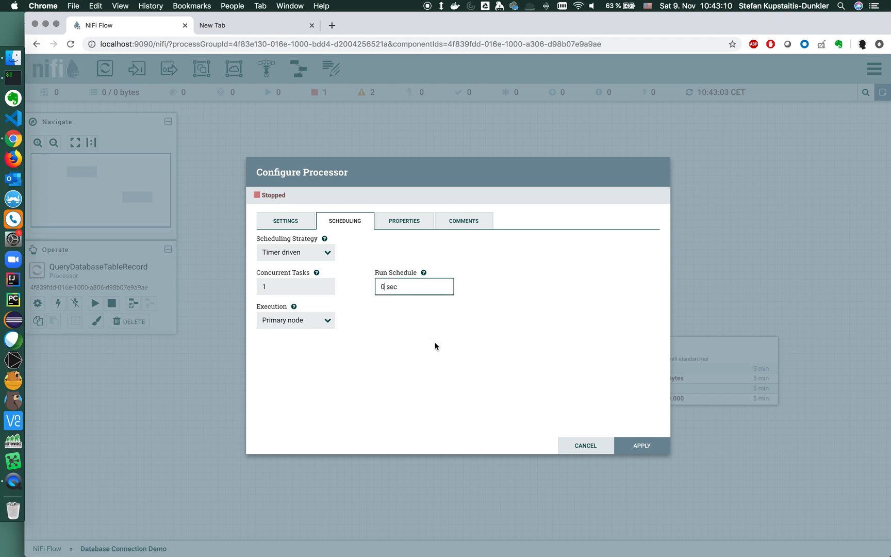
{"action": "left_click", "coordinate": [295, 251]}
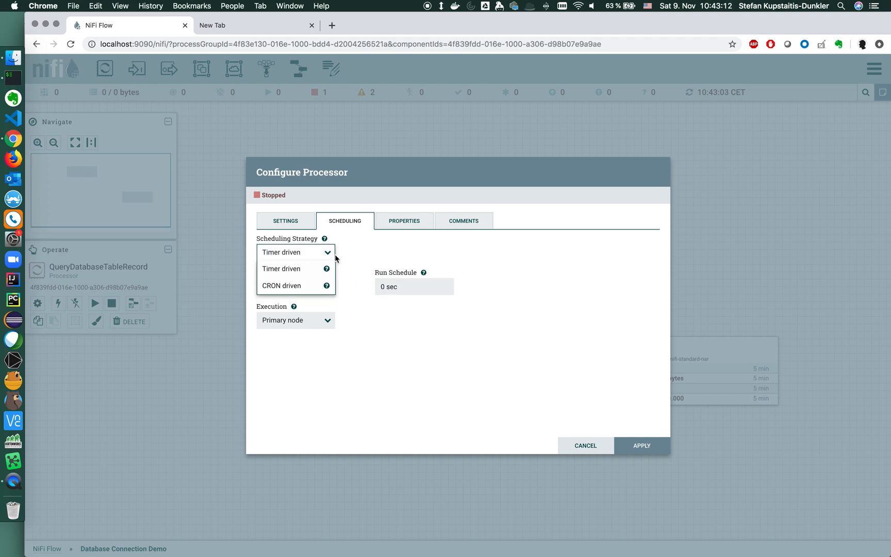
{"action": "mouse_move", "coordinate": [368, 327]}
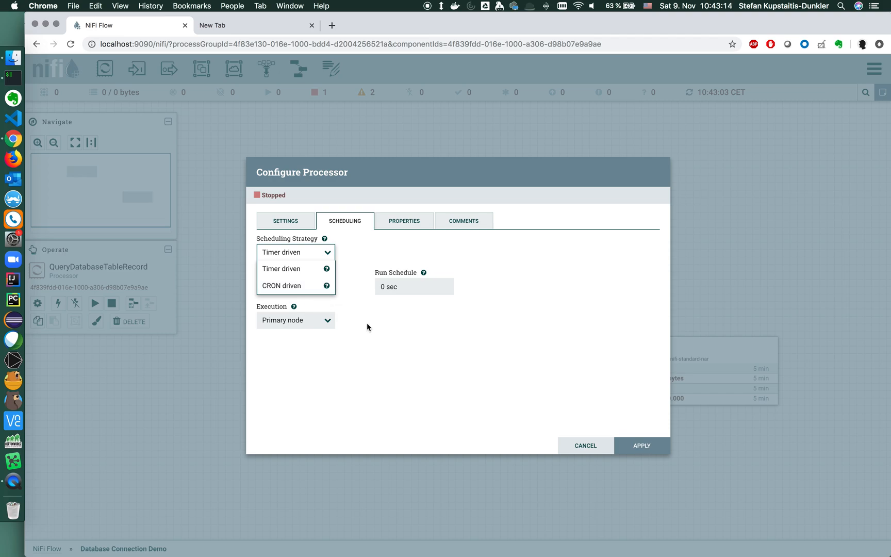
{"action": "mouse_move", "coordinate": [381, 338]}
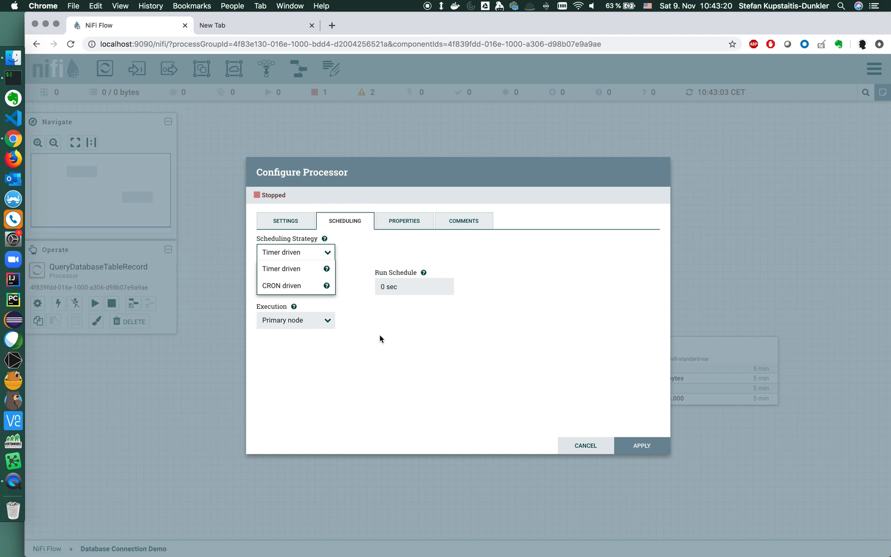
{"action": "mouse_move", "coordinate": [307, 271]}
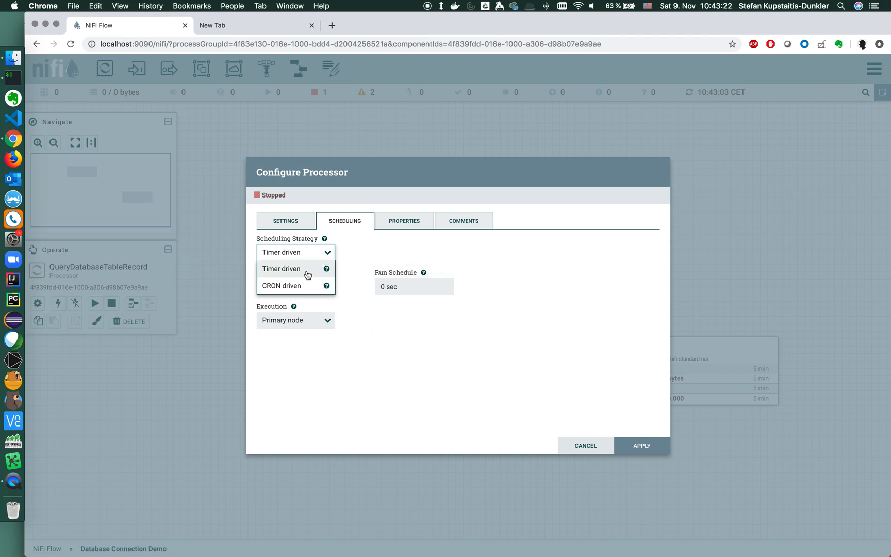
{"action": "left_click", "coordinate": [281, 268]}
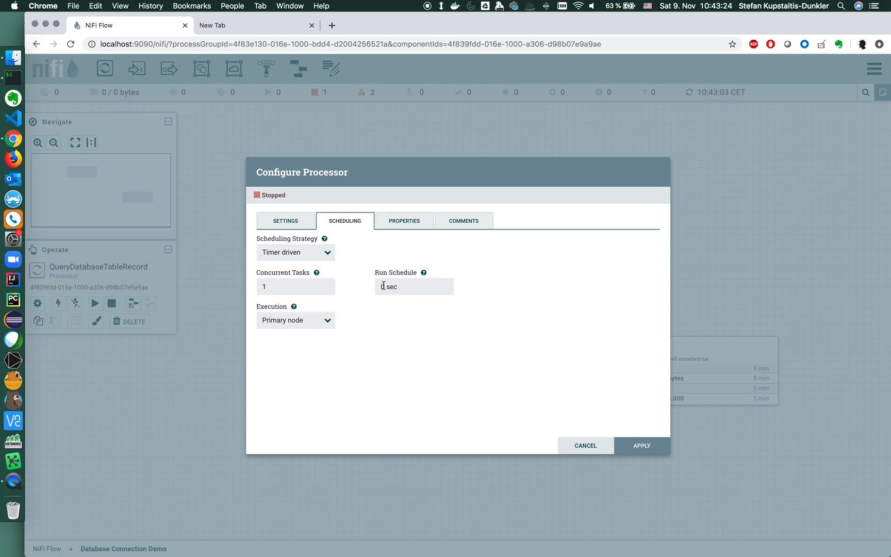
{"action": "left_click", "coordinate": [413, 286]}
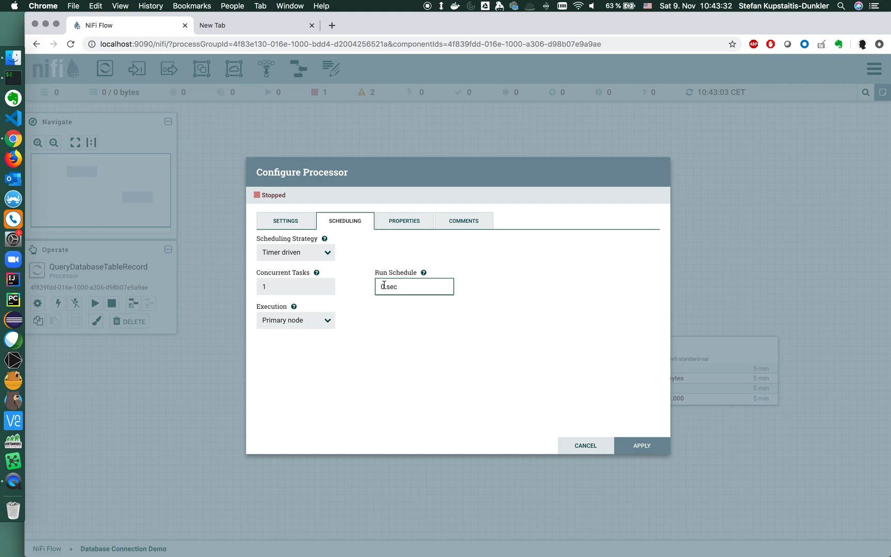
{"action": "left_click", "coordinate": [641, 445]}
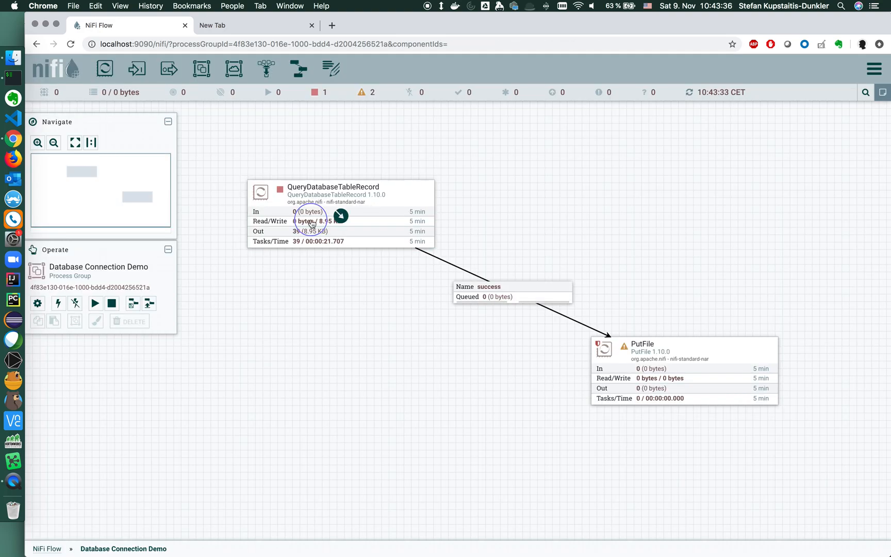
Run QueryDatabaseTableRecord again until one 235-byte FlowFile queues on success, then stop it.
{"action": "left_click", "coordinate": [340, 215]}
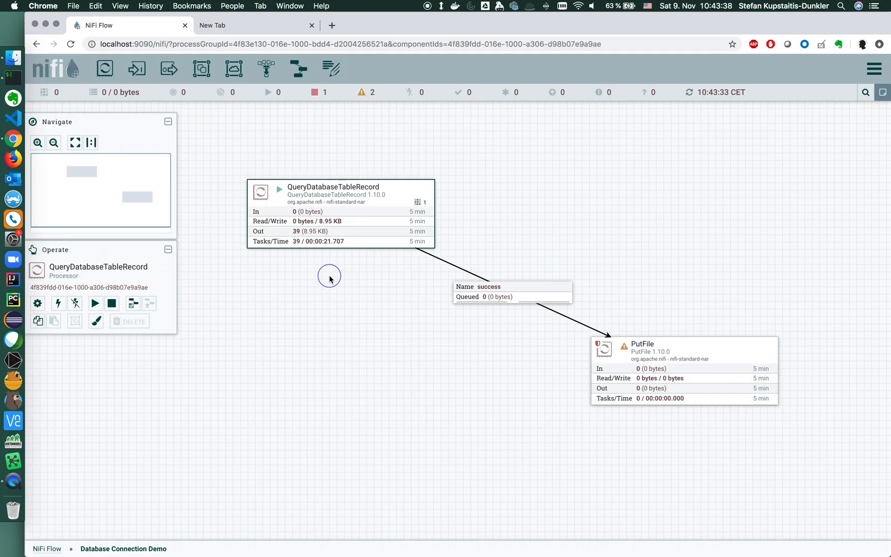
{"action": "left_click", "coordinate": [328, 276]}
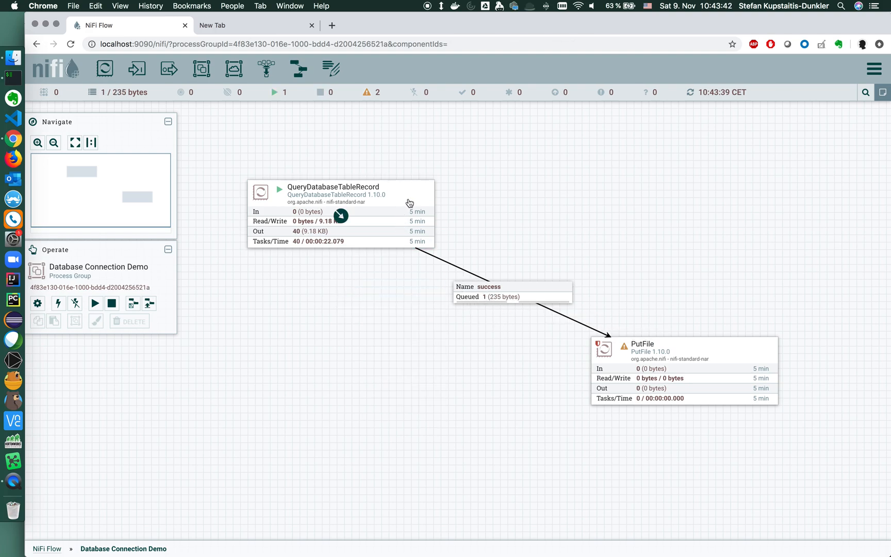
{"action": "mouse_move", "coordinate": [381, 288]}
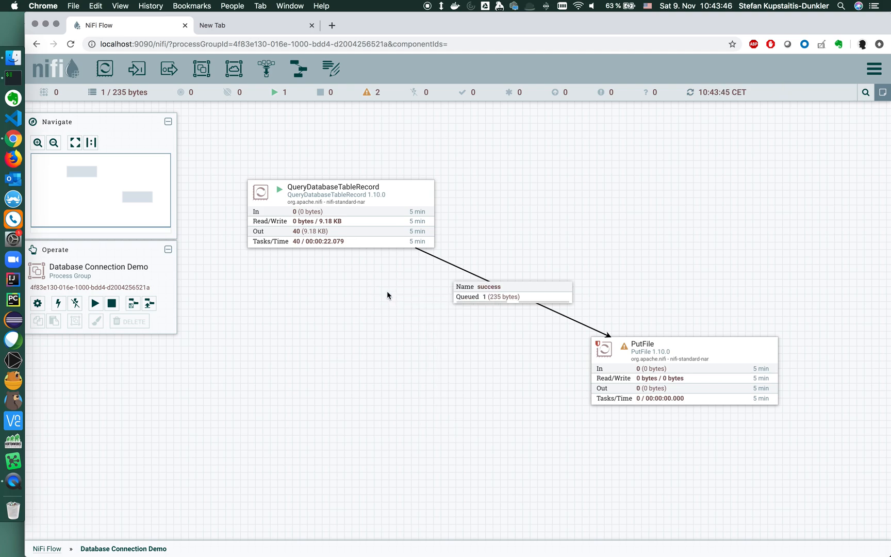
{"action": "mouse_move", "coordinate": [404, 209]}
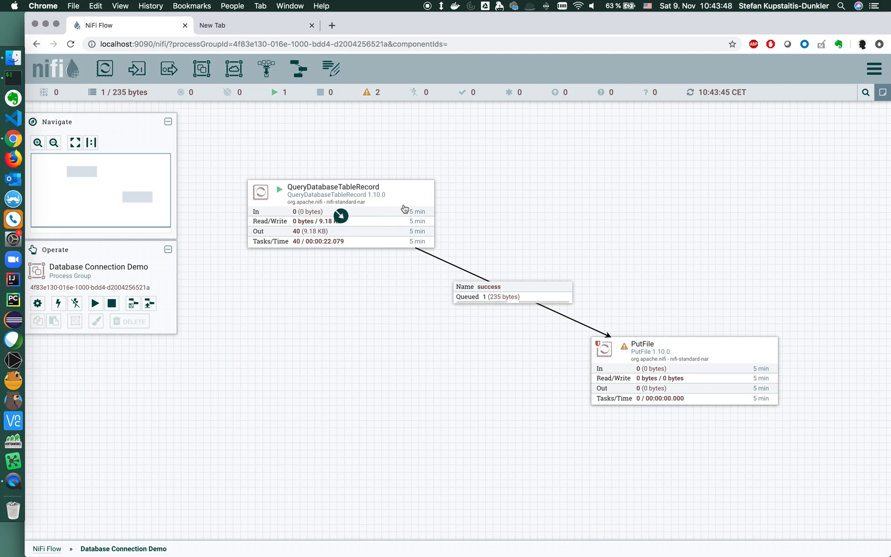
{"action": "mouse_move", "coordinate": [382, 226]}
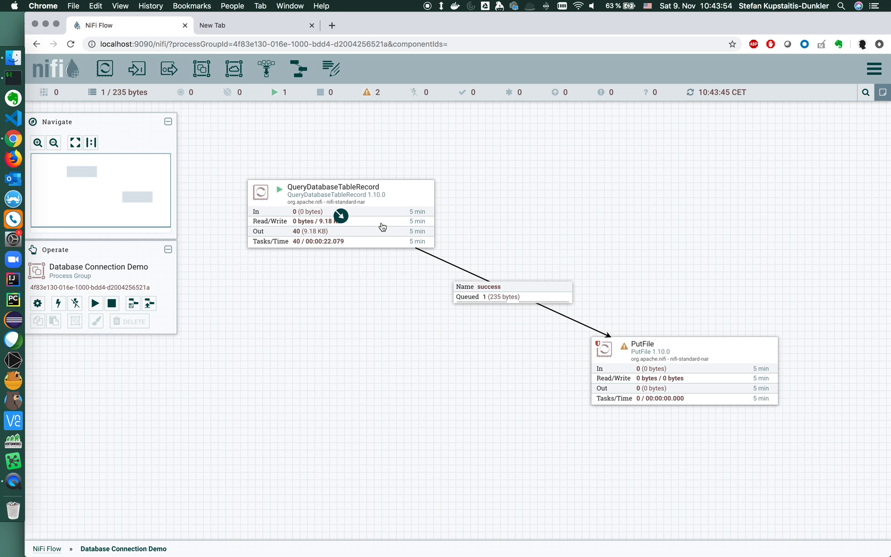
{"action": "mouse_move", "coordinate": [687, 305]}
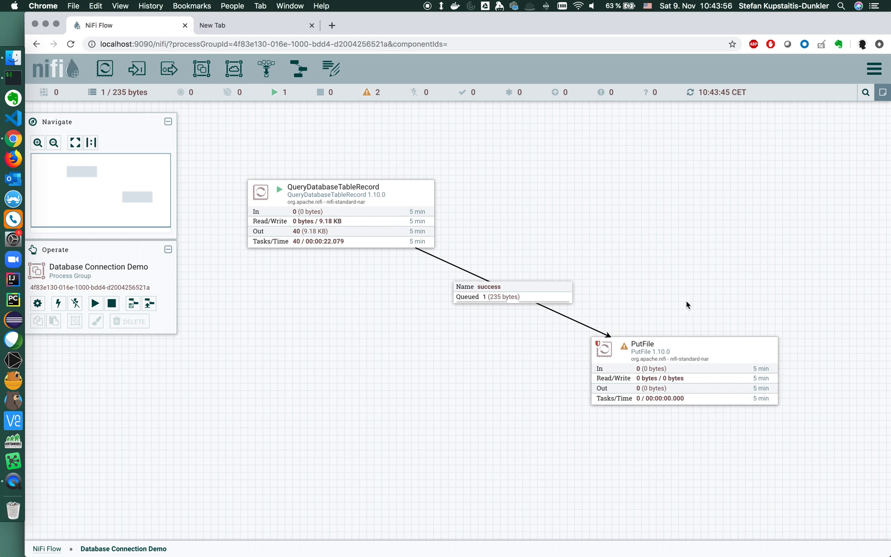
{"action": "mouse_move", "coordinate": [659, 412]}
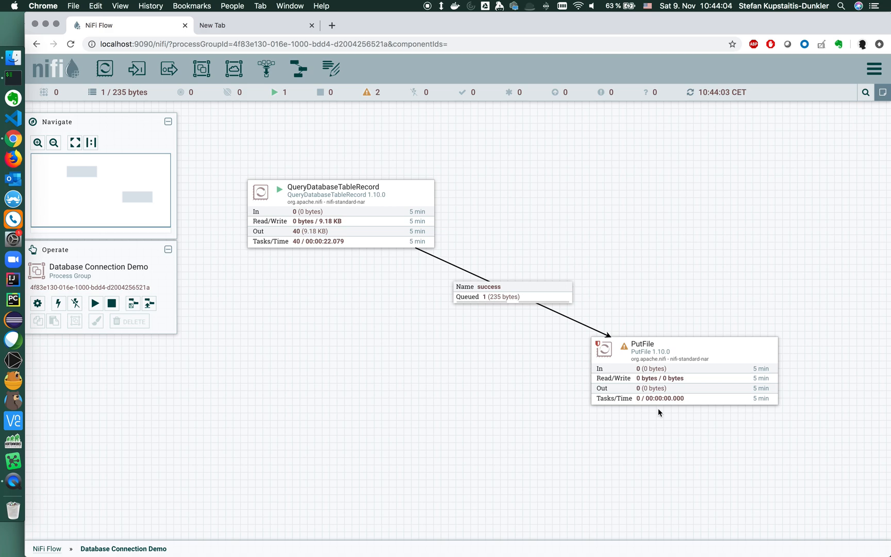
{"action": "mouse_move", "coordinate": [646, 413]}
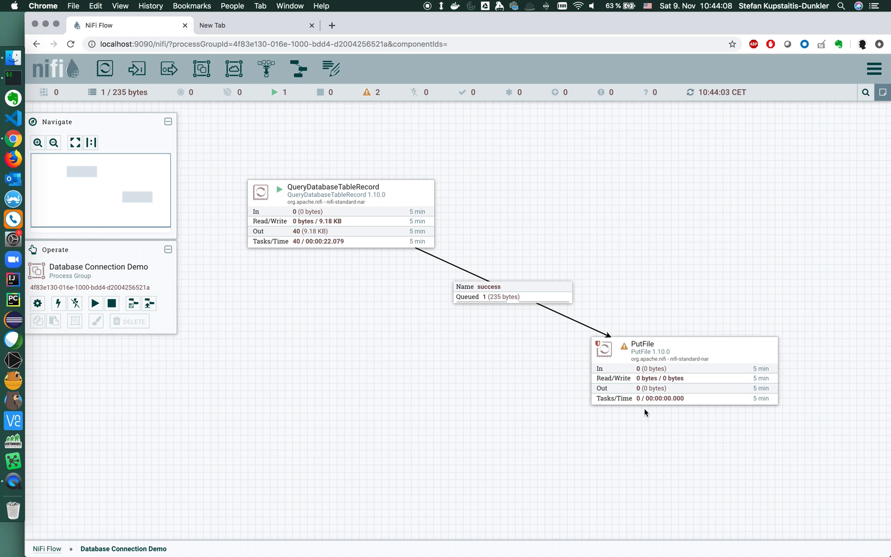
{"action": "left_click", "coordinate": [319, 230]}
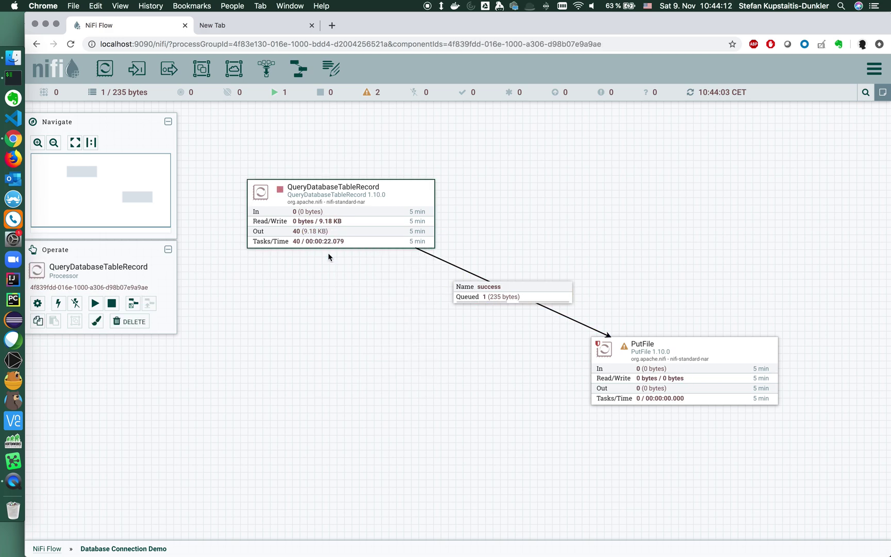
Empty the success queue of its single 235-byte FlowFile.
{"action": "right_click", "coordinate": [512, 291]}
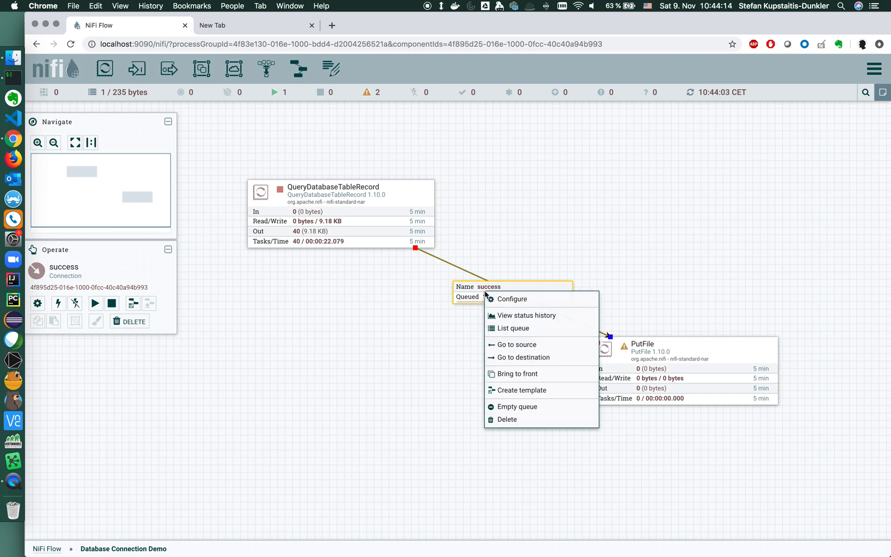
{"action": "left_click", "coordinate": [516, 406]}
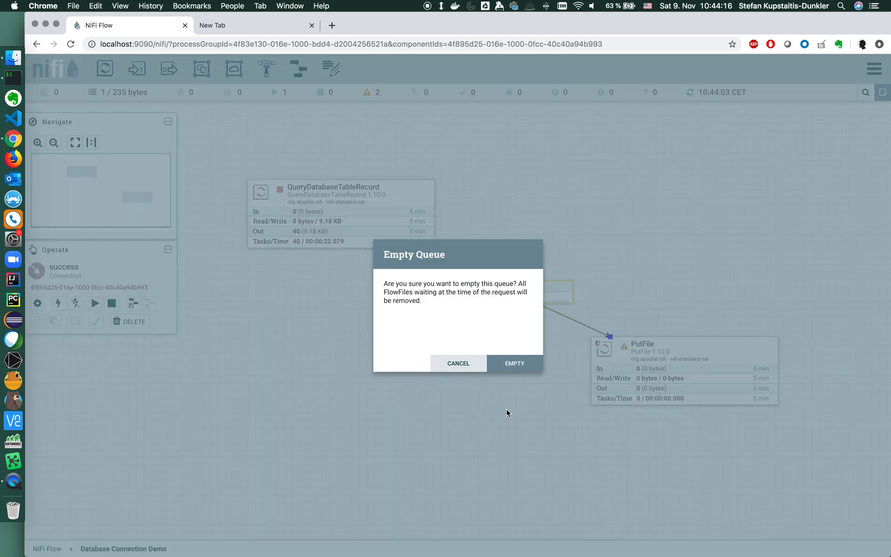
{"action": "left_click", "coordinate": [514, 363]}
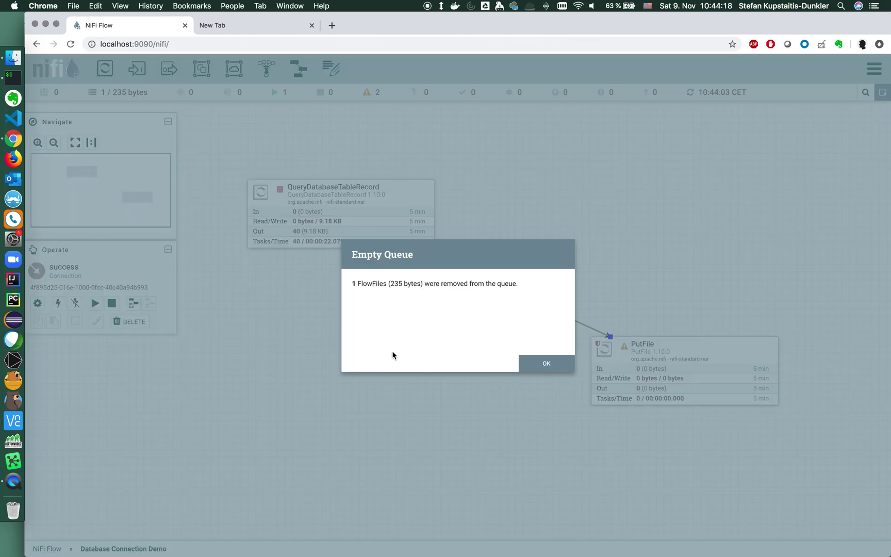
{"action": "left_click", "coordinate": [545, 364]}
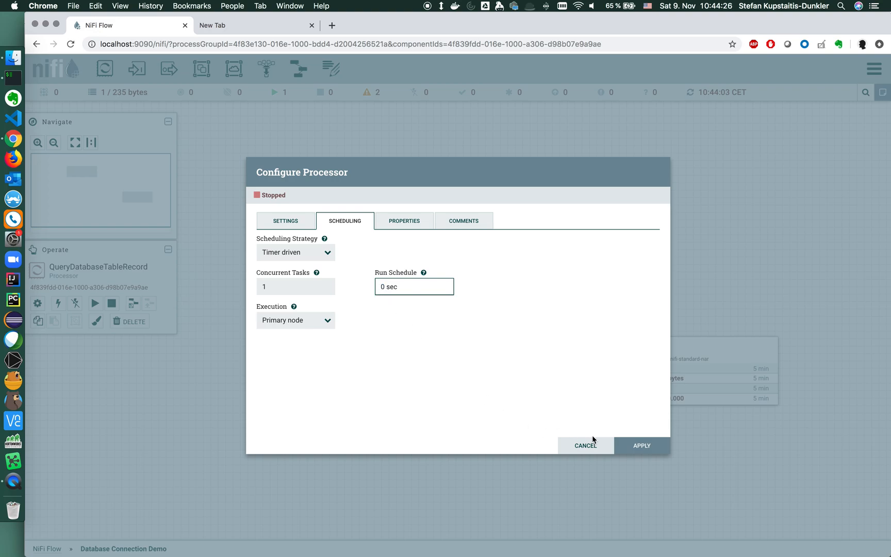
{"action": "mouse_move", "coordinate": [389, 233]}
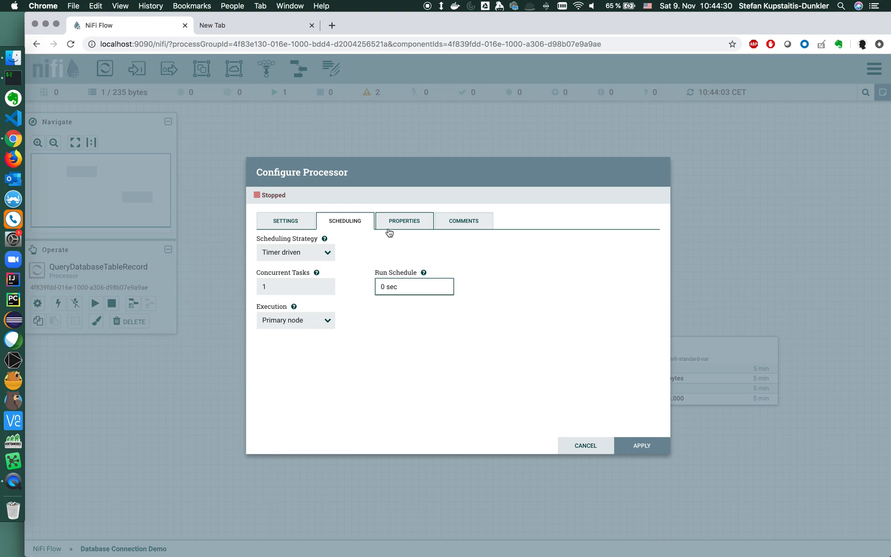
Set QueryDatabaseTableRecord's Maximum-value Columns property to id and apply the change.
{"action": "left_click", "coordinate": [403, 221]}
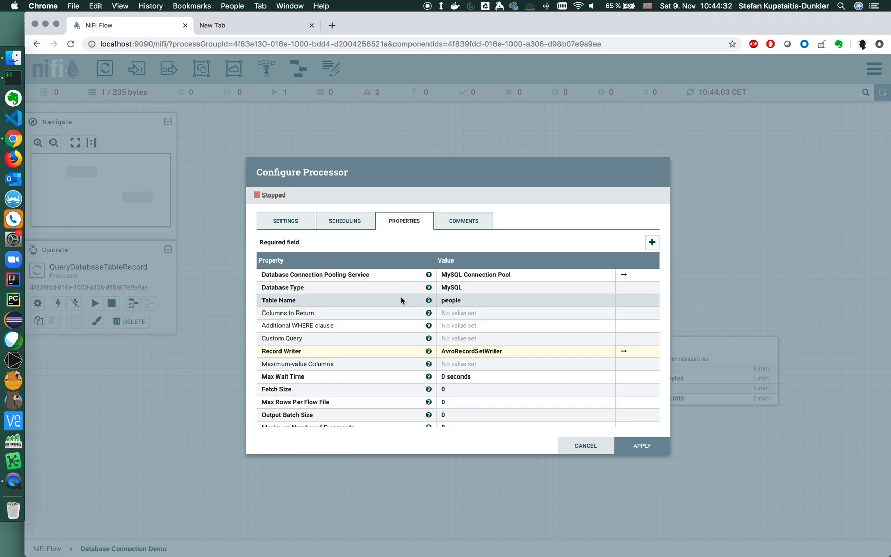
{"action": "mouse_move", "coordinate": [296, 366]}
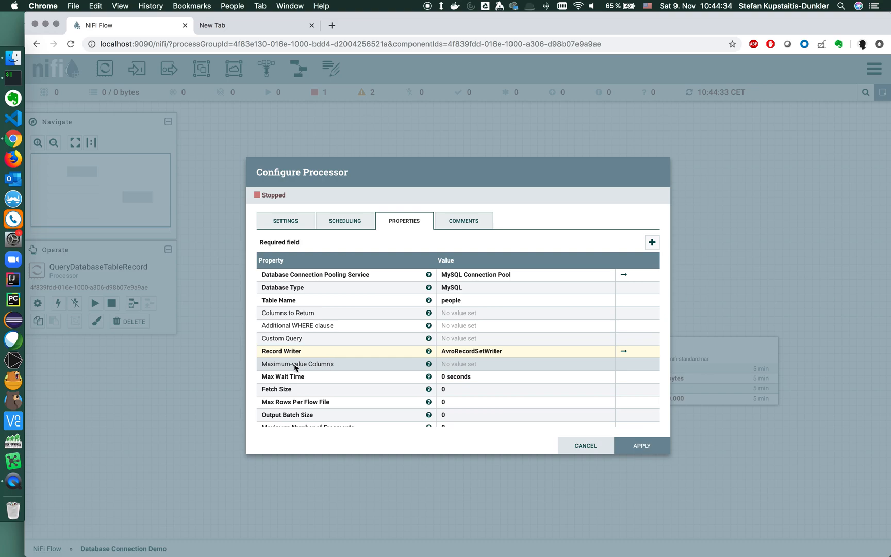
{"action": "left_click", "coordinate": [459, 364]}
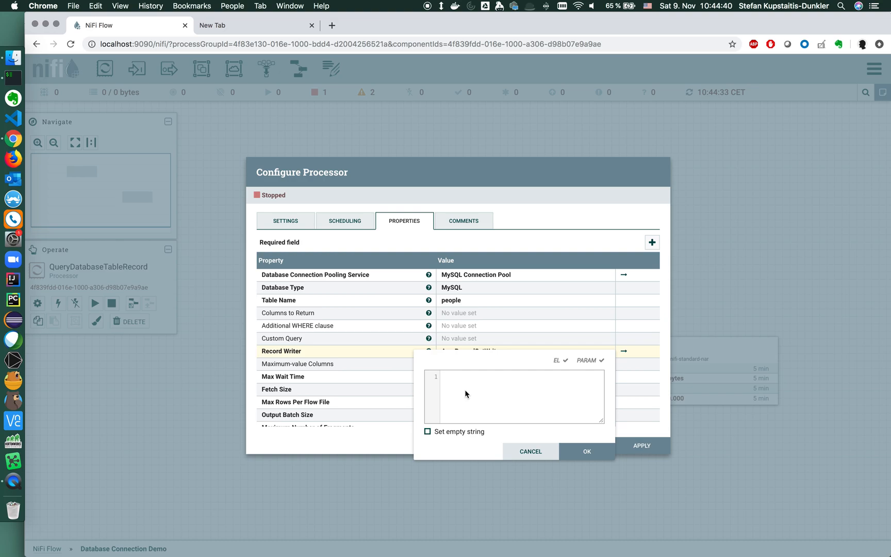
{"action": "left_click", "coordinate": [587, 452]}
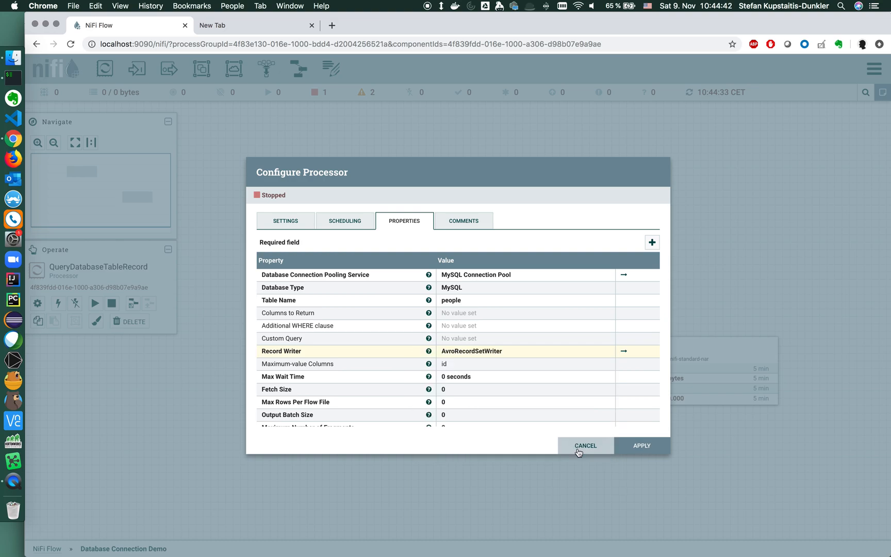
{"action": "mouse_move", "coordinate": [470, 369]}
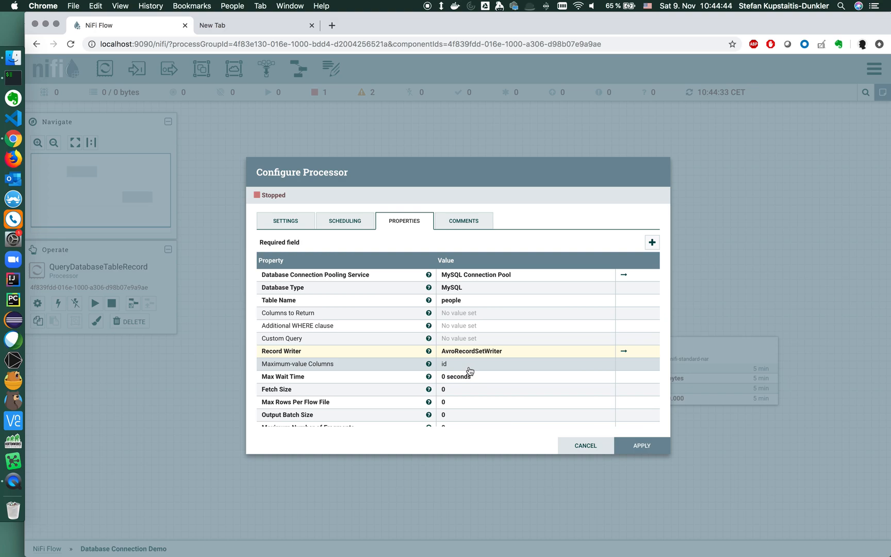
{"action": "mouse_move", "coordinate": [469, 370]}
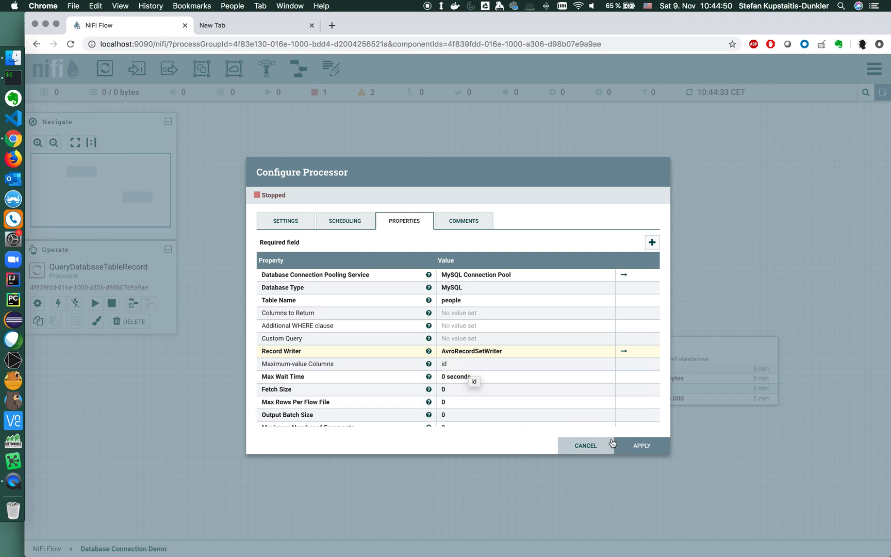
{"action": "left_click", "coordinate": [586, 445]}
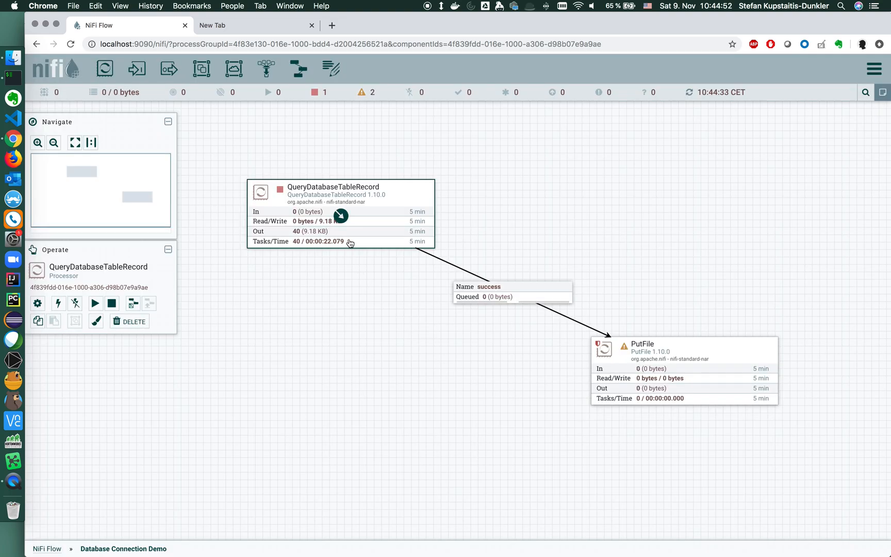
Start QueryDatabaseTableRecord and refresh to see 1 flowfile (235 bytes) queued on success.
{"action": "left_click", "coordinate": [95, 303]}
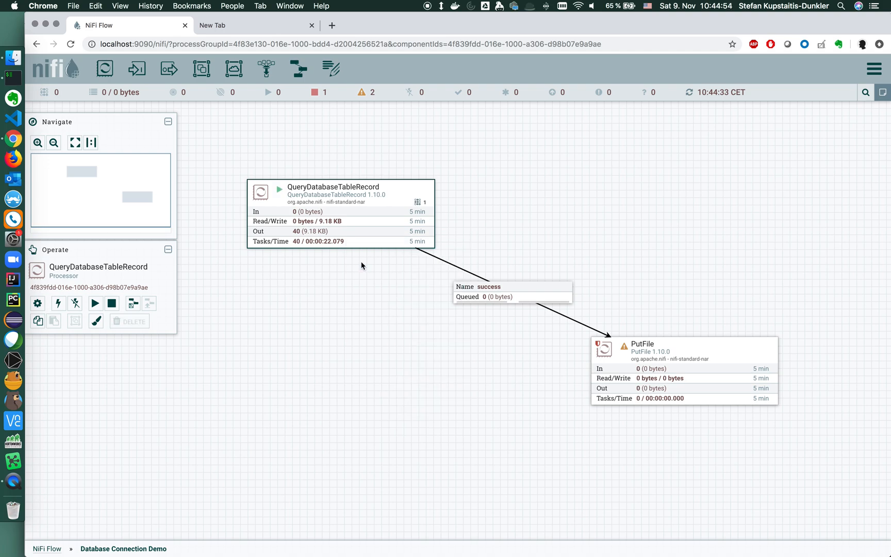
{"action": "left_click", "coordinate": [358, 280]}
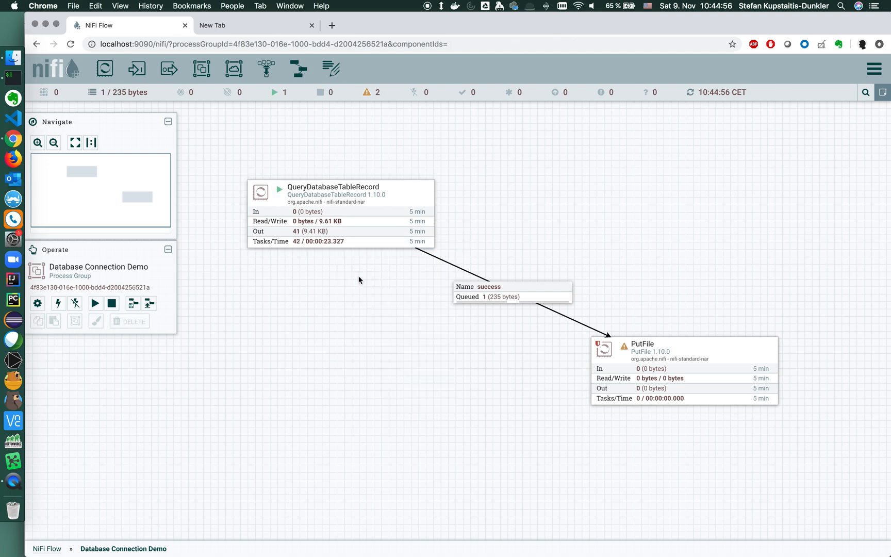
{"action": "mouse_move", "coordinate": [468, 299]}
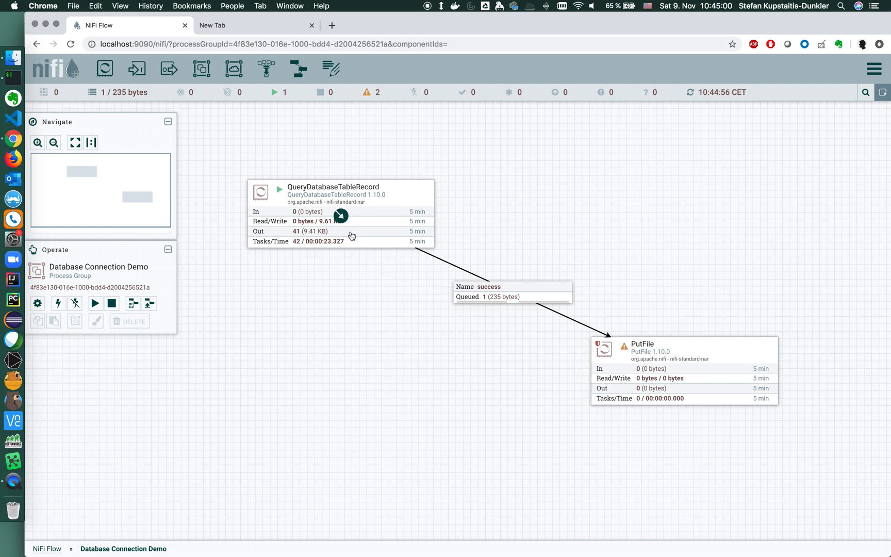
{"action": "mouse_move", "coordinate": [375, 296]}
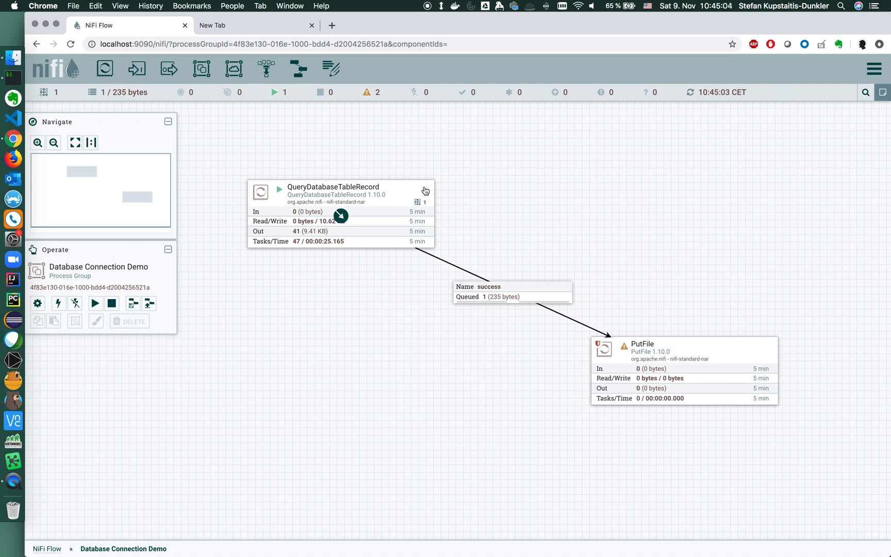
{"action": "mouse_move", "coordinate": [409, 235]}
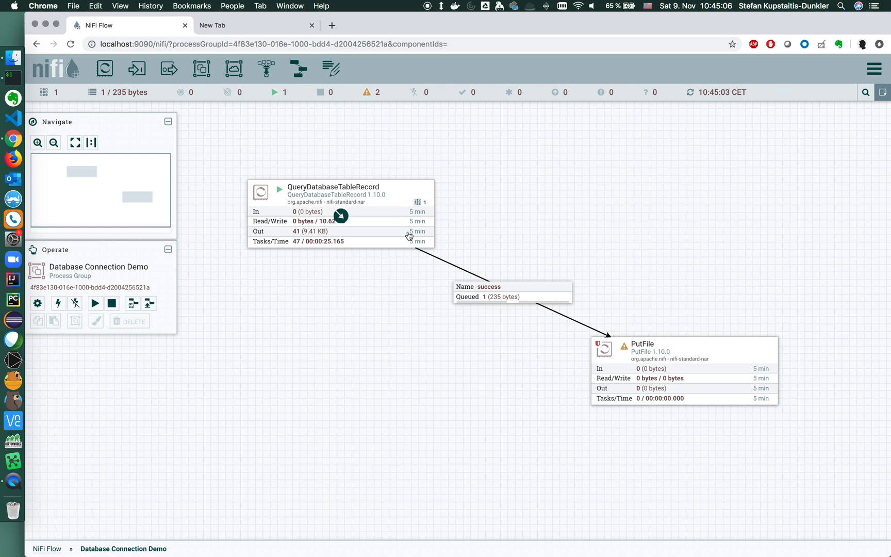
{"action": "mouse_move", "coordinate": [376, 228]}
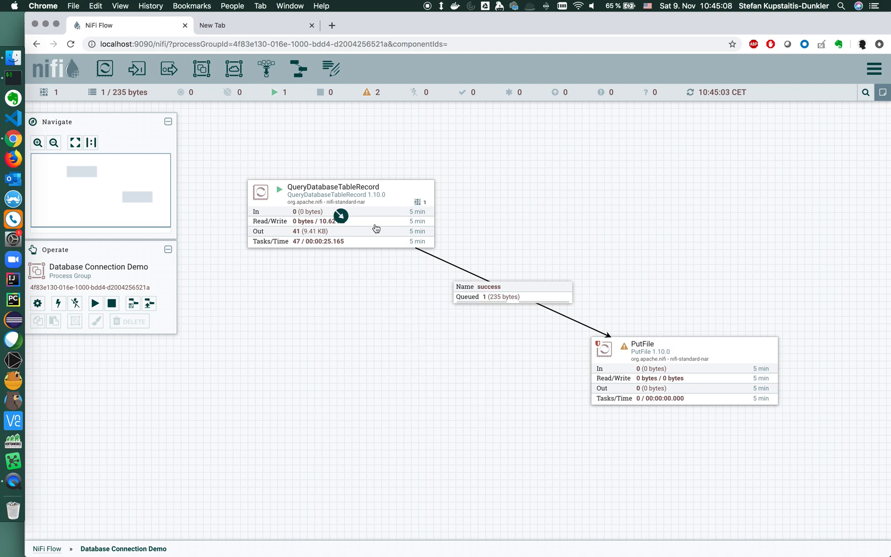
{"action": "mouse_move", "coordinate": [425, 203]}
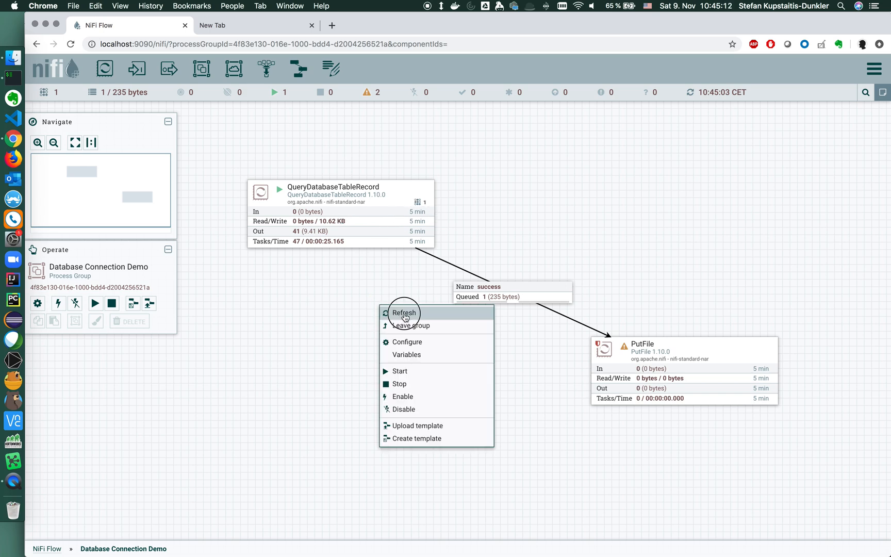
{"action": "left_click", "coordinate": [403, 312]}
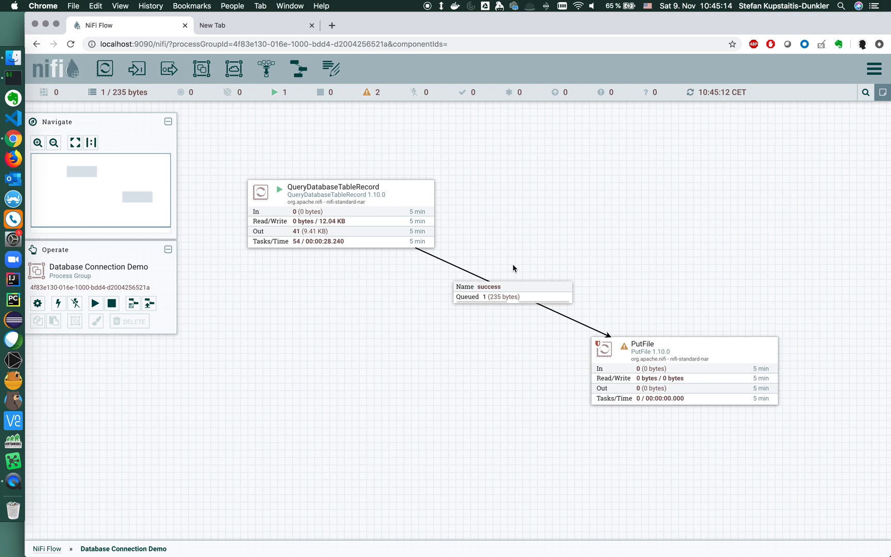
{"action": "mouse_move", "coordinate": [489, 322]}
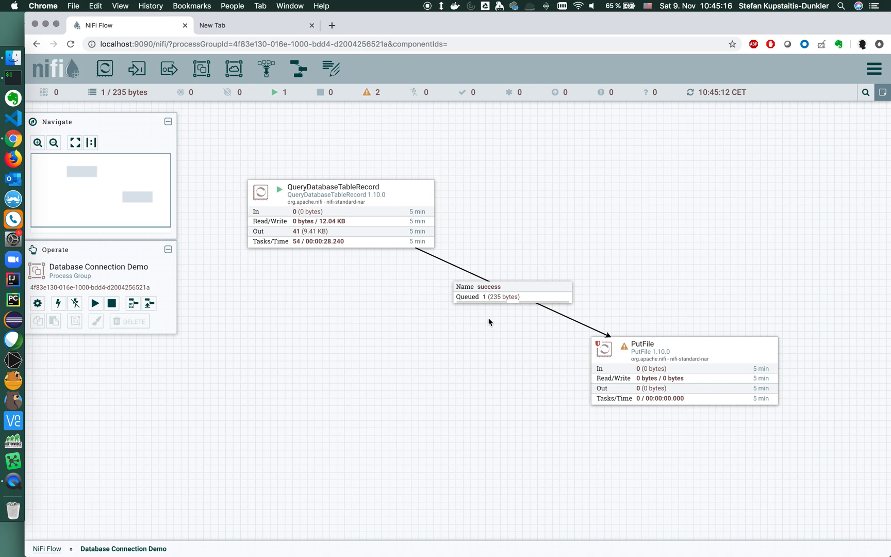
{"action": "mouse_move", "coordinate": [410, 299]}
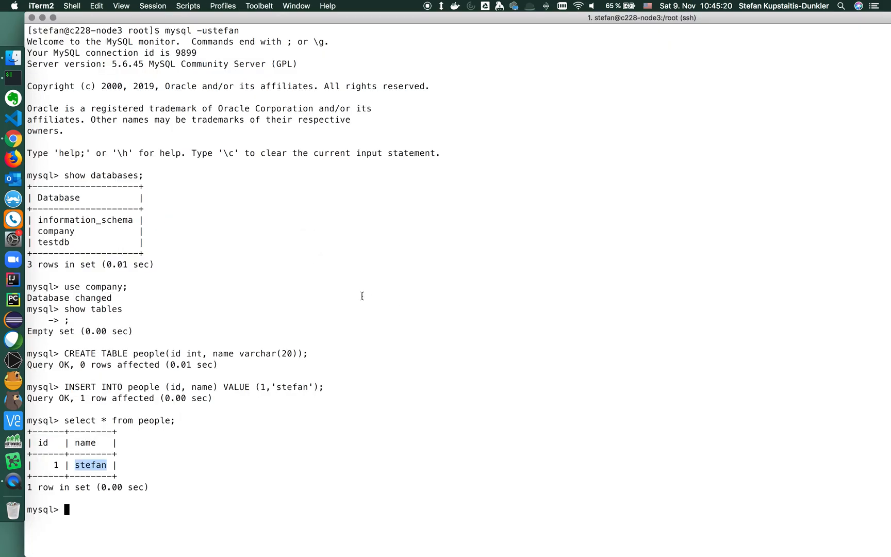
Run a reworked INSERT adding a people row with id 2 named alex in the MySQL session.
{"action": "type", "text": "INSERT INTO people (id, name) VALUE (1,'stefan');"}
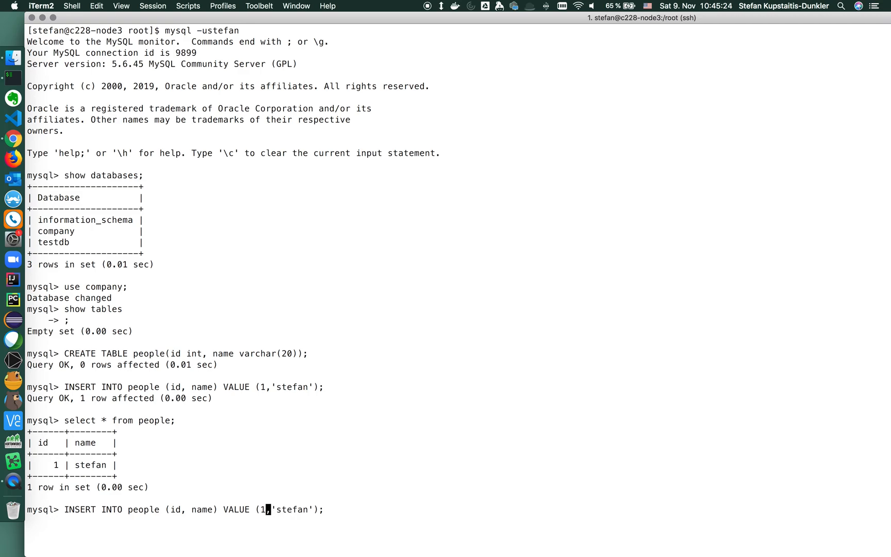
{"action": "type", "text": "2"}
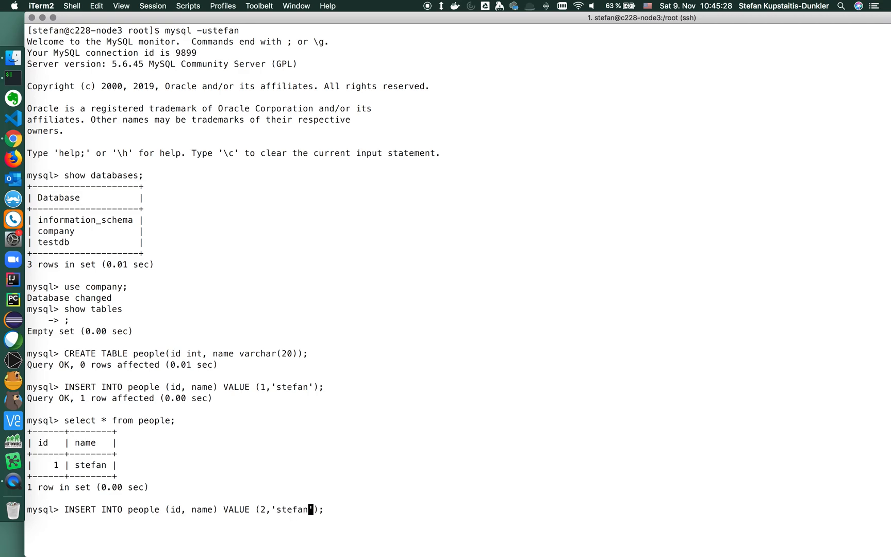
{"action": "key", "text": "Backspace"}
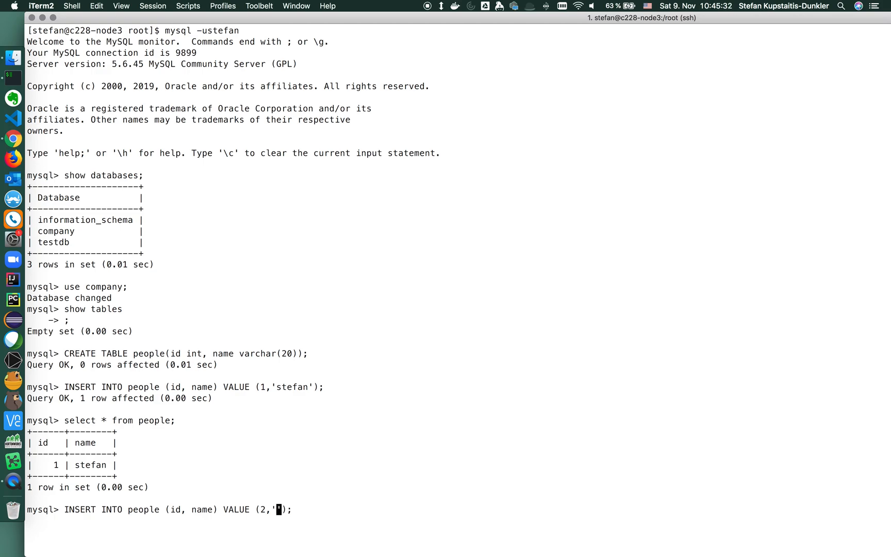
{"action": "type", "text": "al"}
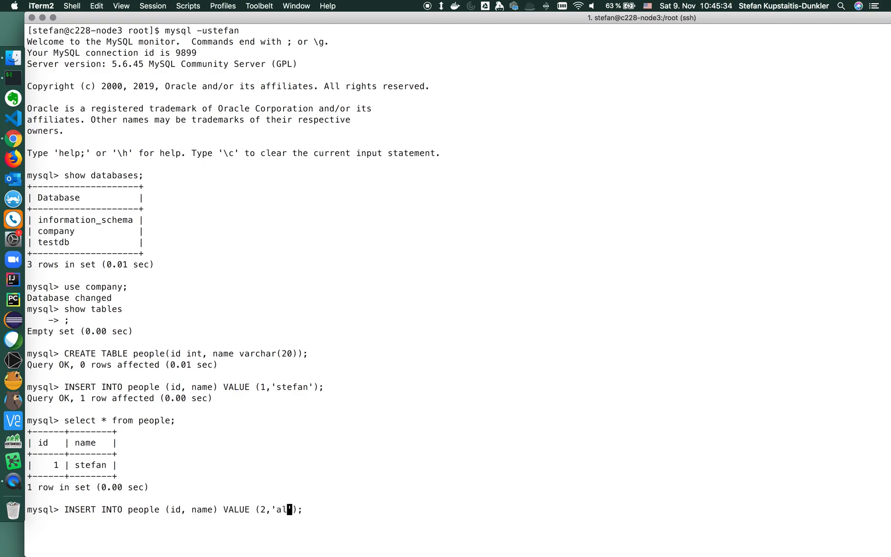
{"action": "key", "text": "Return"}
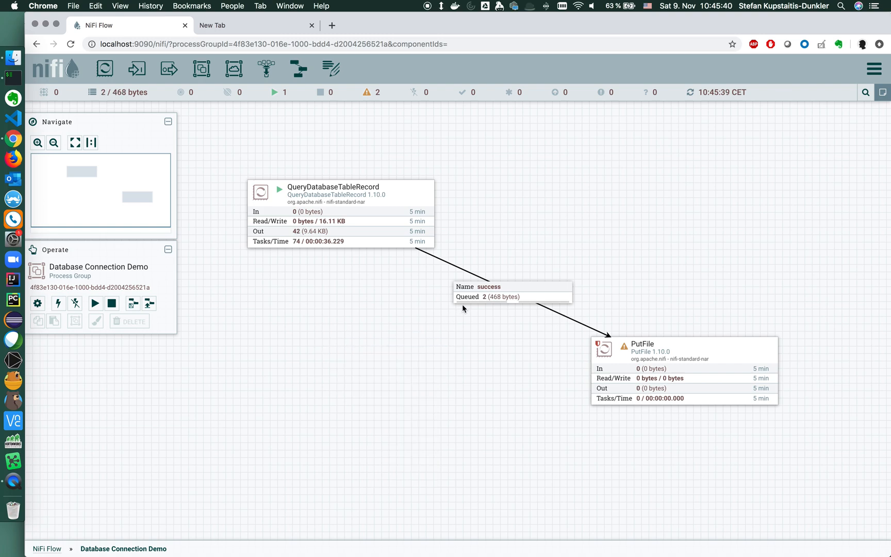
List the success queue and view the second flowfile's content showing record id 2, name alex.
{"action": "left_click", "coordinate": [511, 292]}
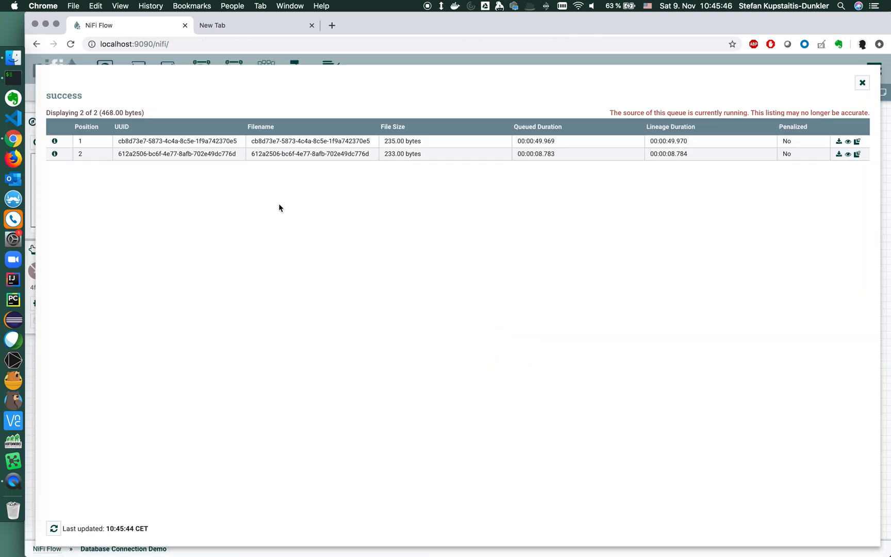
{"action": "mouse_move", "coordinate": [662, 160]}
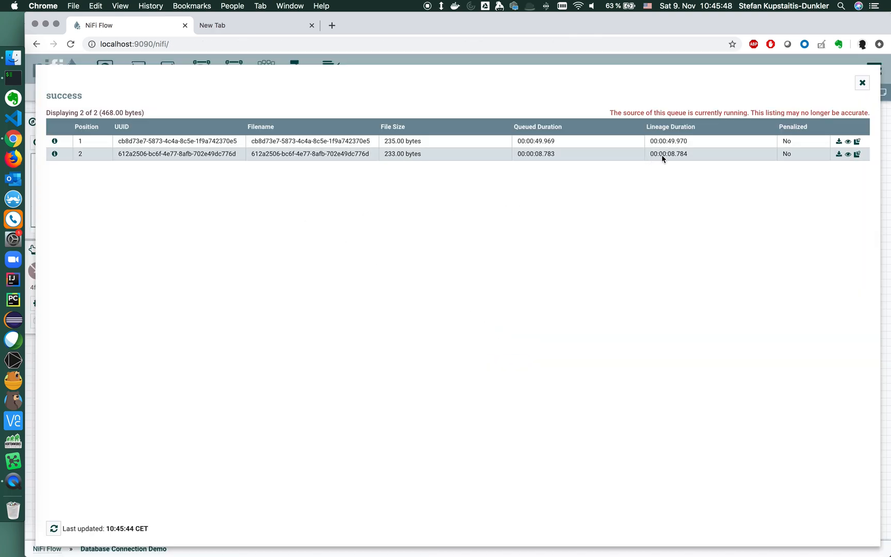
{"action": "left_click", "coordinate": [55, 154]}
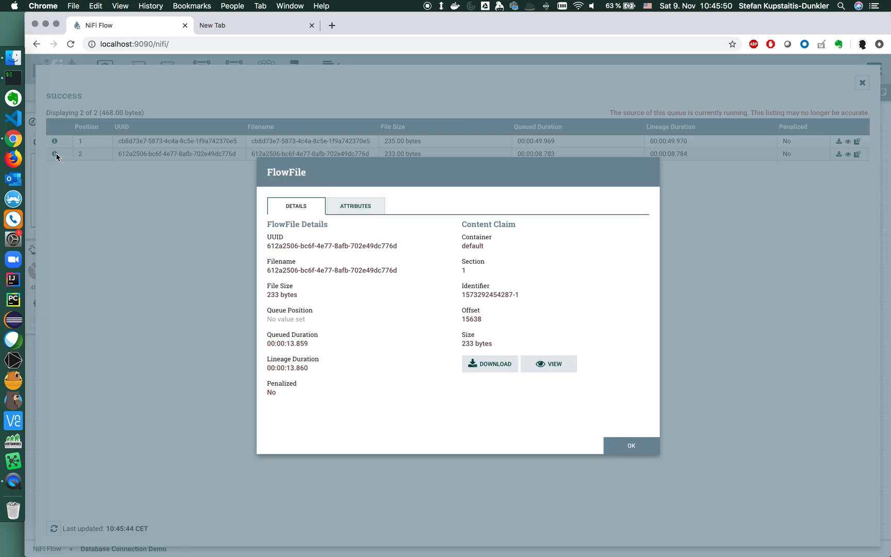
{"action": "left_click", "coordinate": [548, 364]}
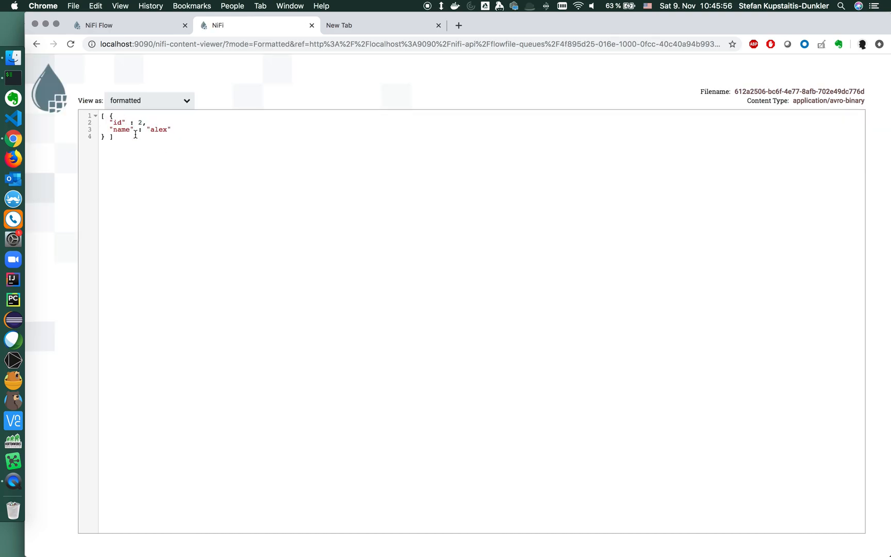
{"action": "mouse_move", "coordinate": [154, 147]}
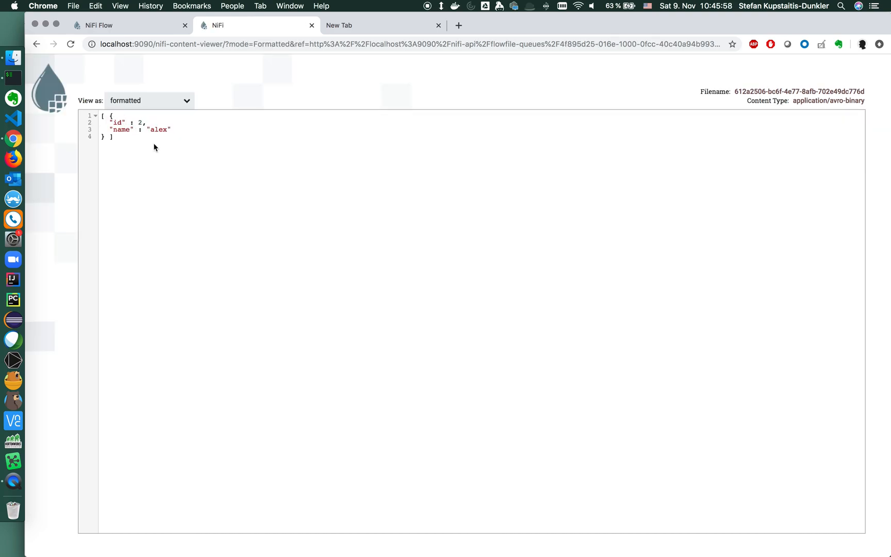
{"action": "mouse_move", "coordinate": [295, 83]}
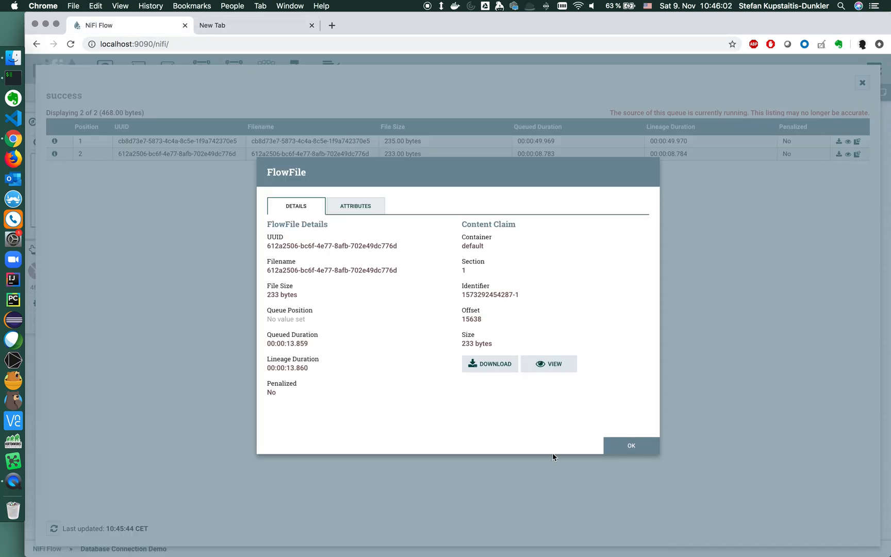
{"action": "left_click", "coordinate": [631, 445]}
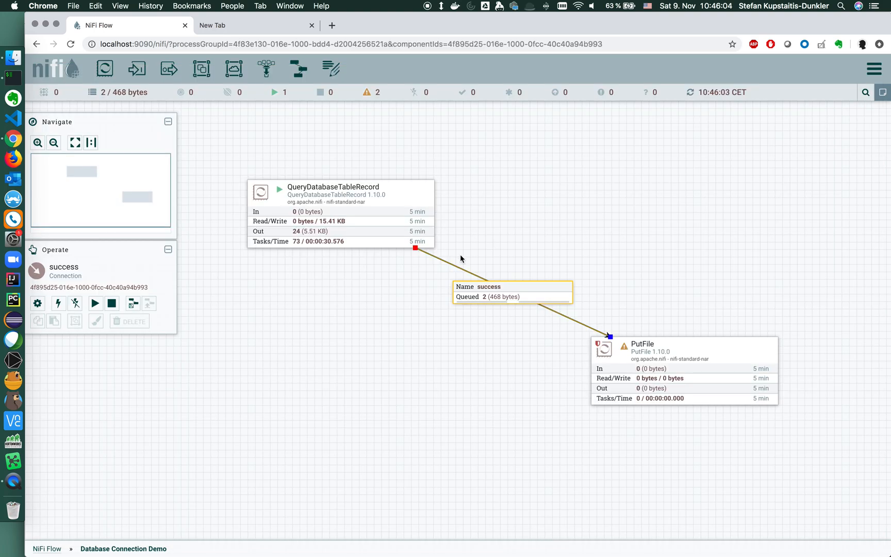
Stop the QueryDatabaseTableRecord processor from the canvas.
{"action": "right_click", "coordinate": [335, 216]}
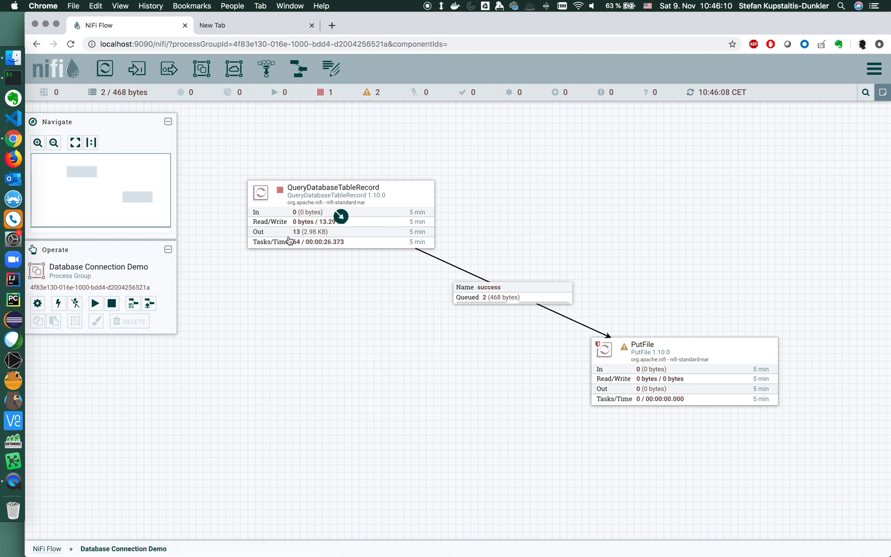
{"action": "left_click", "coordinate": [340, 214]}
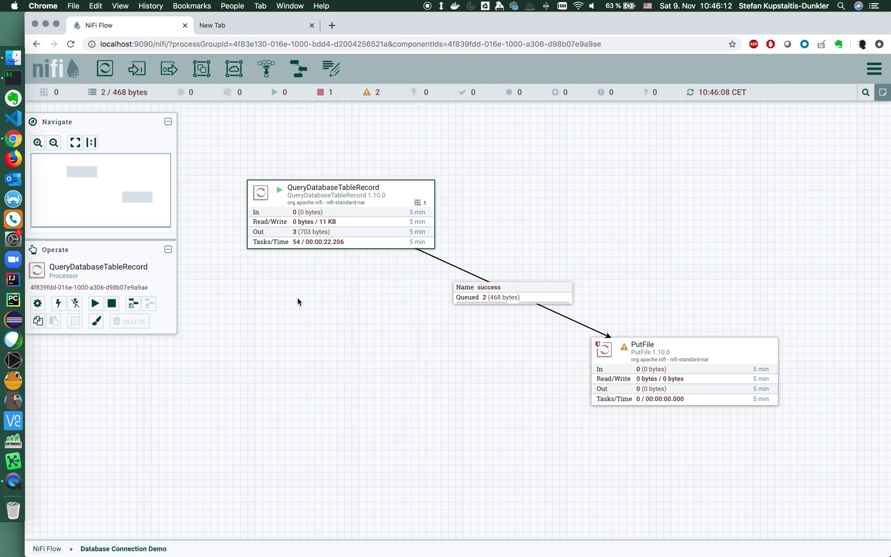
{"action": "mouse_move", "coordinate": [473, 286]}
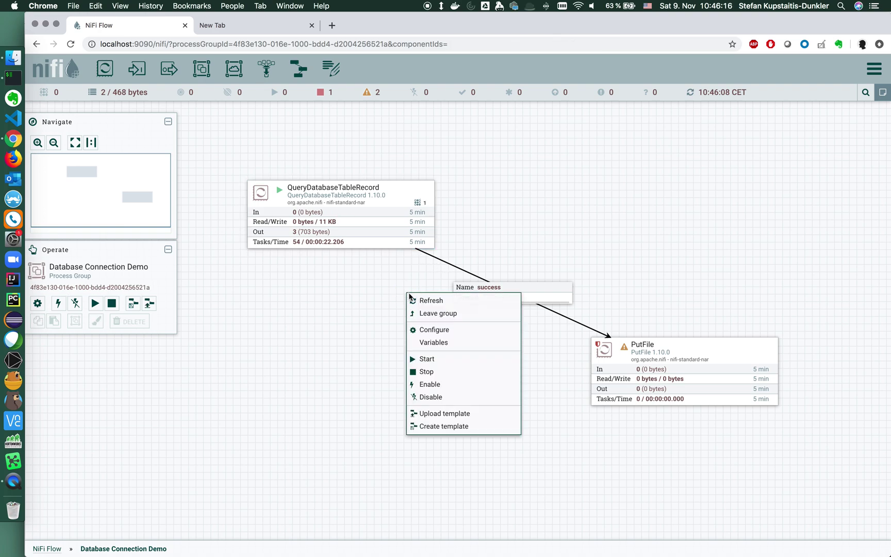
{"action": "left_click", "coordinate": [426, 359]}
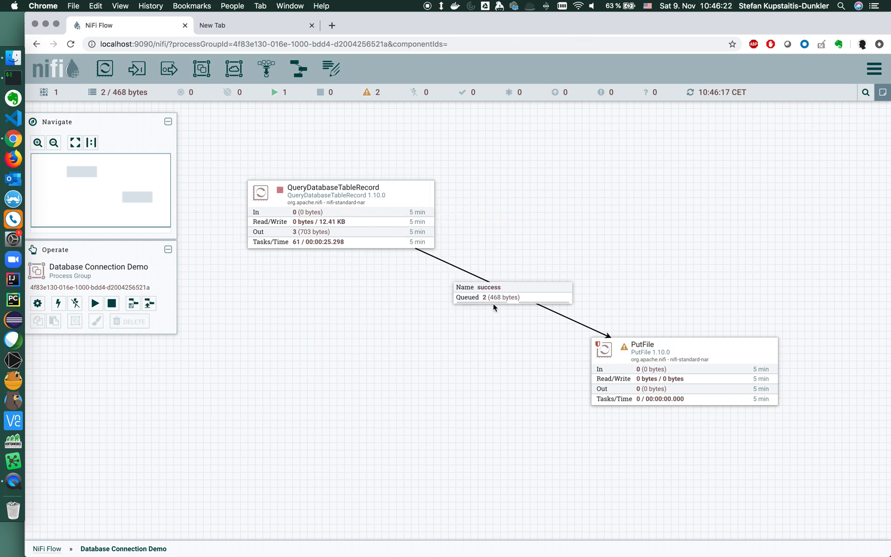
Empty the success queue, removing both flowfiles (468 bytes).
{"action": "right_click", "coordinate": [511, 293]}
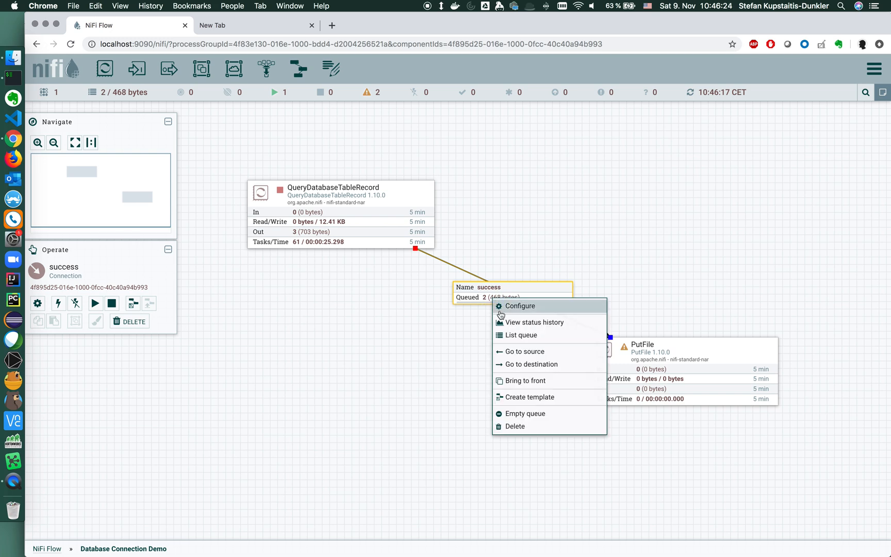
{"action": "left_click", "coordinate": [526, 413]}
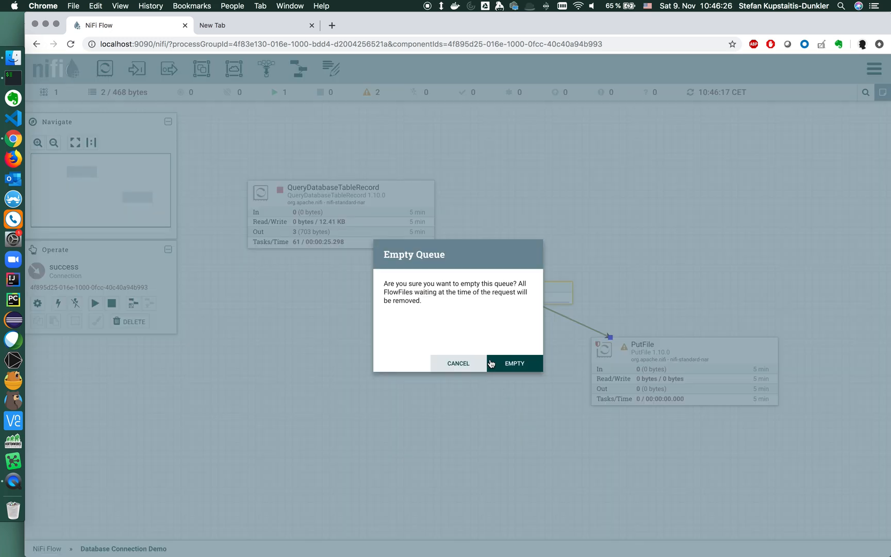
{"action": "left_click", "coordinate": [513, 363]}
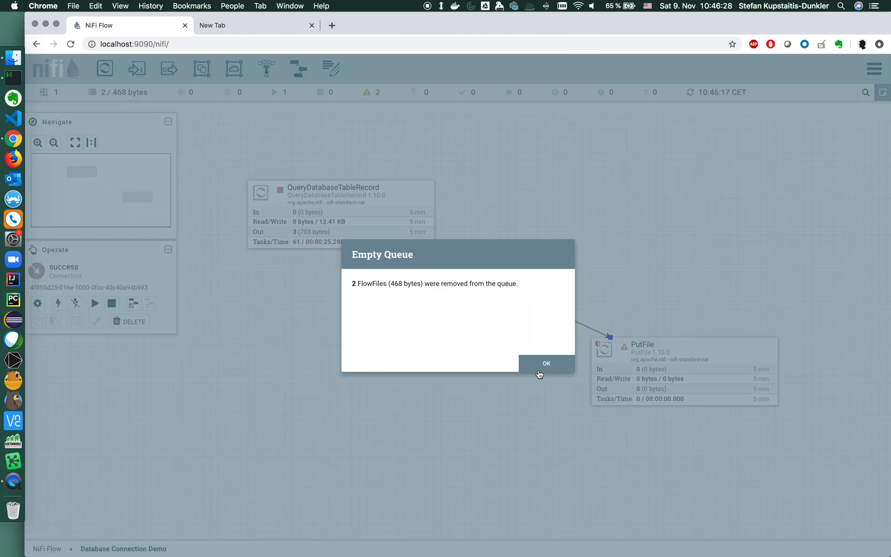
{"action": "left_click", "coordinate": [546, 363]}
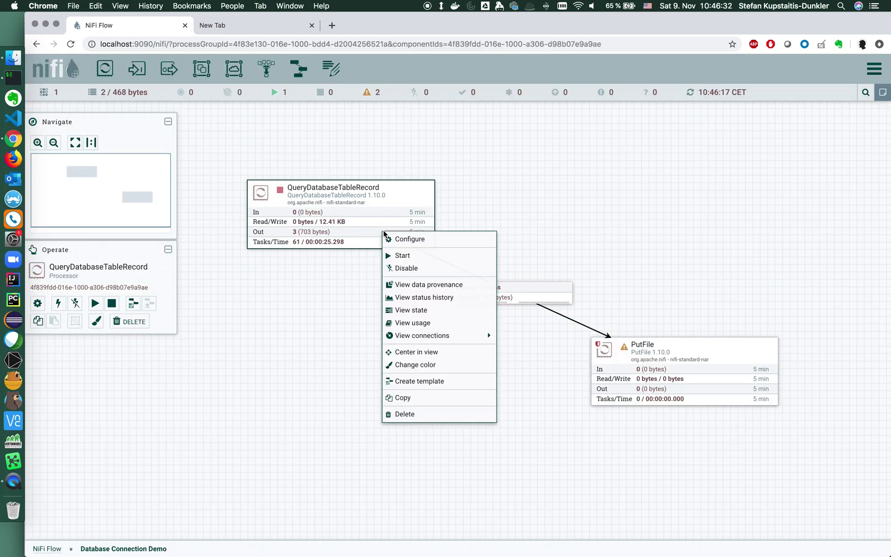
{"action": "mouse_move", "coordinate": [410, 310]}
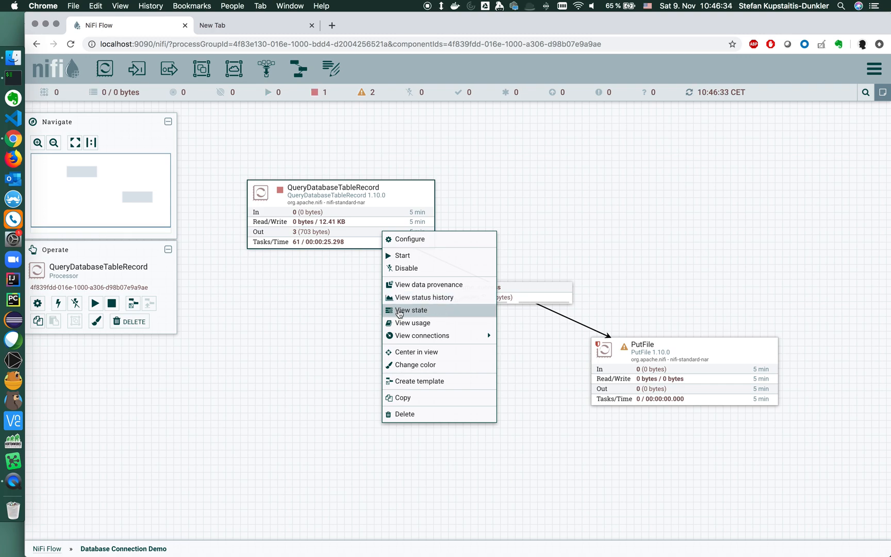
Clear QueryDatabaseTableRecord's stored maximum id state and start the processor again.
{"action": "left_click", "coordinate": [411, 311]}
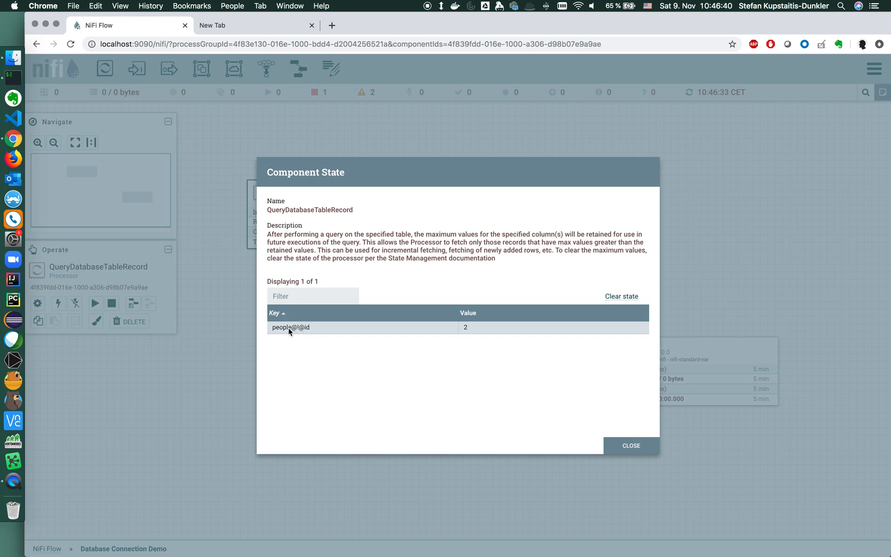
{"action": "mouse_move", "coordinate": [465, 332]}
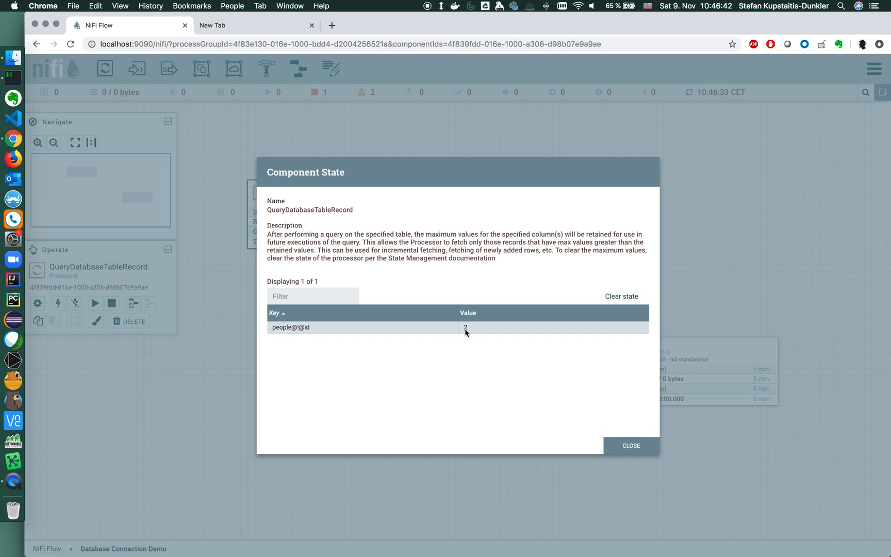
{"action": "mouse_move", "coordinate": [564, 331]}
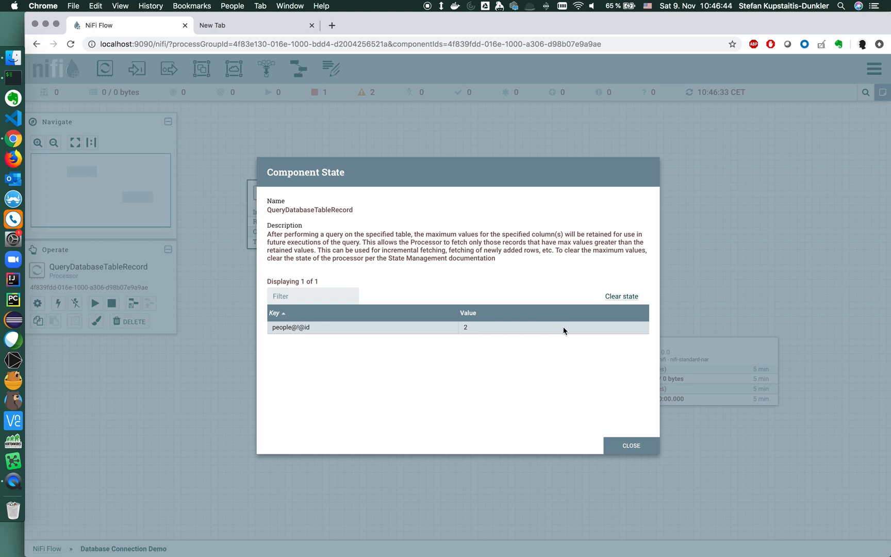
{"action": "left_click", "coordinate": [621, 296]}
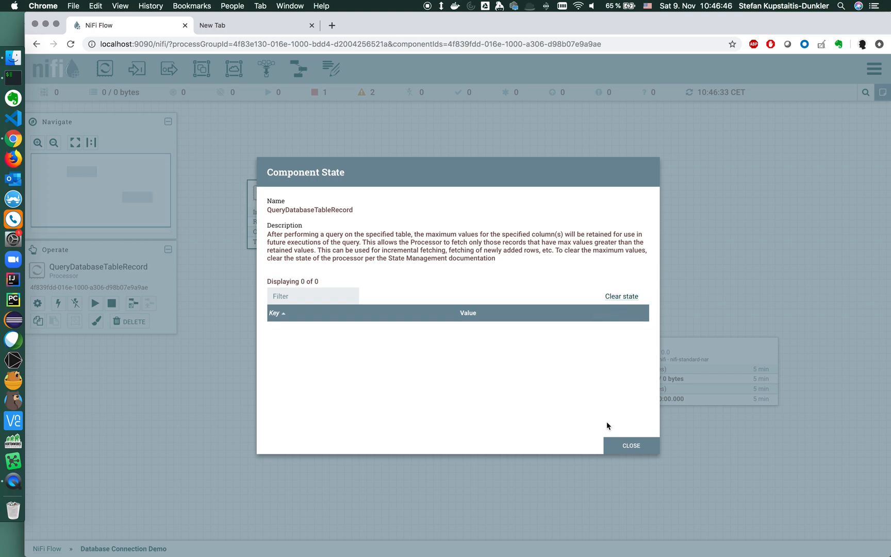
{"action": "left_click", "coordinate": [631, 446]}
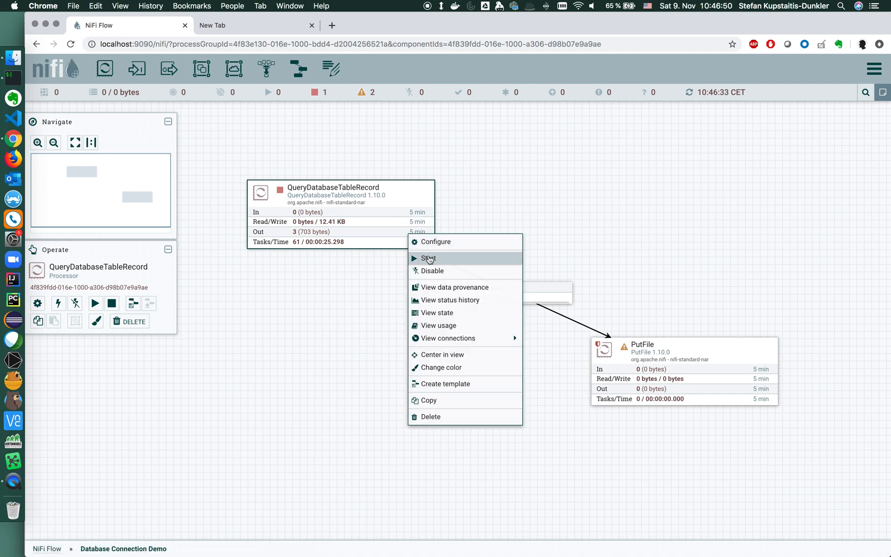
{"action": "left_click", "coordinate": [430, 259]}
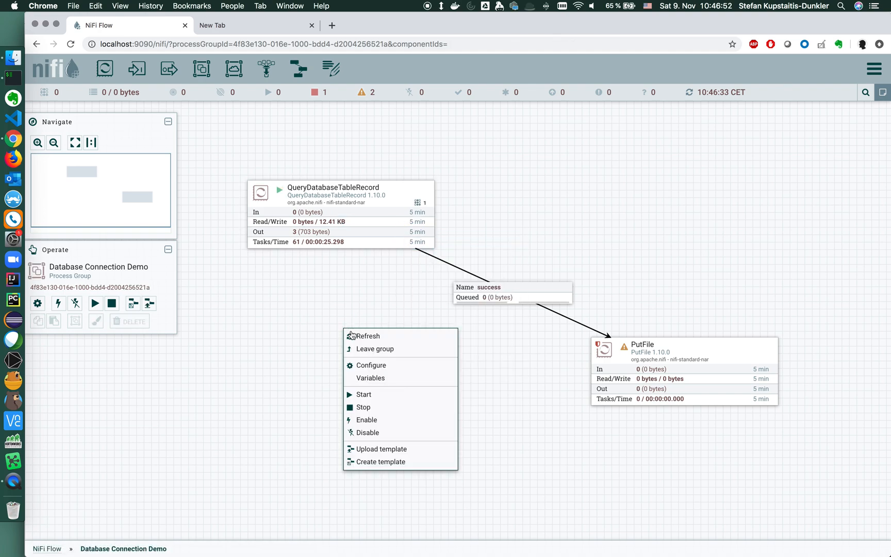
List the success queue and view the first flowfile's content as a formatted Avro record with id and name.
{"action": "left_click", "coordinate": [511, 292]}
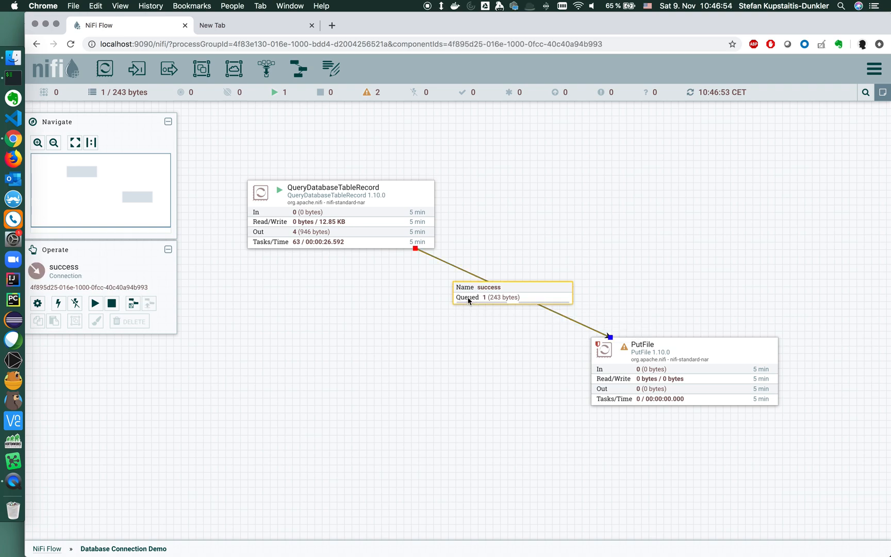
{"action": "right_click", "coordinate": [512, 296]}
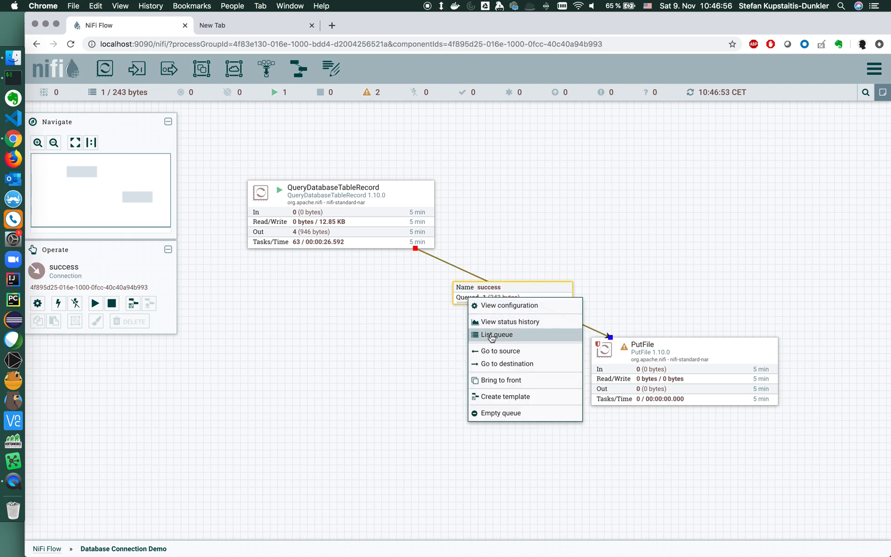
{"action": "left_click", "coordinate": [495, 334]}
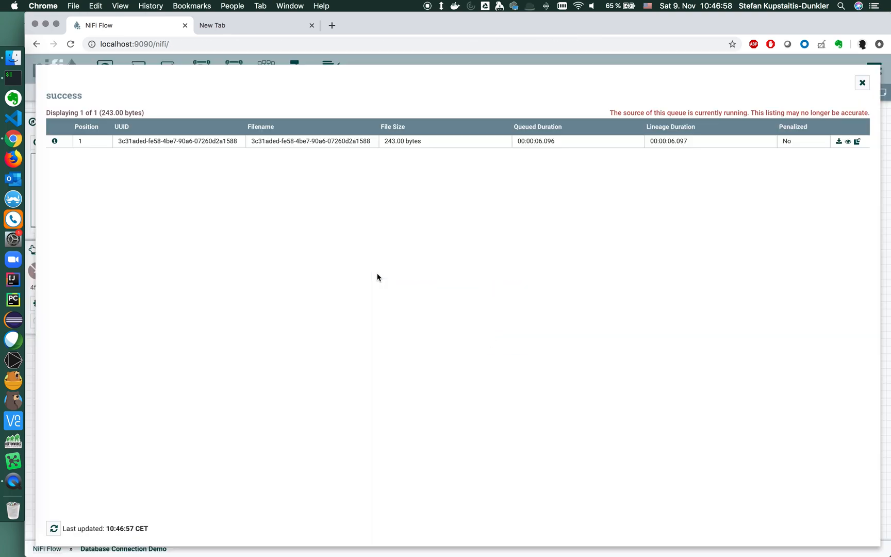
{"action": "left_click", "coordinate": [55, 141]}
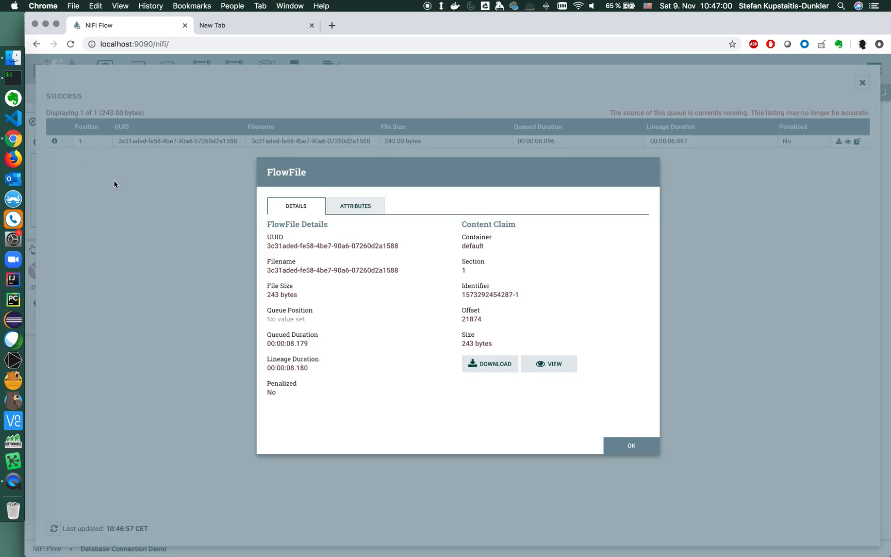
{"action": "left_click", "coordinate": [547, 364]}
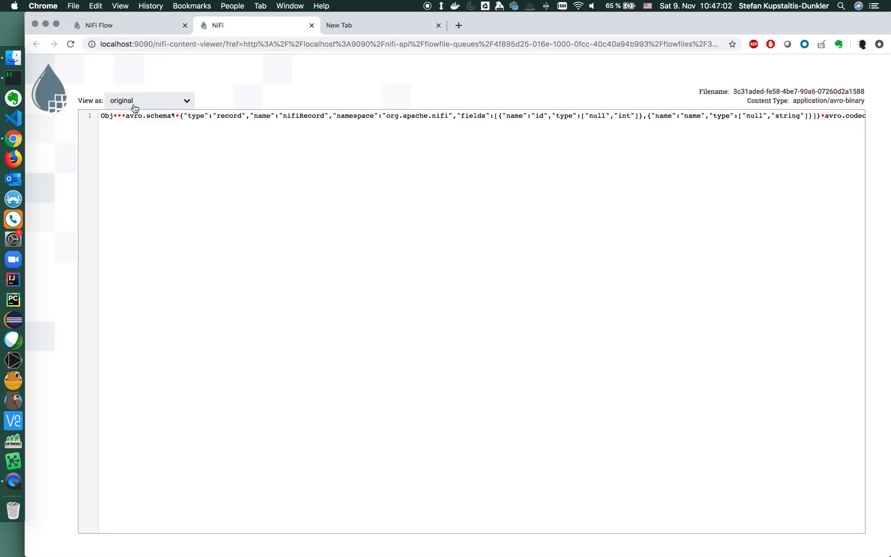
{"action": "left_click", "coordinate": [149, 101]}
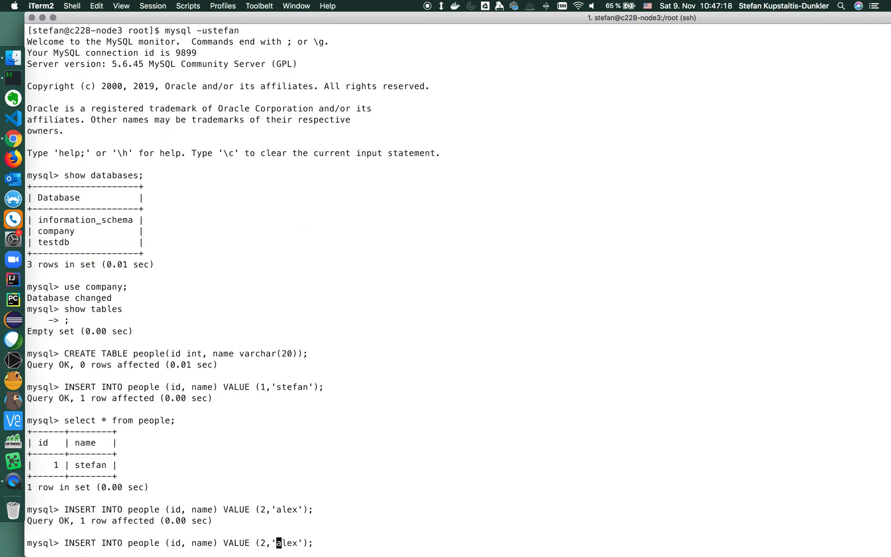
Run the recalled INSERT with id 3 and name leo to add a third people row.
{"action": "type", "text": "3"}
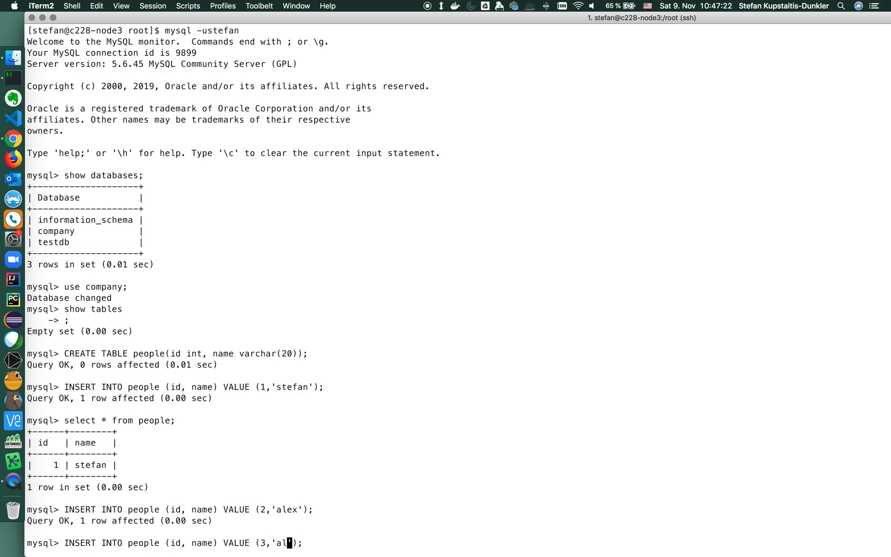
{"action": "type", "text": "leo"}
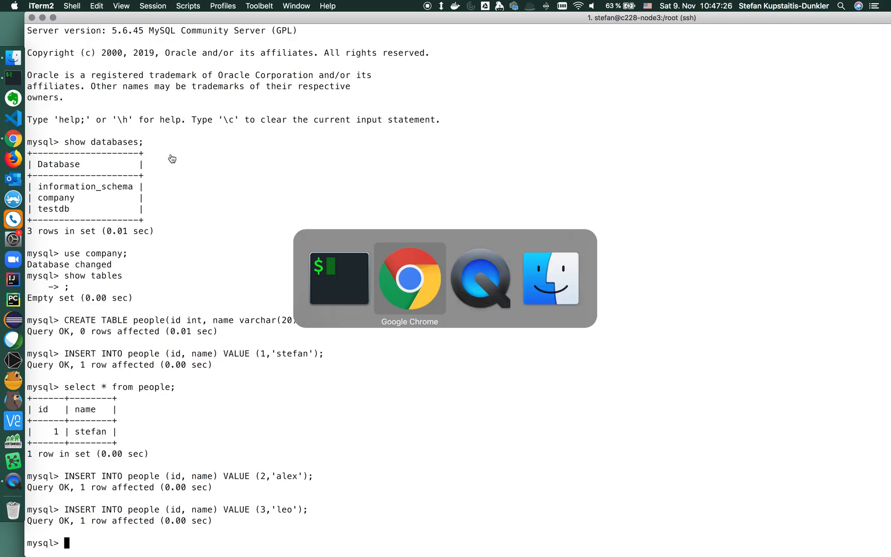
Return to the NiFi canvas in Chrome and close the open flowfile dialogs.
{"action": "left_click", "coordinate": [409, 278]}
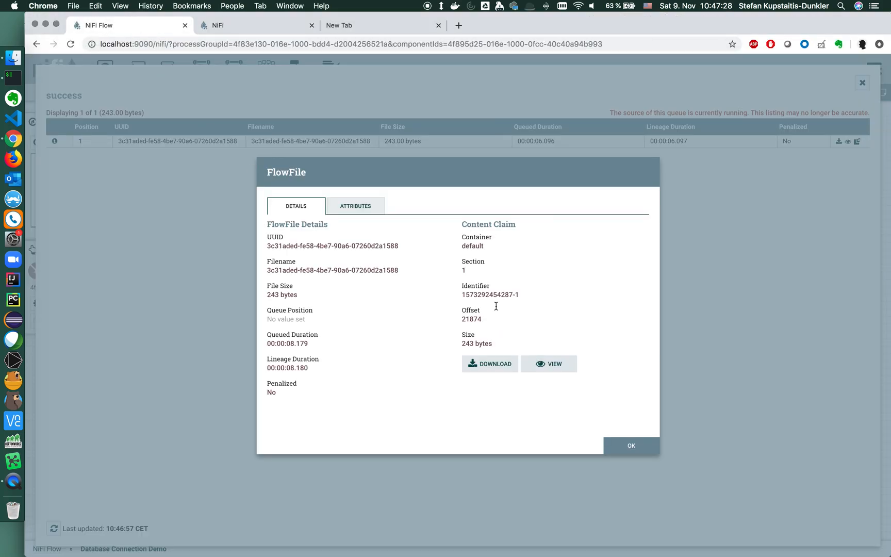
{"action": "left_click", "coordinate": [631, 446]}
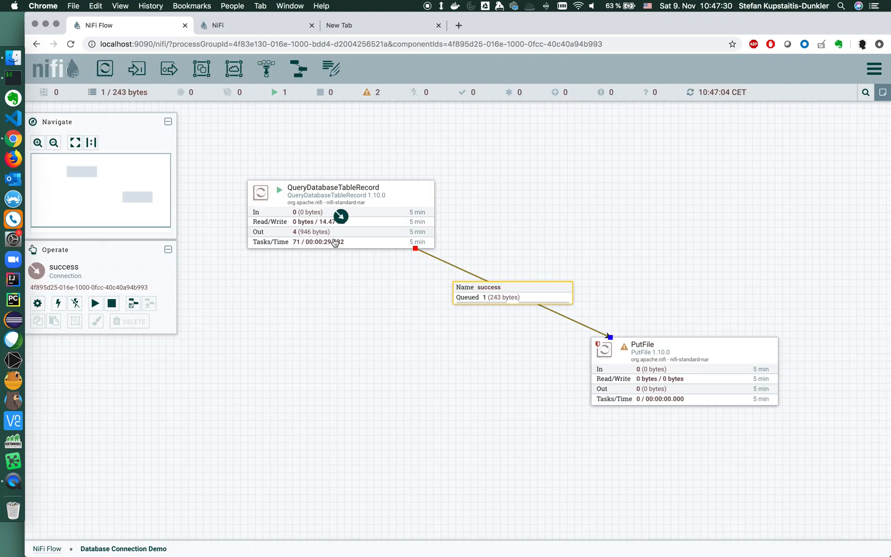
{"action": "left_click", "coordinate": [303, 260]}
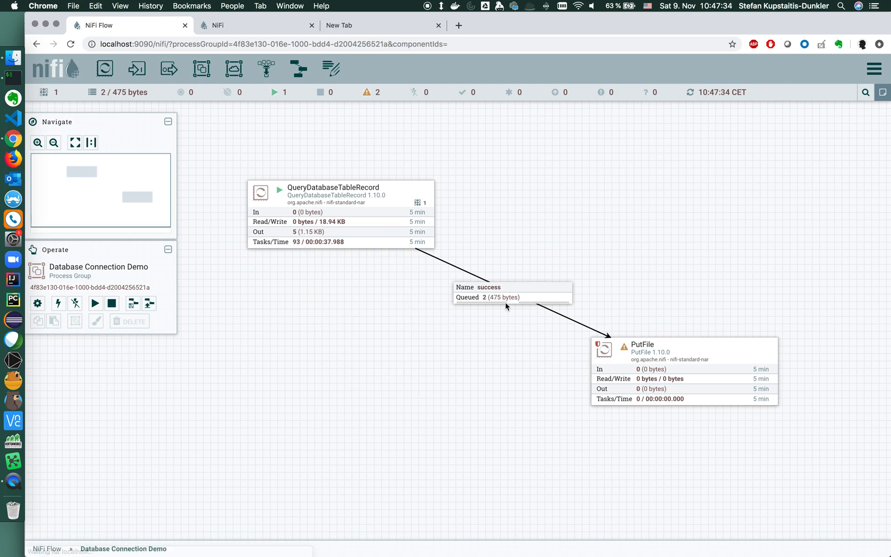
List the success queue's two flowfiles and view the details of the second, 232-byte file.
{"action": "right_click", "coordinate": [506, 293]}
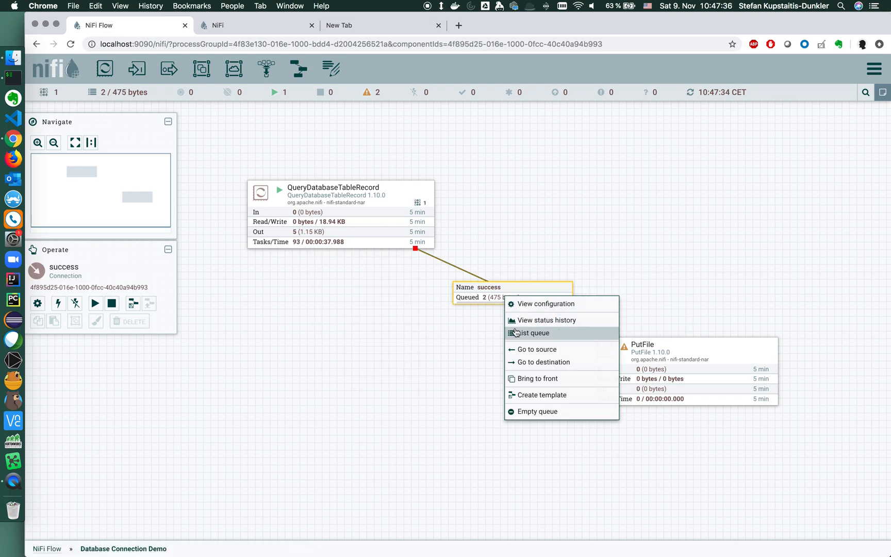
{"action": "left_click", "coordinate": [533, 333]}
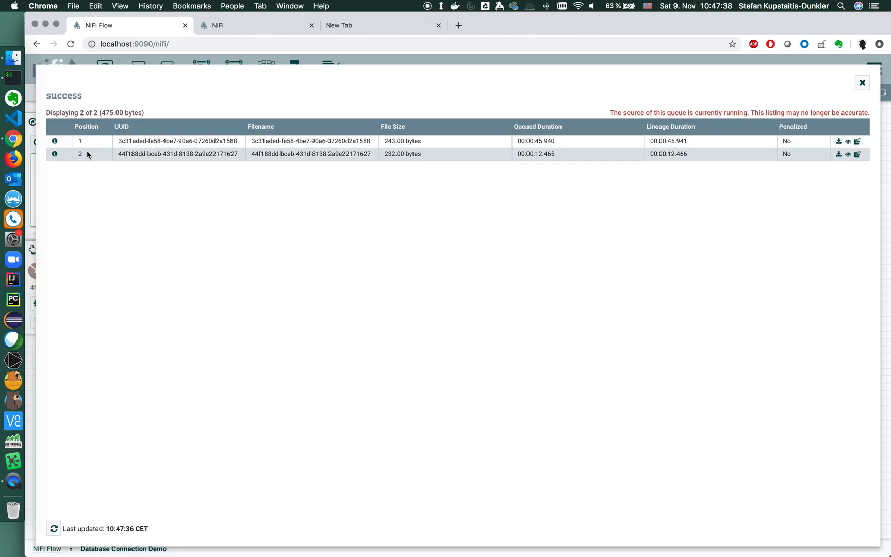
{"action": "left_click", "coordinate": [54, 153]}
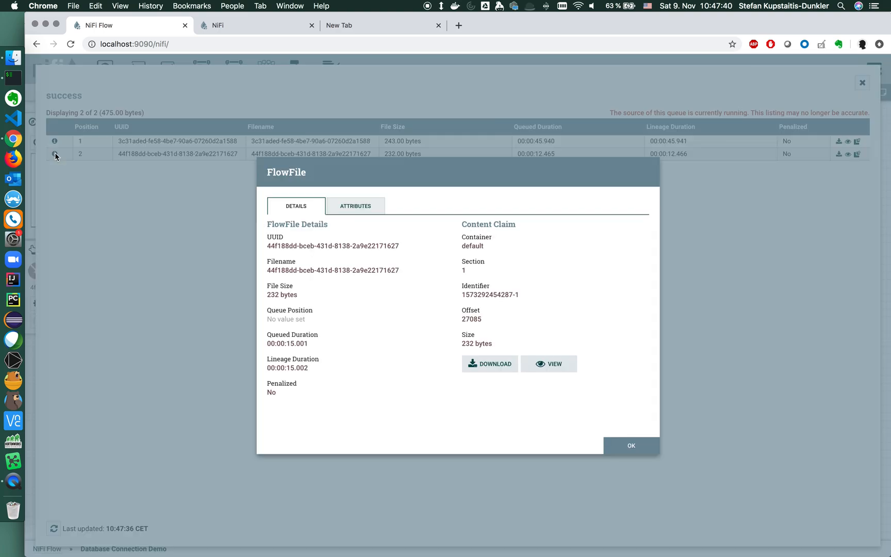
{"action": "left_click", "coordinate": [548, 364]}
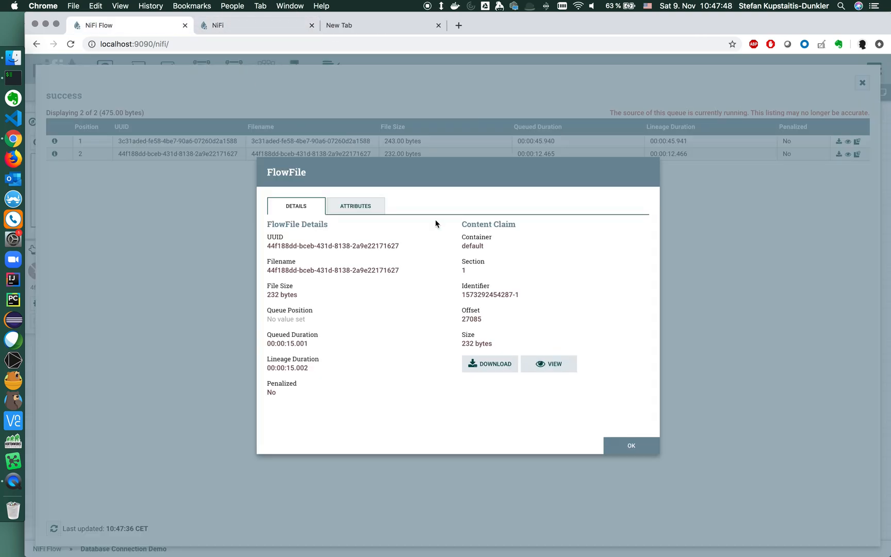
Close the flowfile details and queue listing, returning to the canvas with 2 flowfiles (475 bytes) queued.
{"action": "left_click", "coordinate": [630, 445]}
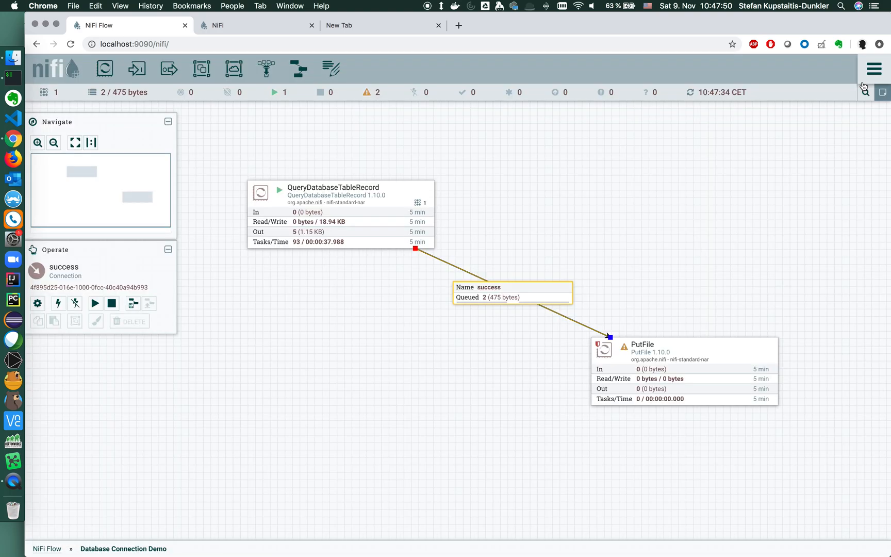
{"action": "left_click", "coordinate": [373, 327]}
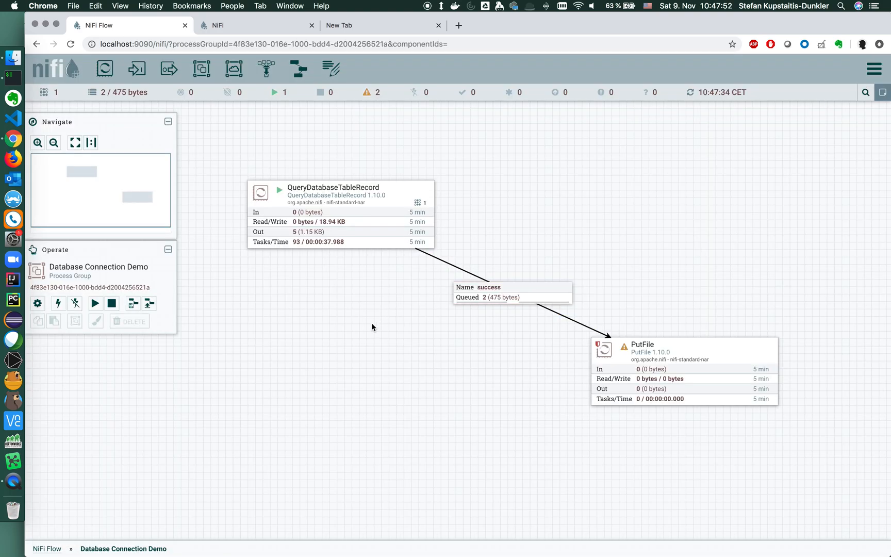
{"action": "mouse_move", "coordinate": [491, 371]}
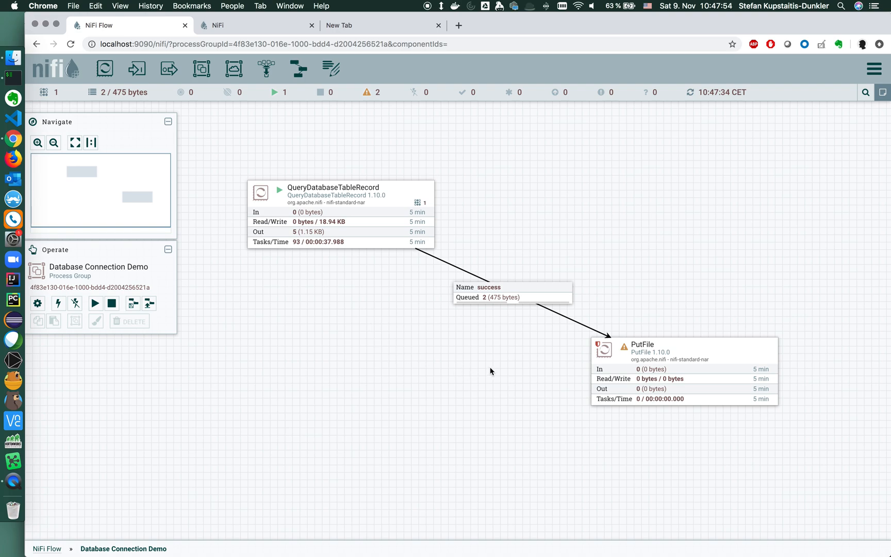
{"action": "mouse_move", "coordinate": [616, 355]}
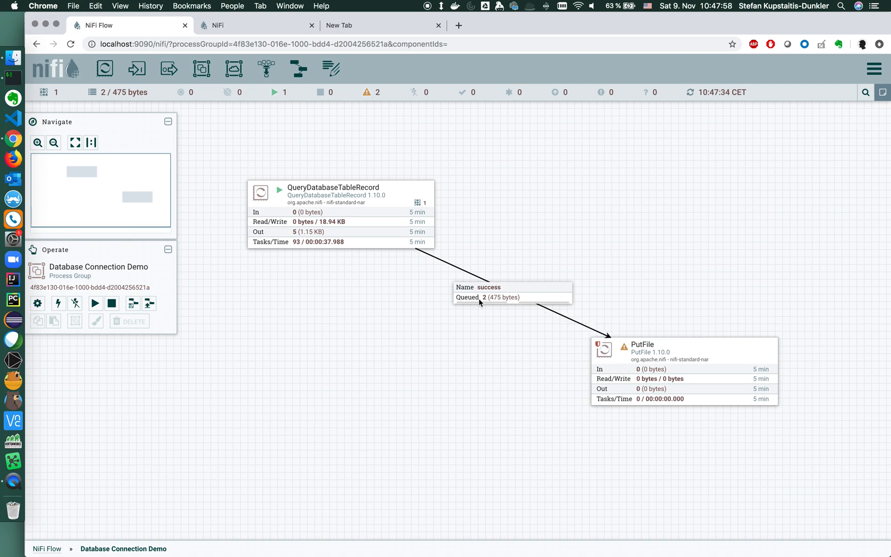
{"action": "mouse_move", "coordinate": [482, 283]}
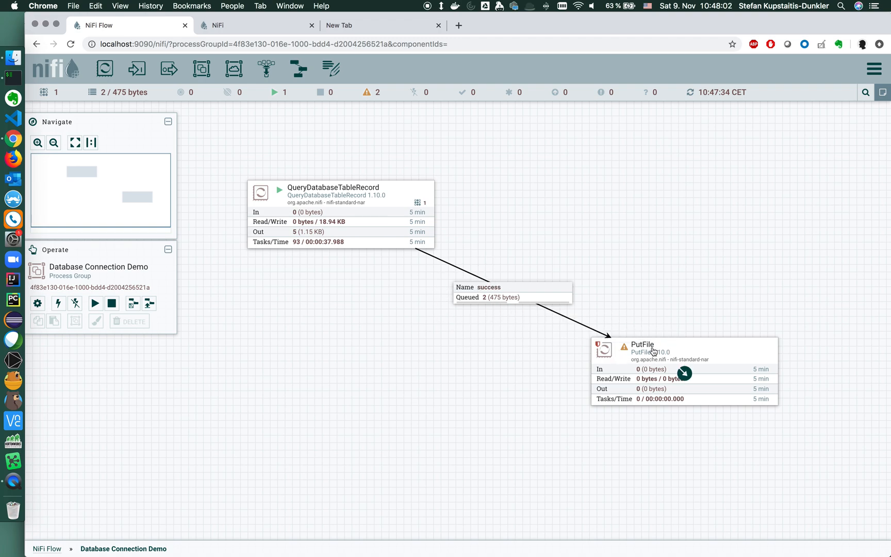
{"action": "mouse_move", "coordinate": [624, 346]}
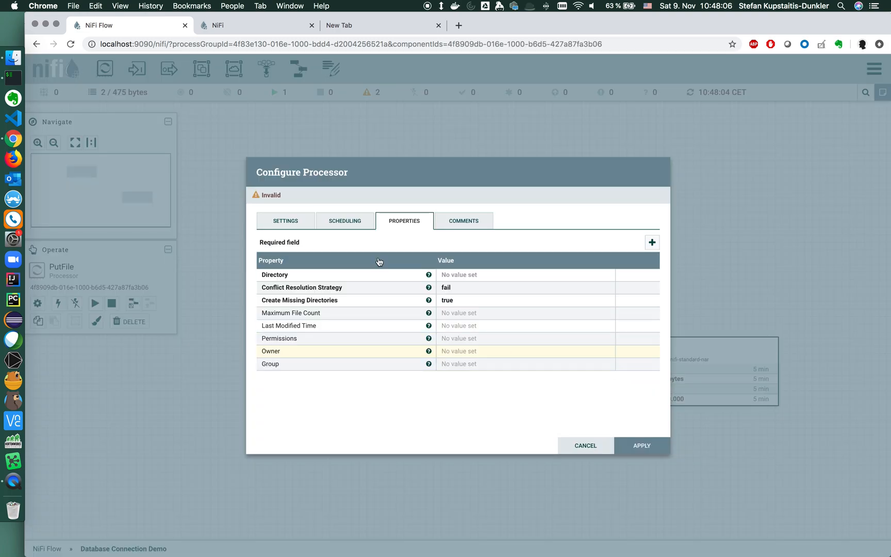
{"action": "mouse_move", "coordinate": [404, 329]}
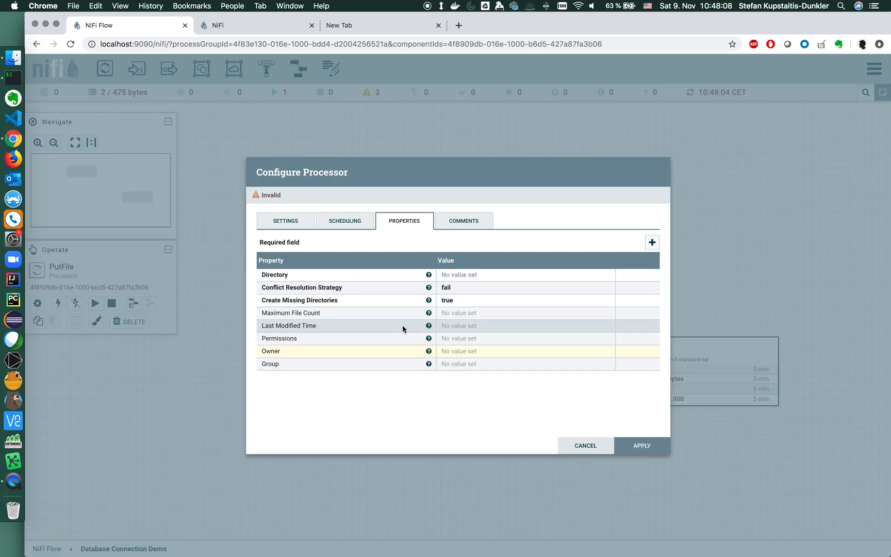
{"action": "mouse_move", "coordinate": [348, 301]}
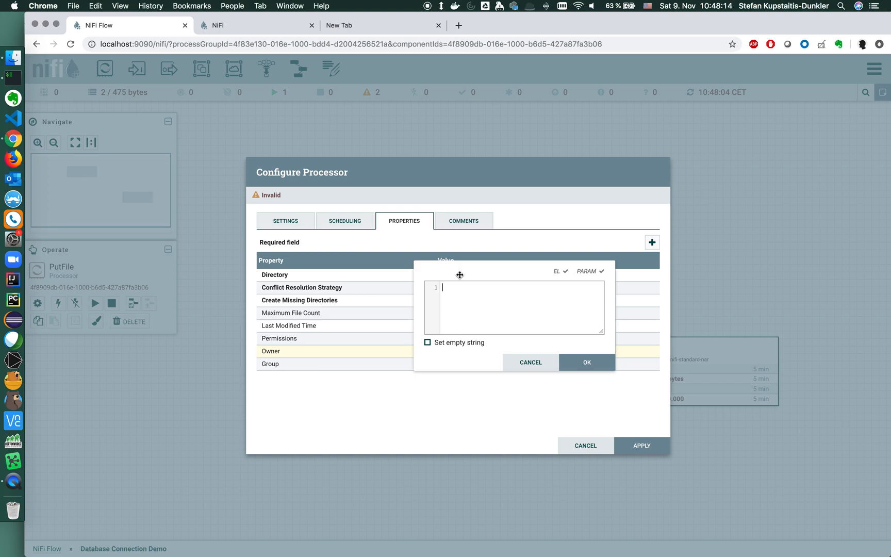
Set PutFile's Directory property to peopleupdates and apply the configuration.
{"action": "type", "text": "p"}
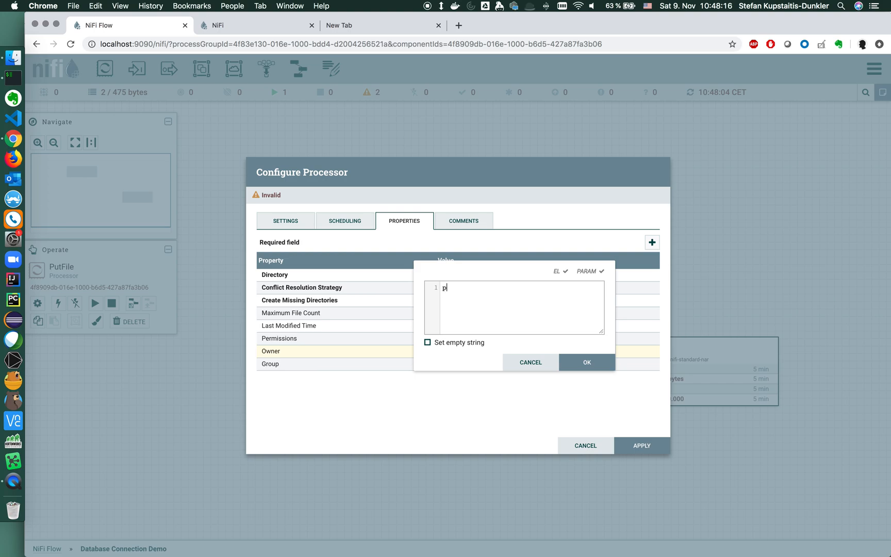
{"action": "type", "text": "eopleu"}
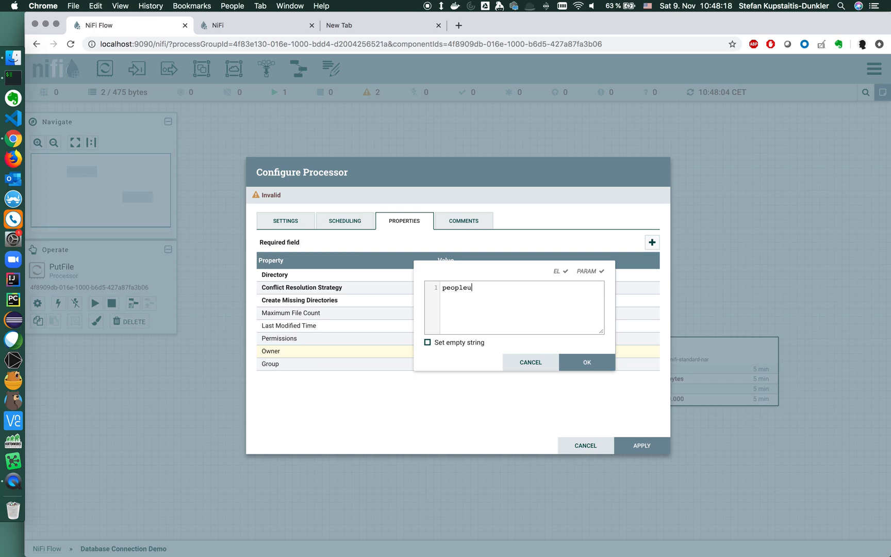
{"action": "left_click", "coordinate": [587, 362]}
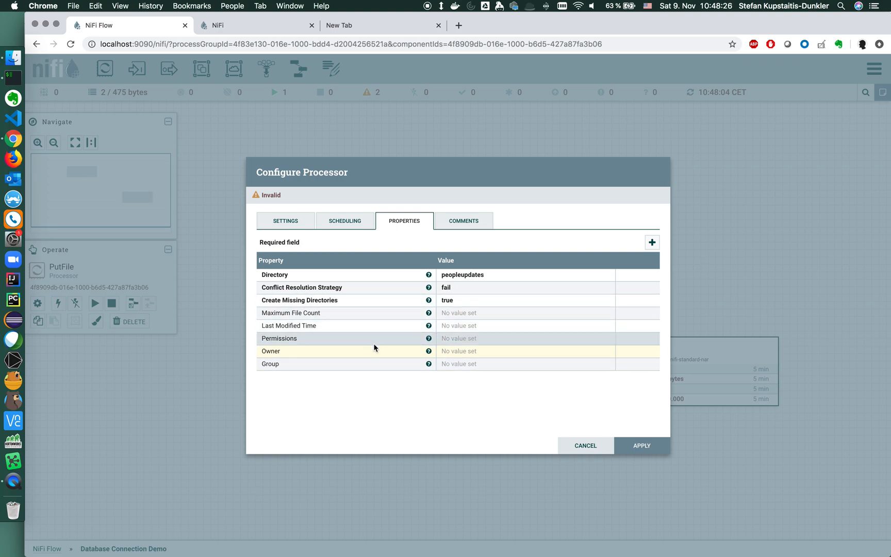
{"action": "mouse_move", "coordinate": [409, 304]}
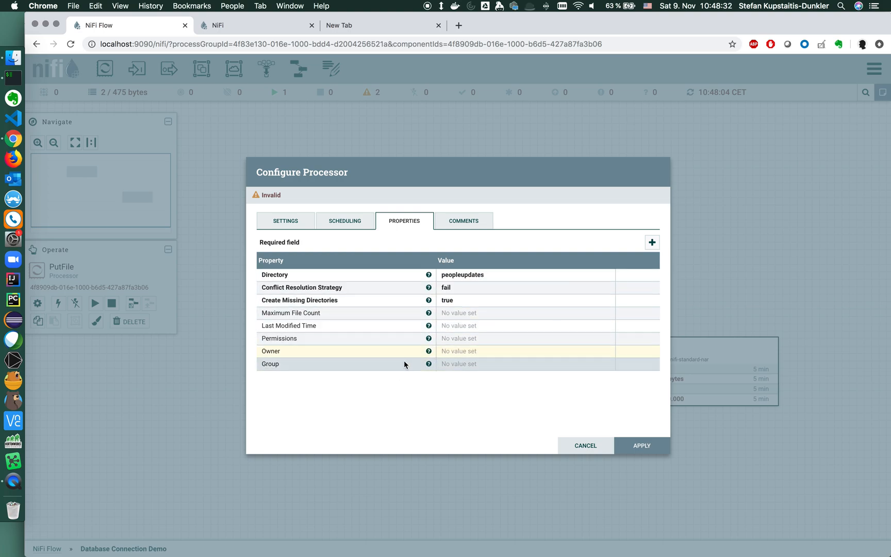
{"action": "left_click", "coordinate": [585, 446]}
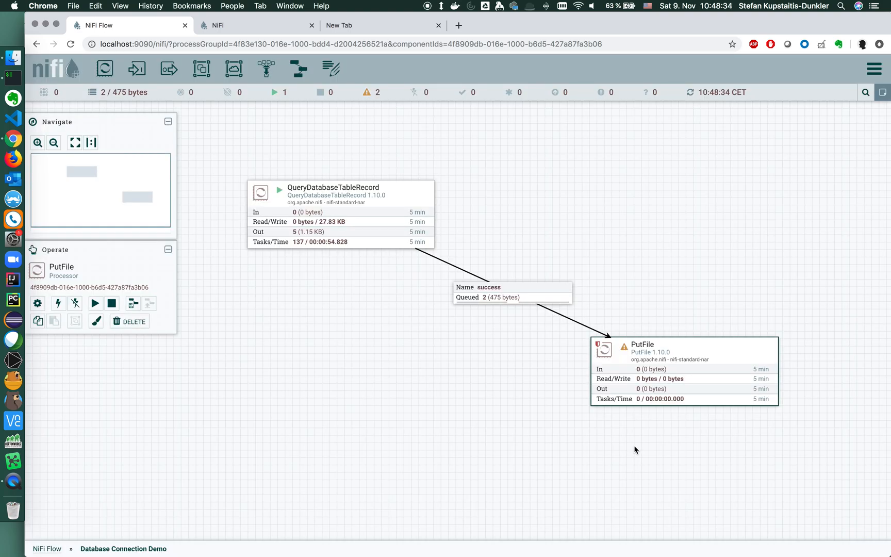
{"action": "mouse_move", "coordinate": [625, 348]}
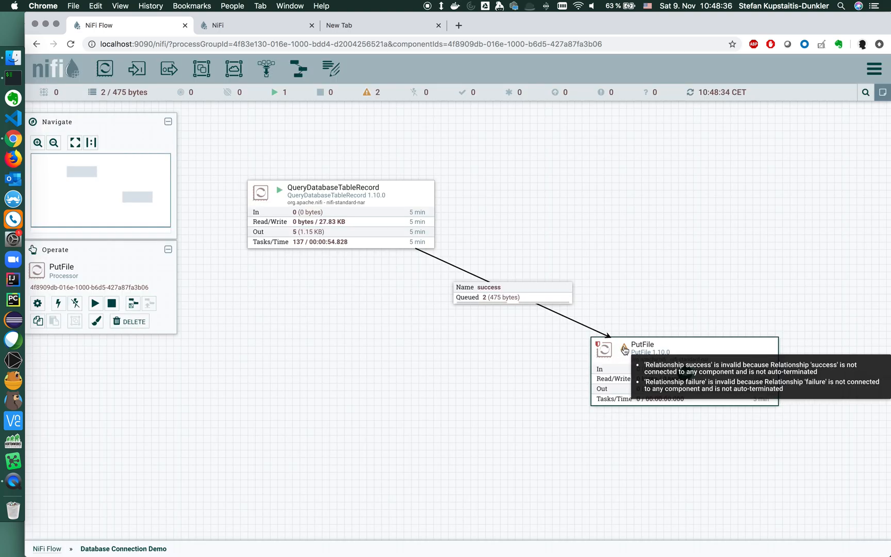
{"action": "mouse_move", "coordinate": [644, 359]}
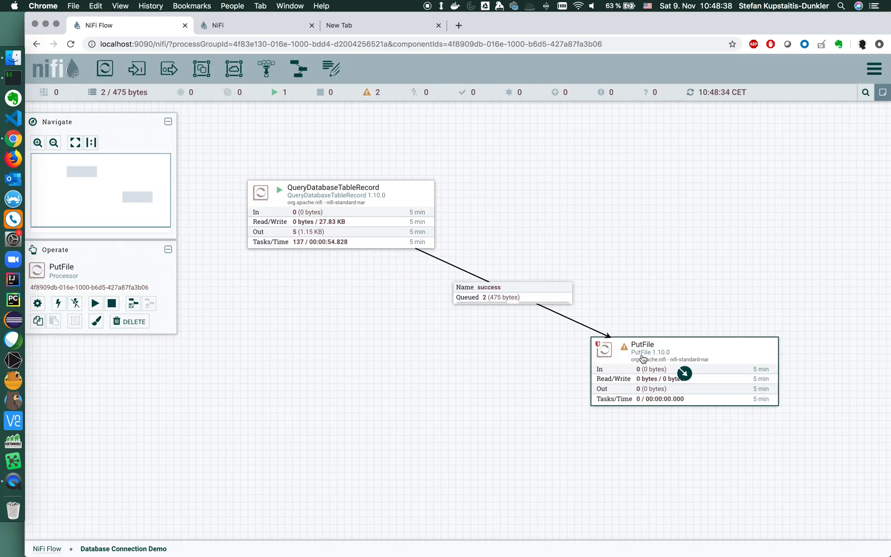
Auto-terminate PutFile's success and failure relationships in Settings and apply.
{"action": "double_click", "coordinate": [643, 344]}
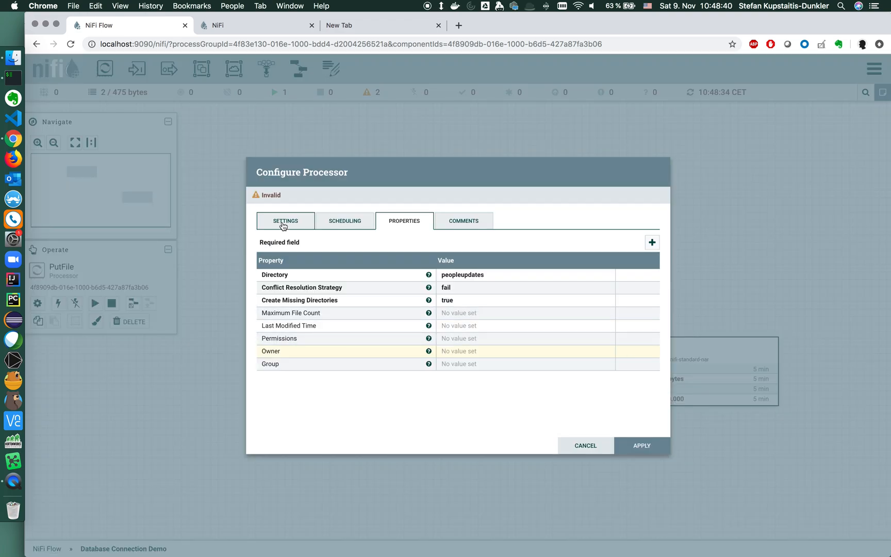
{"action": "left_click", "coordinate": [286, 221]}
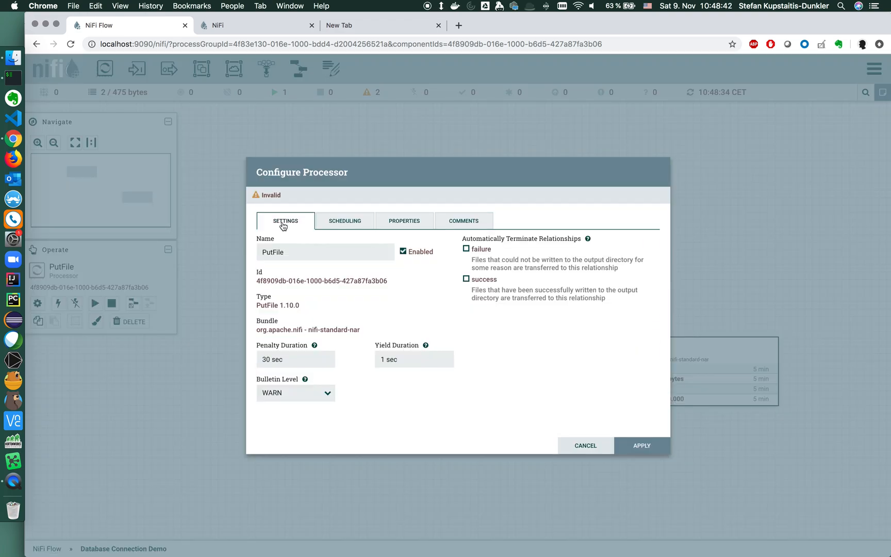
{"action": "left_click", "coordinate": [467, 280]}
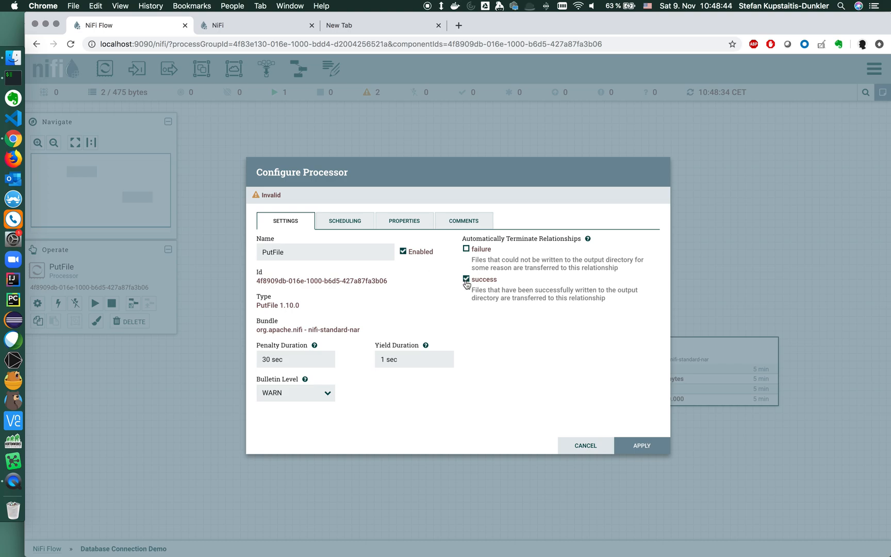
{"action": "left_click", "coordinate": [467, 249]}
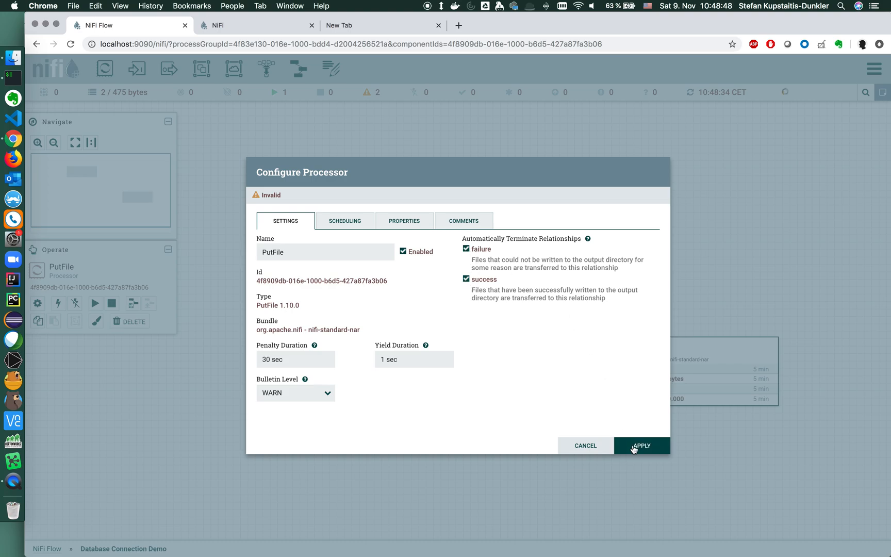
{"action": "left_click", "coordinate": [642, 445]}
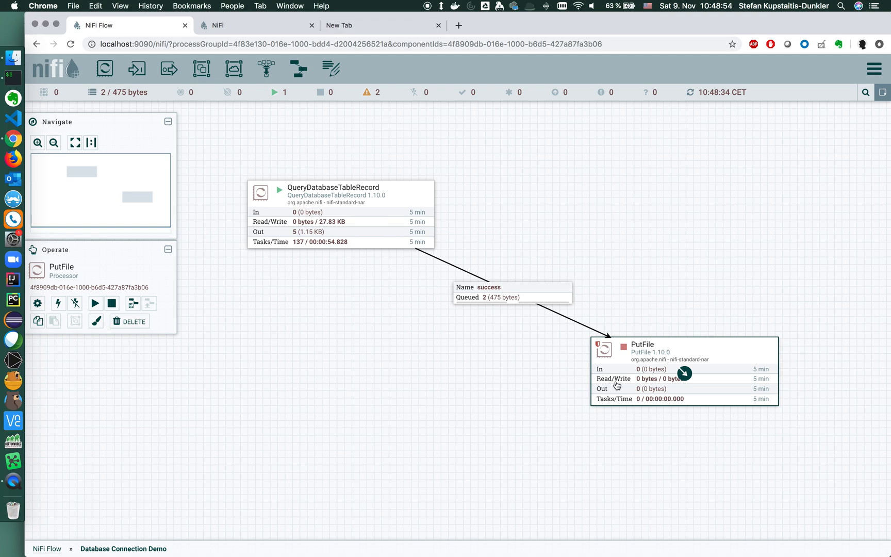
{"action": "mouse_move", "coordinate": [618, 354]}
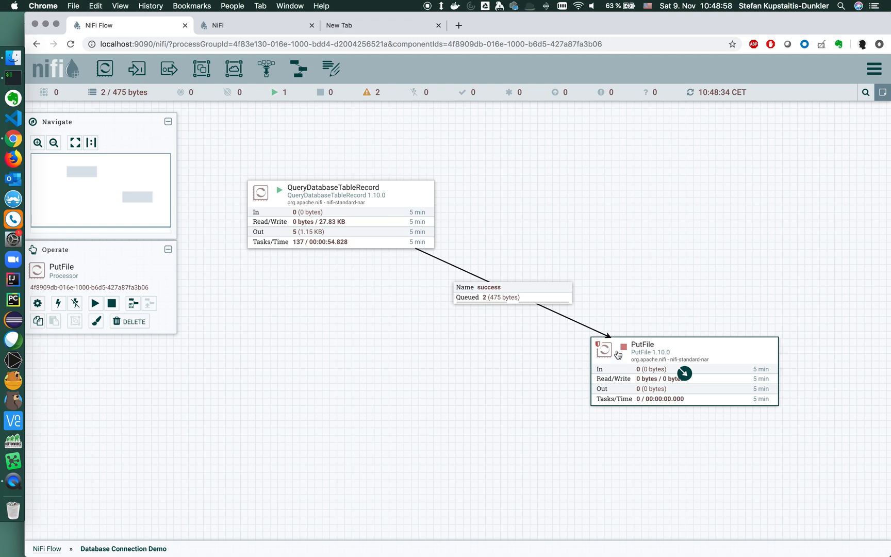
{"action": "mouse_move", "coordinate": [270, 346]}
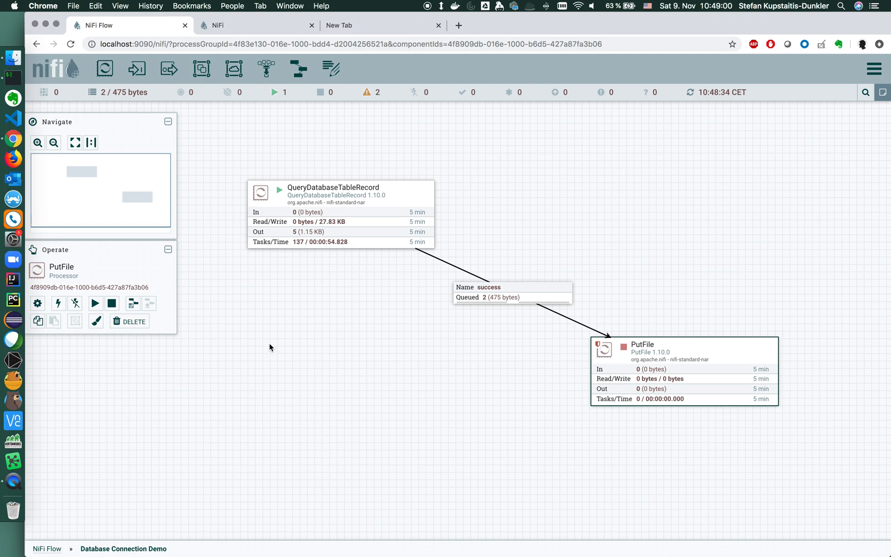
{"action": "mouse_move", "coordinate": [572, 346]}
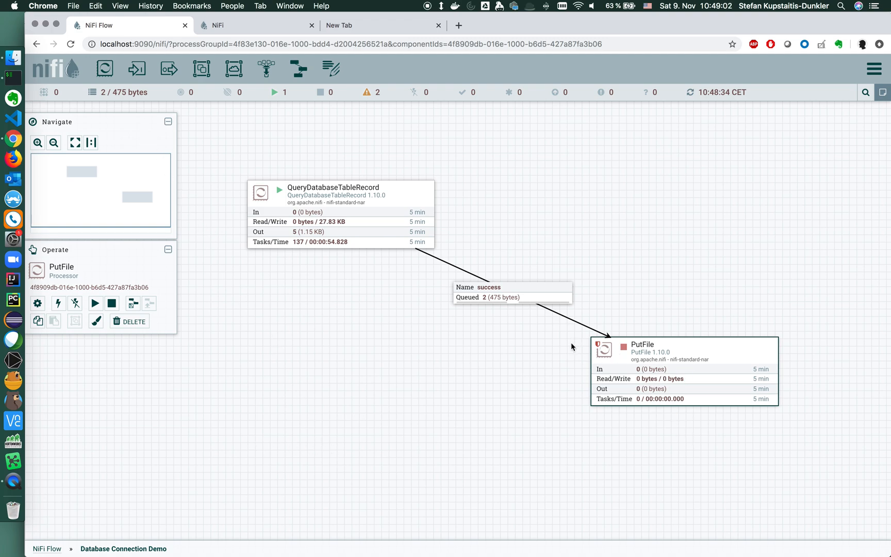
{"action": "mouse_move", "coordinate": [104, 69]}
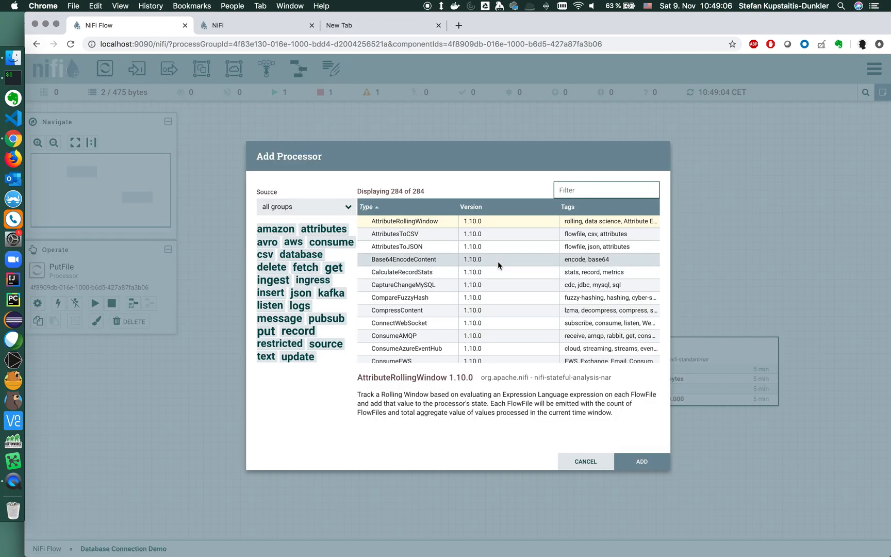
Filter the Add Processor catalogue by 'put' and scroll through the 77 matching types.
{"action": "type", "text": "put"}
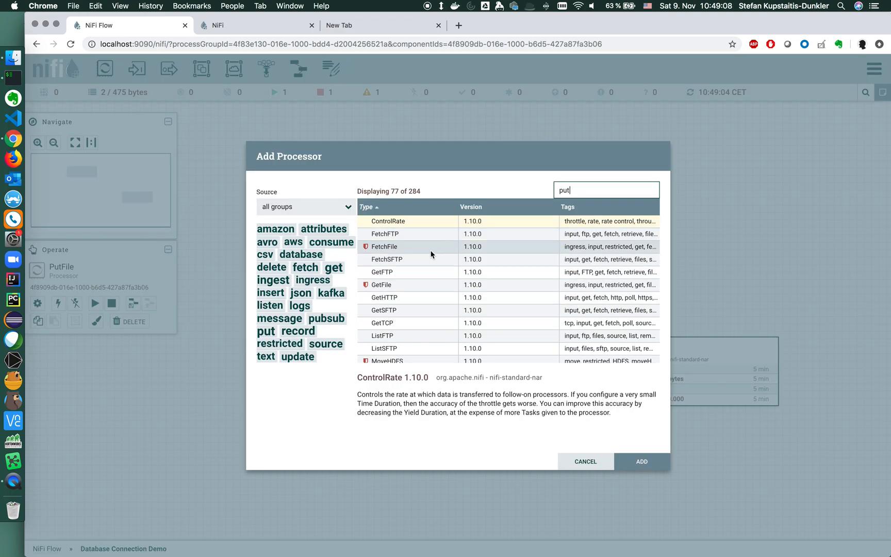
{"action": "scroll", "scroll_direction": "down", "scroll_amount": 3}
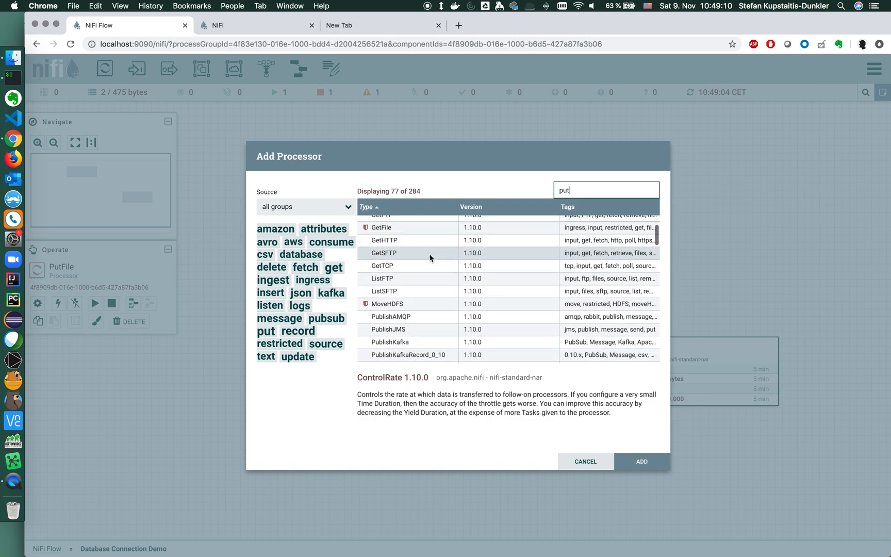
{"action": "scroll", "scroll_direction": "down", "scroll_amount": 3}
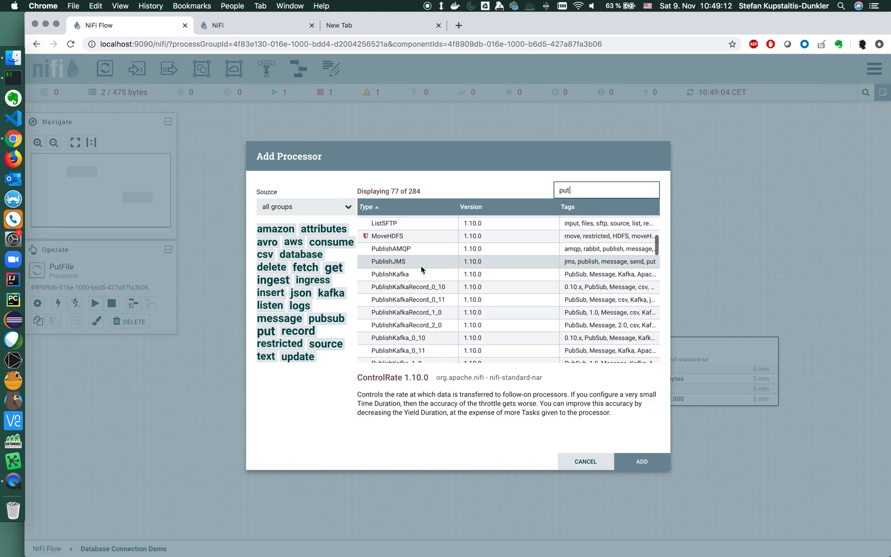
{"action": "scroll", "scroll_direction": "down", "scroll_amount": 3}
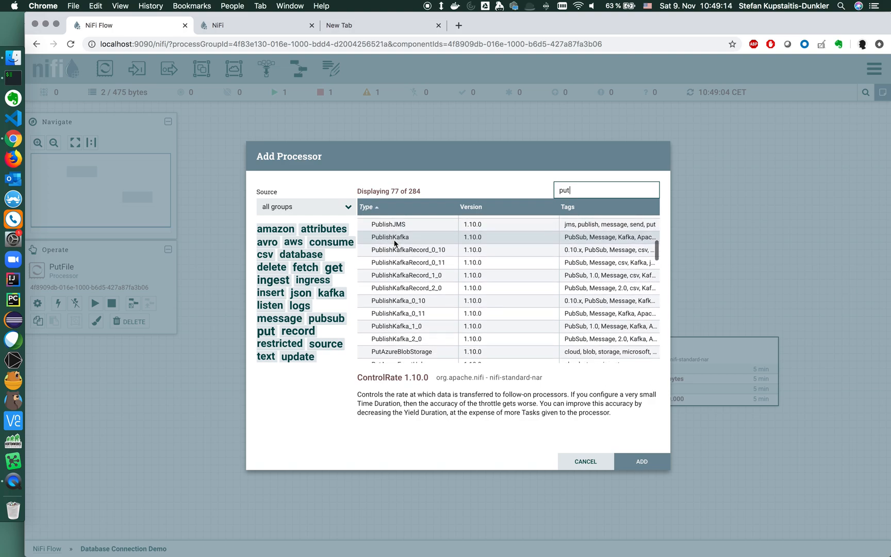
{"action": "scroll", "scroll_direction": "down", "scroll_amount": 3}
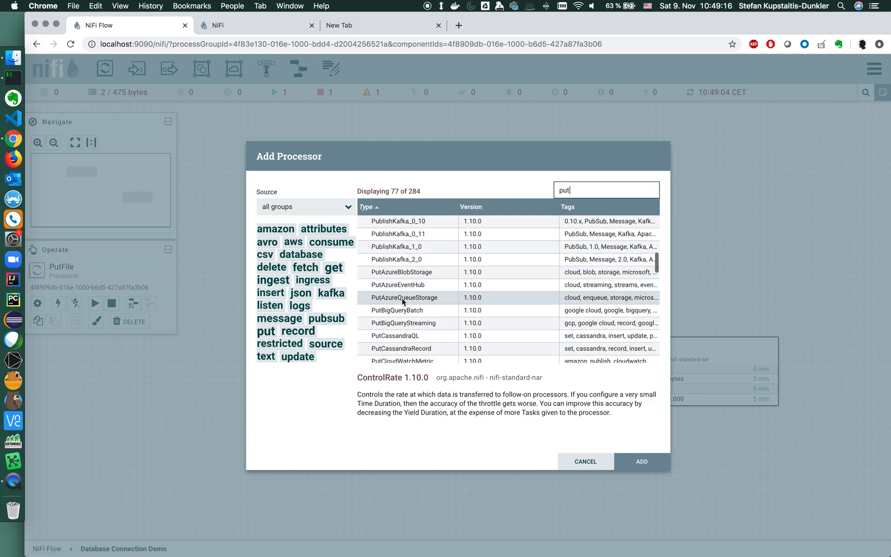
{"action": "scroll", "scroll_direction": "down", "scroll_amount": 3}
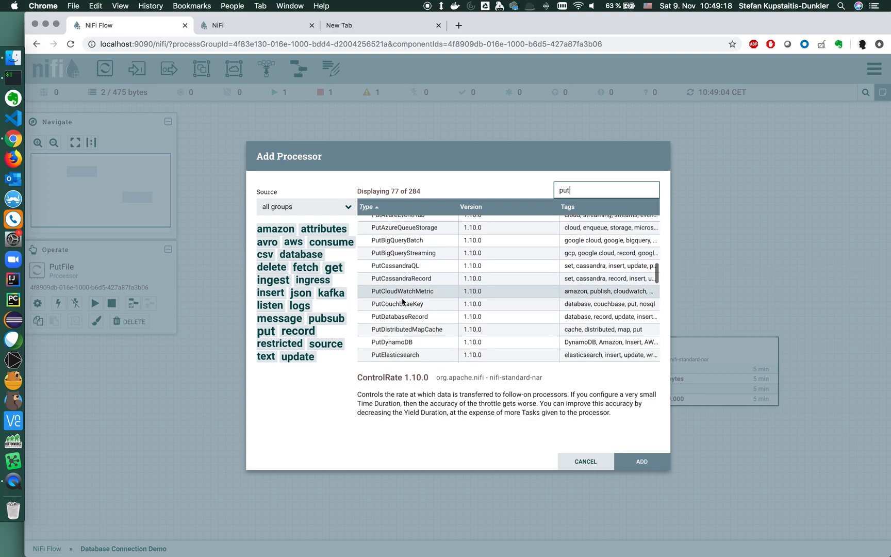
{"action": "scroll", "scroll_direction": "down", "scroll_amount": 3}
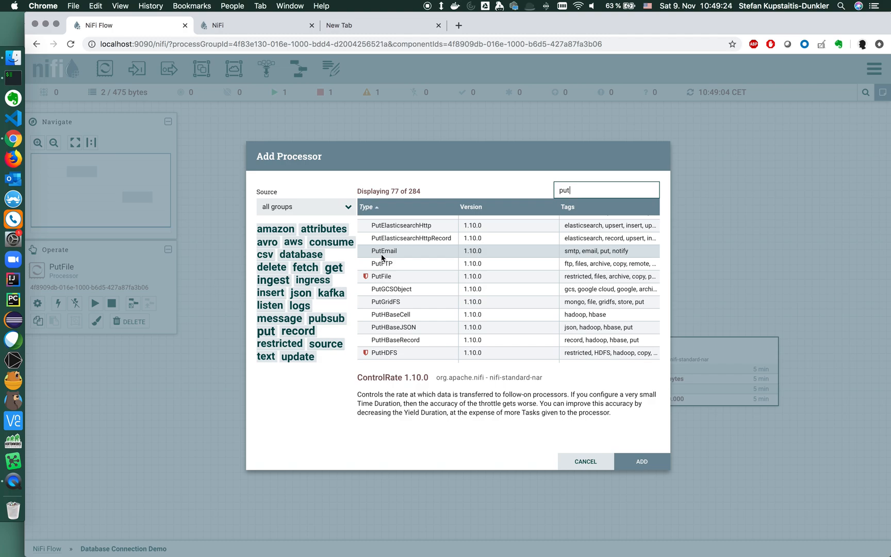
{"action": "scroll", "scroll_direction": "down", "scroll_amount": 3}
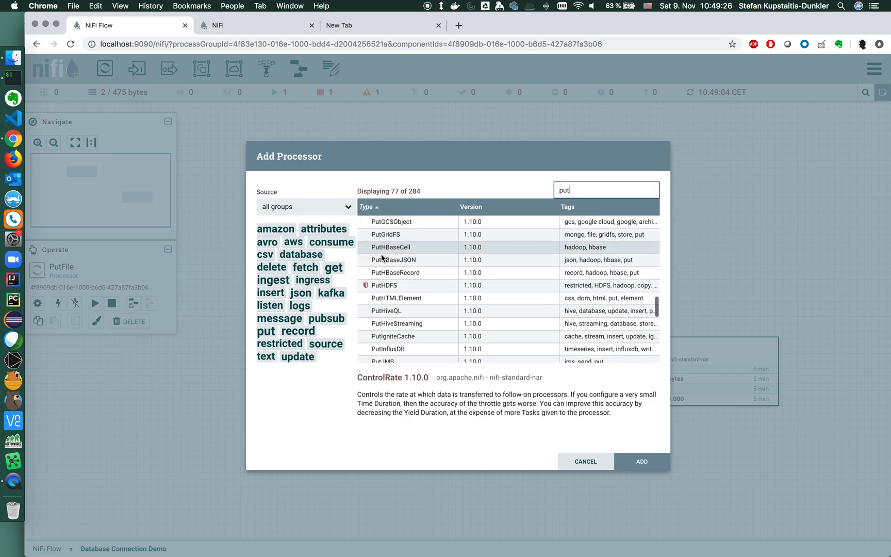
{"action": "scroll", "scroll_direction": "down", "scroll_amount": 3}
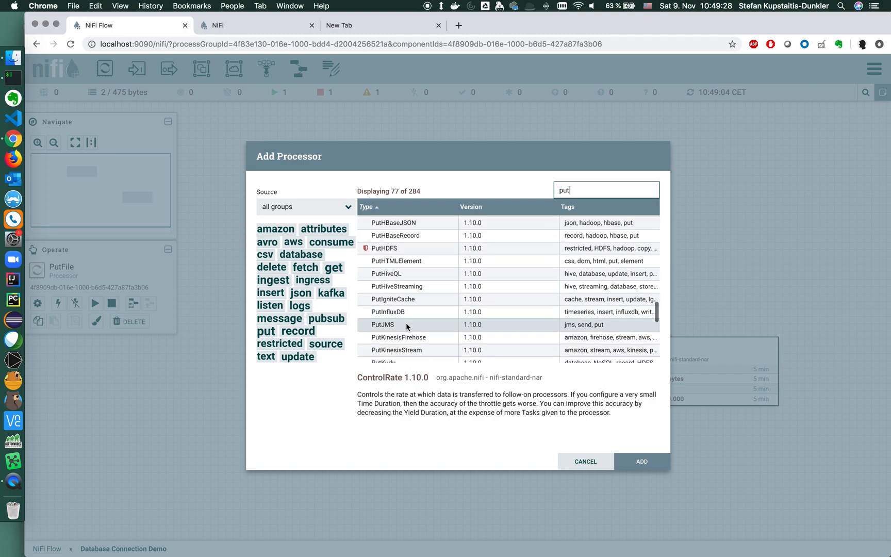
{"action": "scroll", "scroll_direction": "down", "scroll_amount": 3}
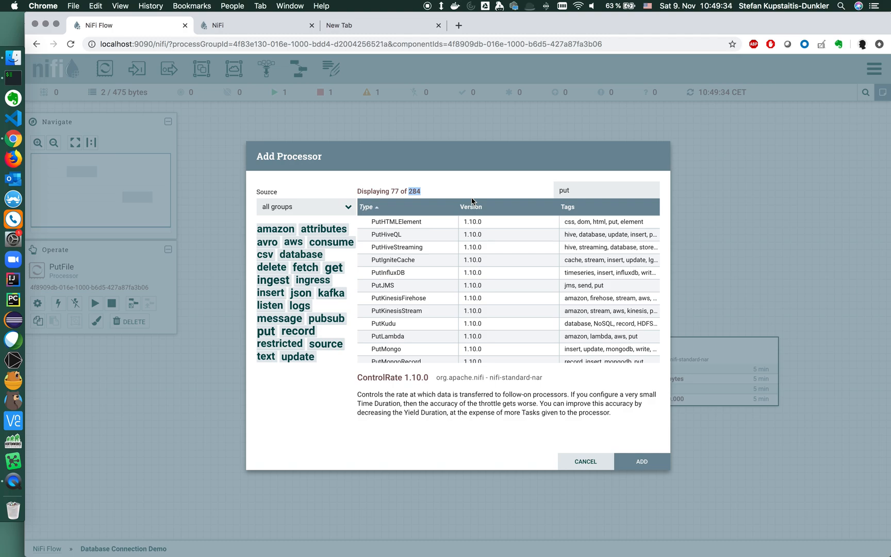
{"action": "mouse_move", "coordinate": [557, 248]}
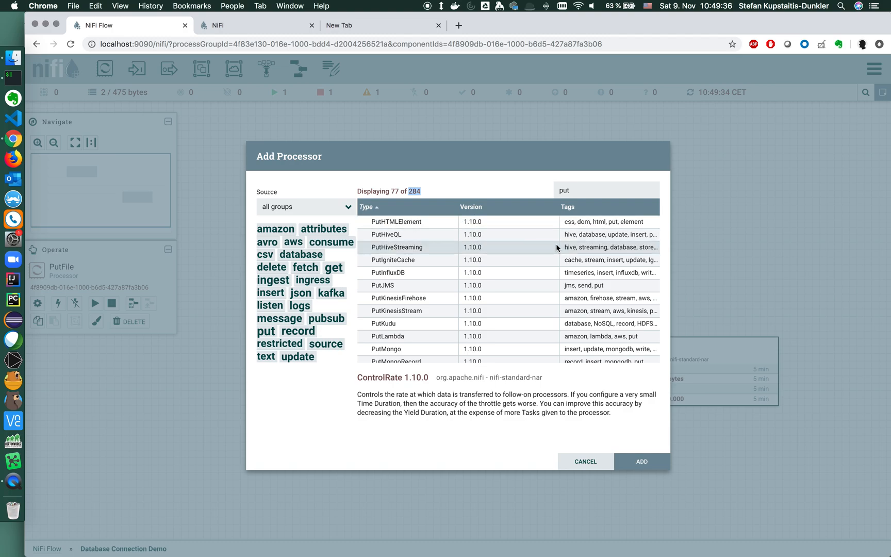
{"action": "mouse_move", "coordinate": [585, 461]}
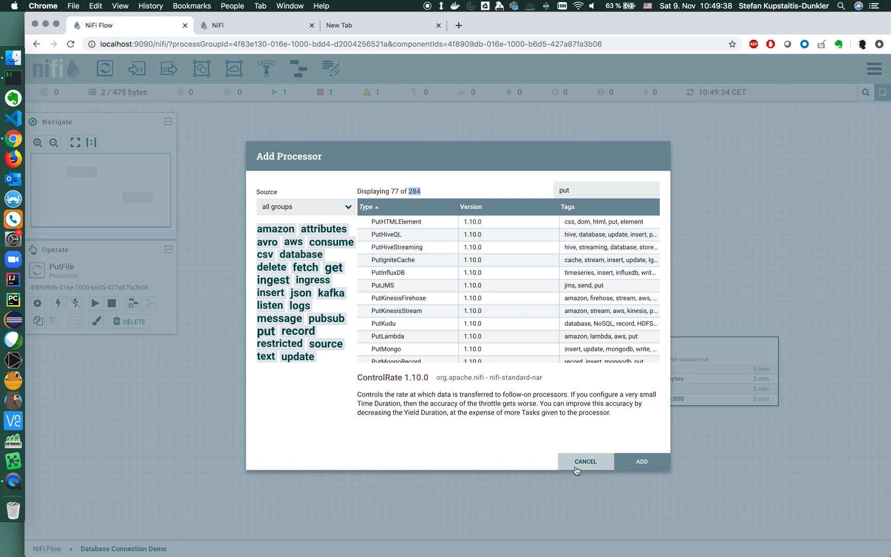
Cancel the Add Processor dialog, returning to the canvas with nothing added.
{"action": "left_click", "coordinate": [584, 461]}
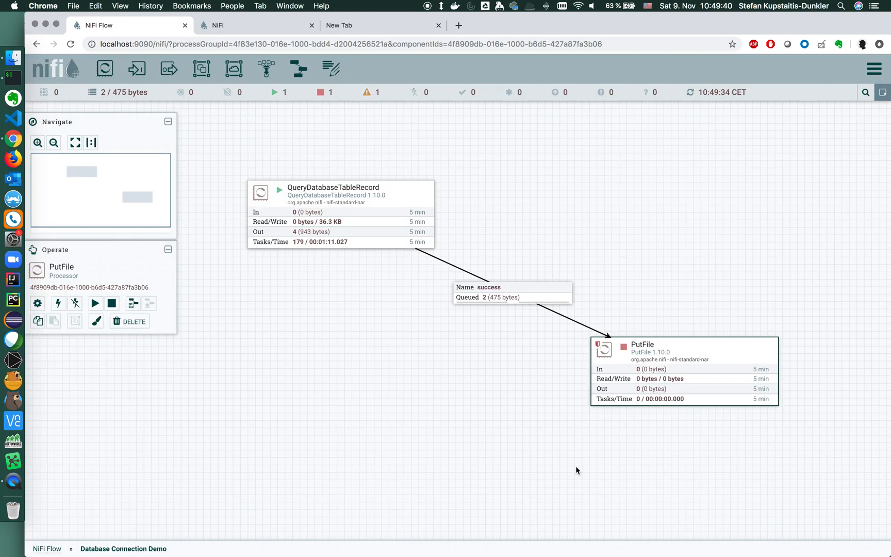
{"action": "mouse_move", "coordinate": [491, 409]}
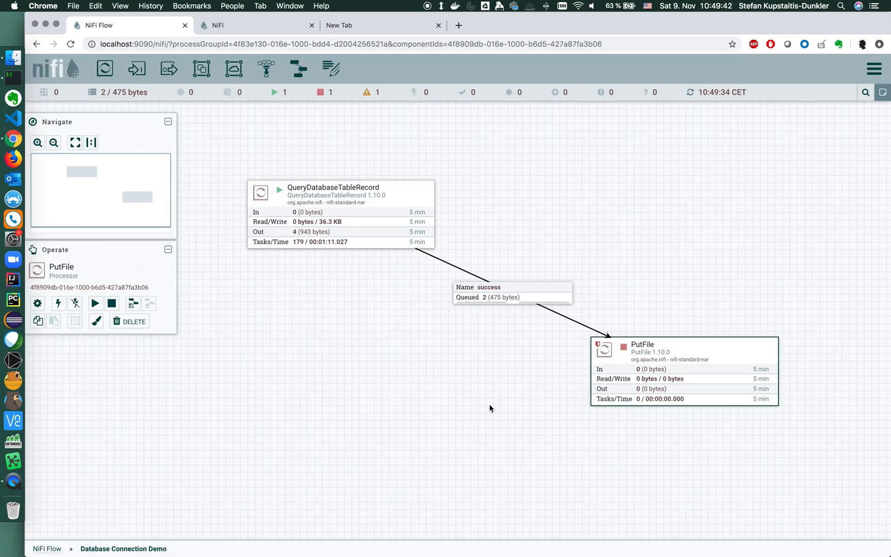
{"action": "mouse_move", "coordinate": [360, 331]}
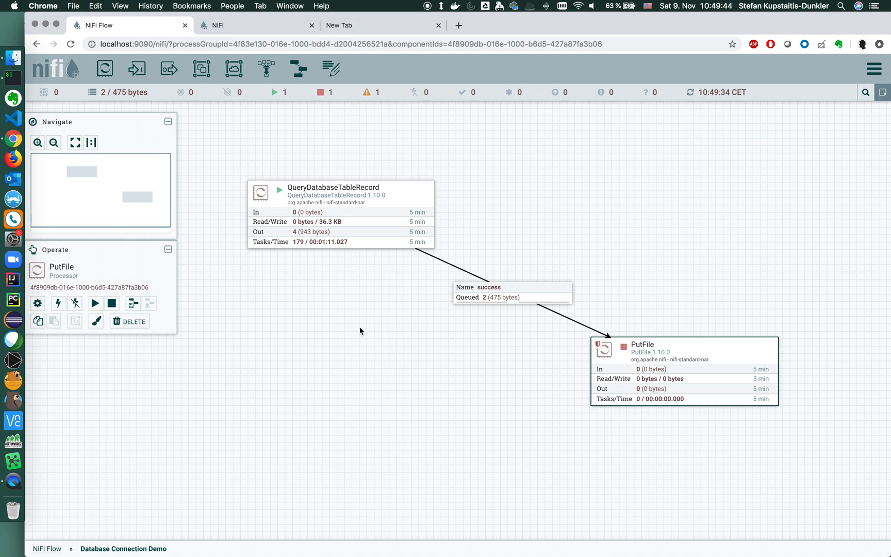
{"action": "mouse_move", "coordinate": [315, 314]}
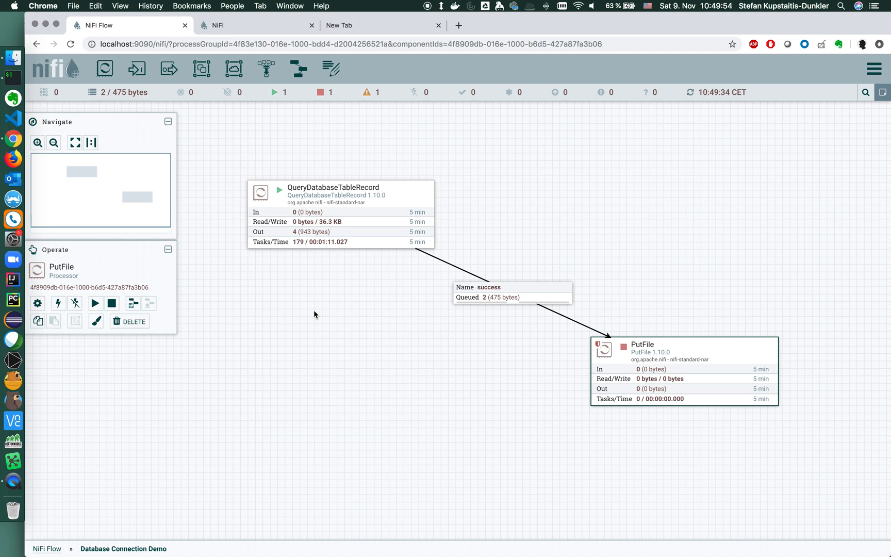
{"action": "mouse_move", "coordinate": [341, 368]}
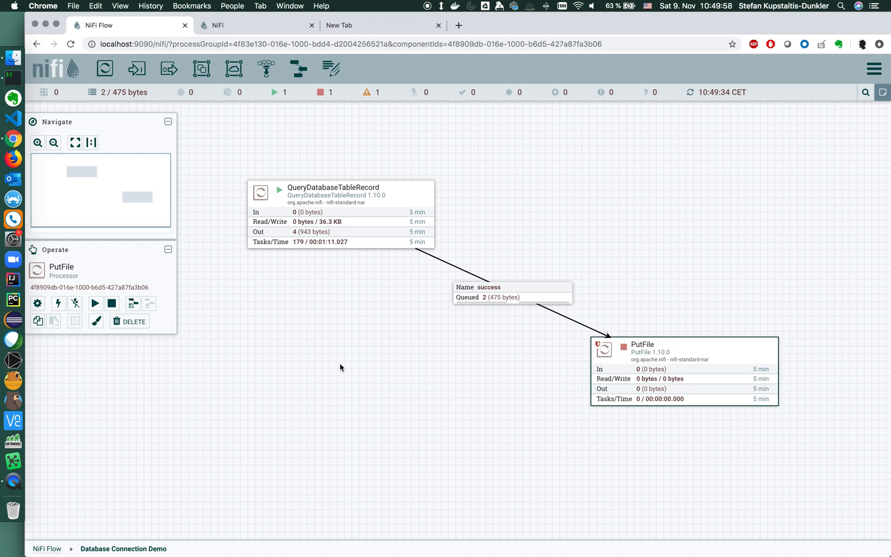